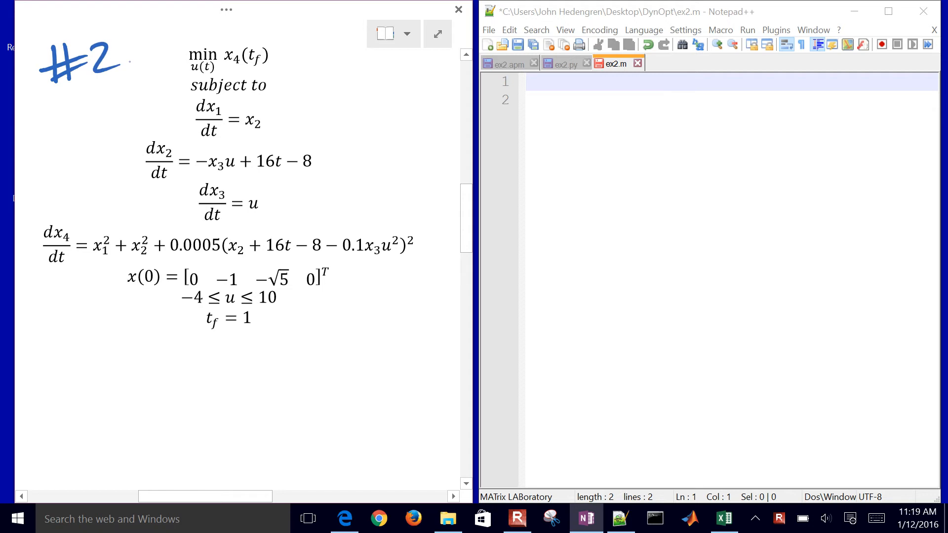
Step: From the apmonitor.com/do home page, go to the Dynamic Optimization Benchmarks page
{"action": "left_click", "coordinate": [344, 518]}
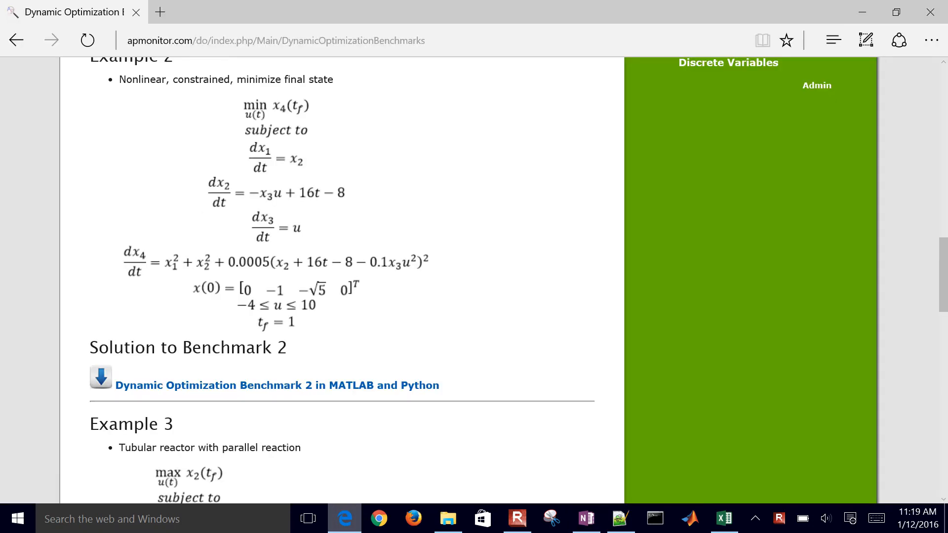
{"action": "left_click", "coordinate": [275, 41]}
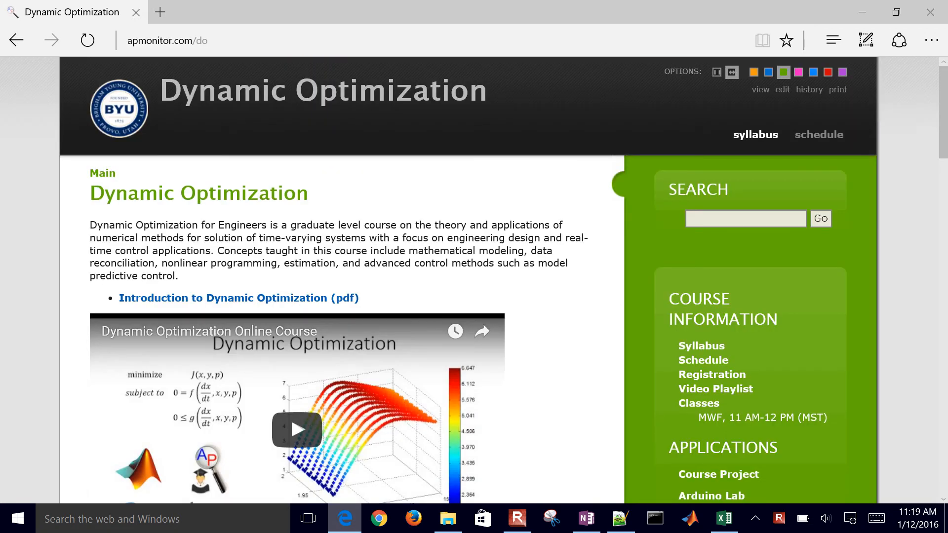
{"action": "scroll", "scroll_direction": "down", "scroll_amount": 3}
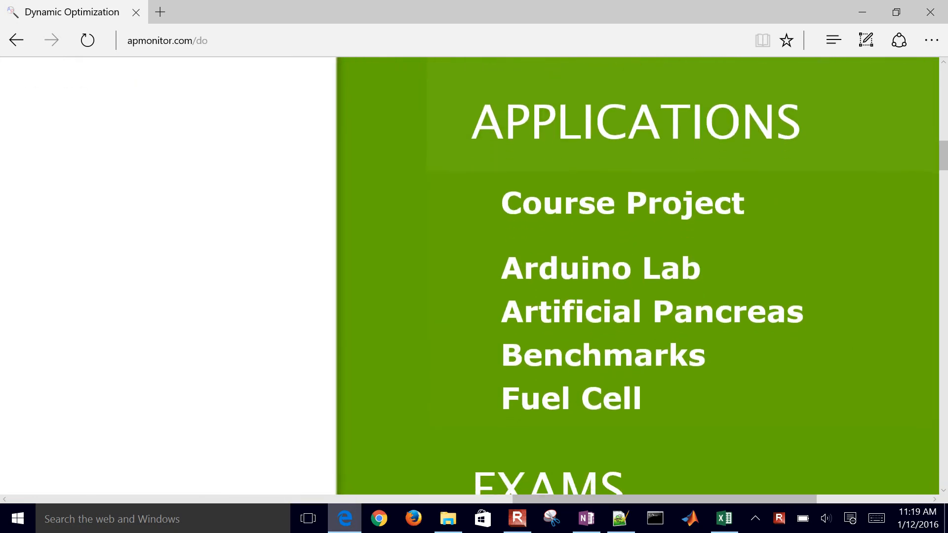
{"action": "left_click", "coordinate": [602, 354]}
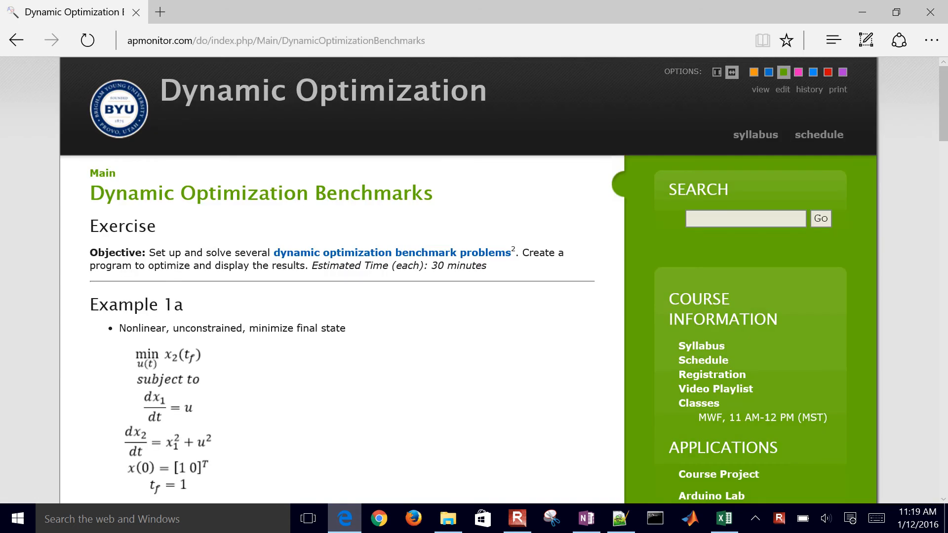
Step: Scroll down the benchmarks page until Example 2 is in view
{"action": "scroll", "scroll_direction": "down", "scroll_amount": 3}
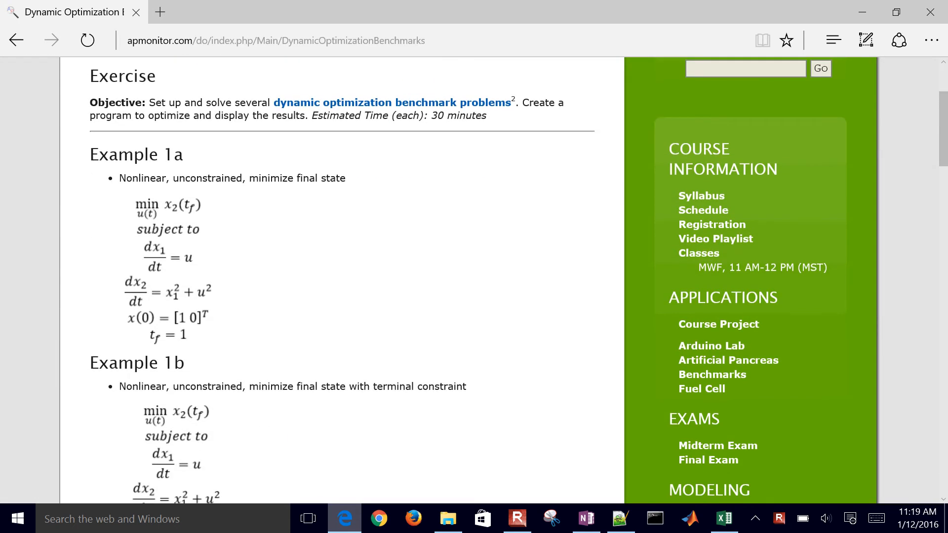
{"action": "scroll", "scroll_direction": "down", "scroll_amount": 3}
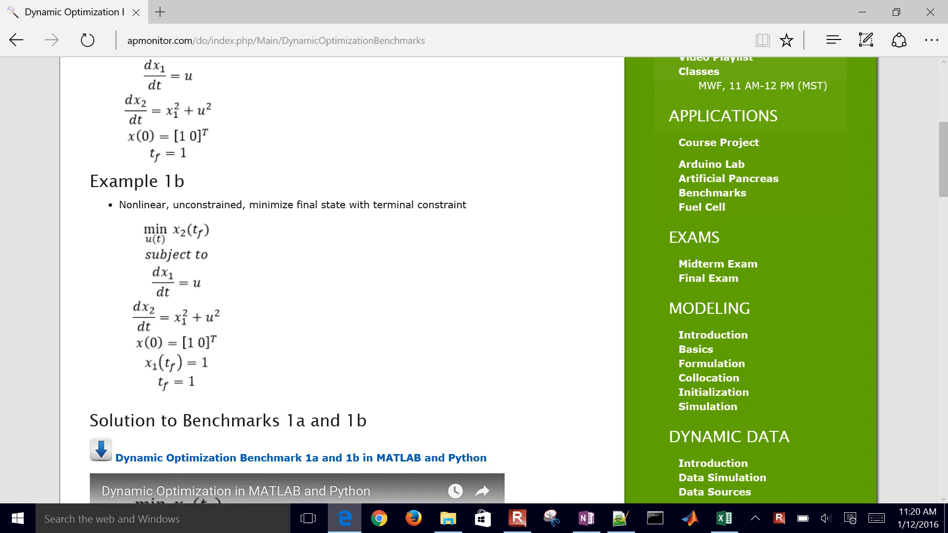
{"action": "scroll", "scroll_direction": "down", "scroll_amount": 3}
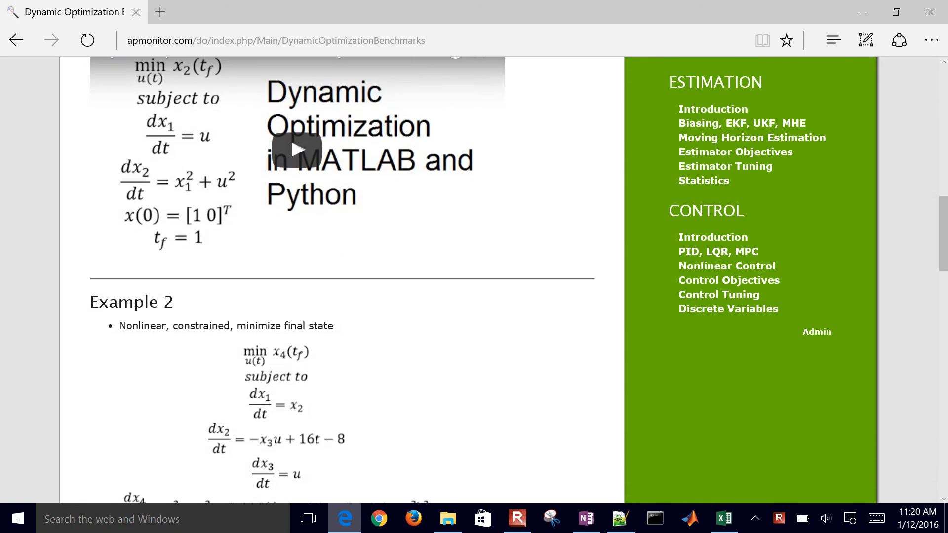
{"action": "scroll", "scroll_direction": "down", "scroll_amount": 3}
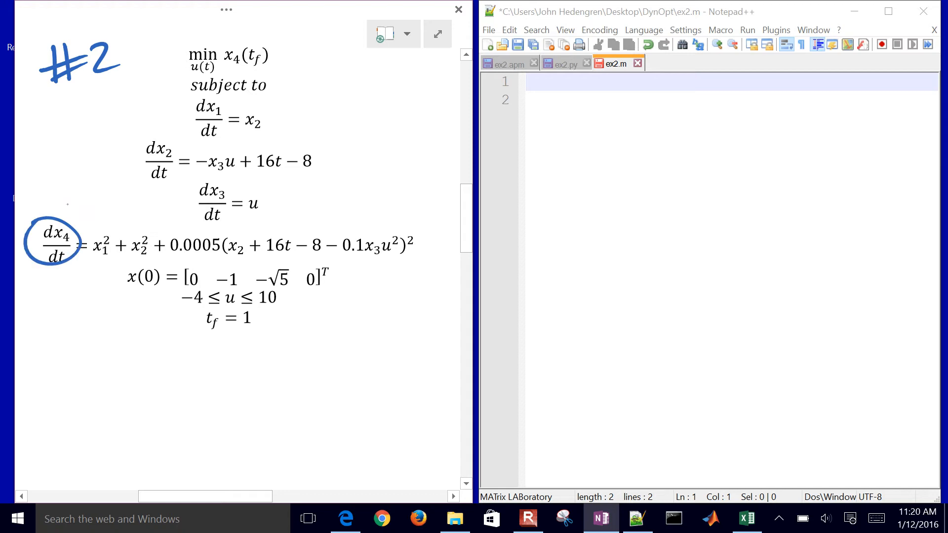
Step: Ink-annotate the Example 2 objective, equations, bounds and x4 sketch, then go to ex2.apm
{"action": "left_click_drag", "start_coordinate": [171, 36], "coordinate": [284, 63]}
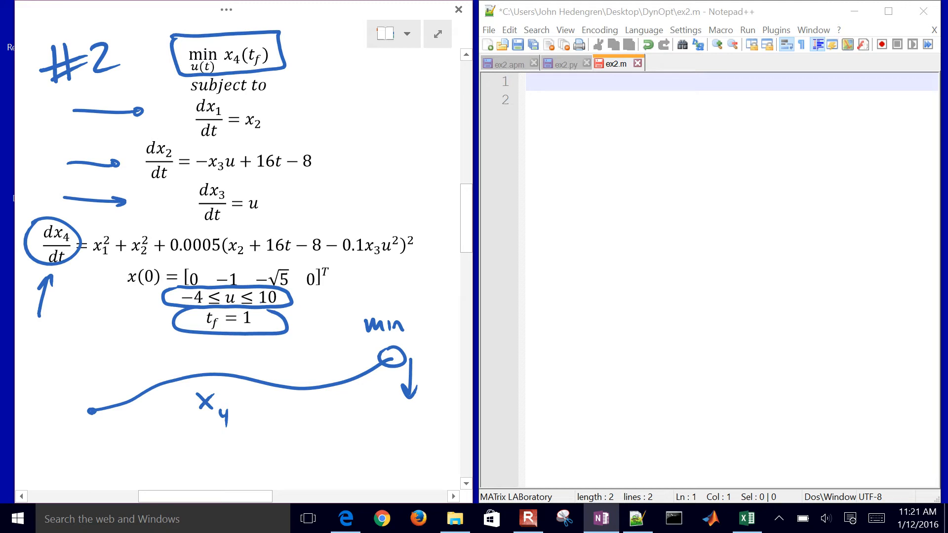
{"action": "left_click", "coordinate": [505, 63]}
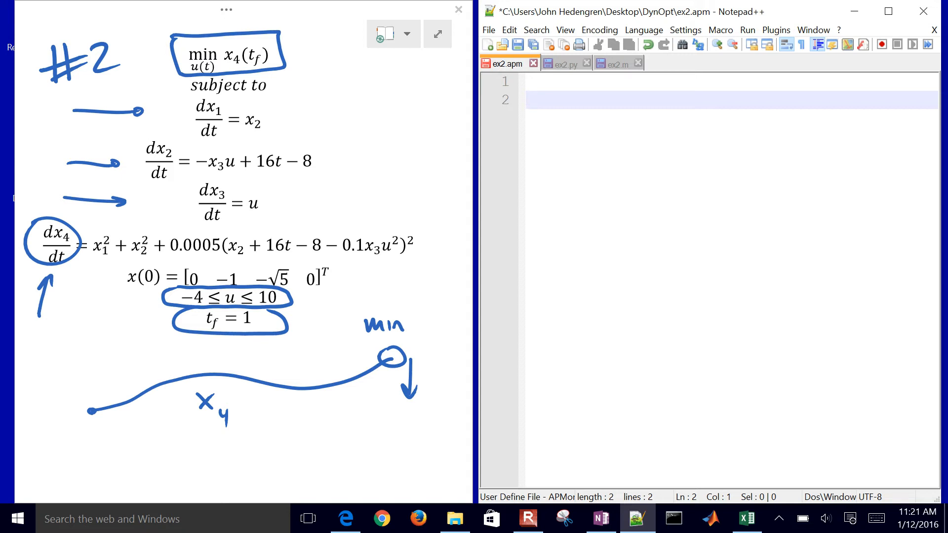
Step: Declare Parameters p, then Variables x1 = 0, x2 = -1, x3 = -sqrt(5) and t = 0 in ex2.apm
{"action": "type", "text": "Parameters"}
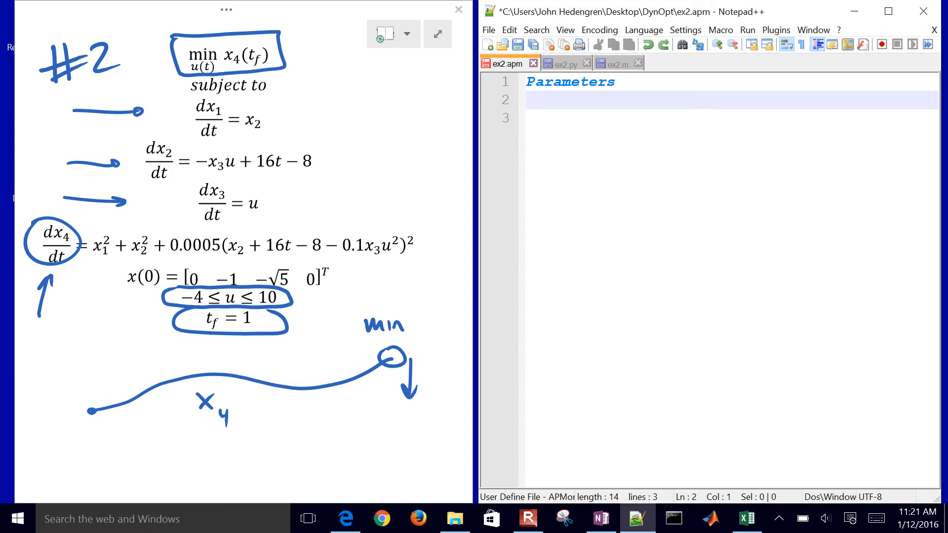
{"action": "type", "text": "p"}
{"action": "left_click", "coordinate": [731, 117]}
{"action": "type", "text": "u >= -4 <= 10"}
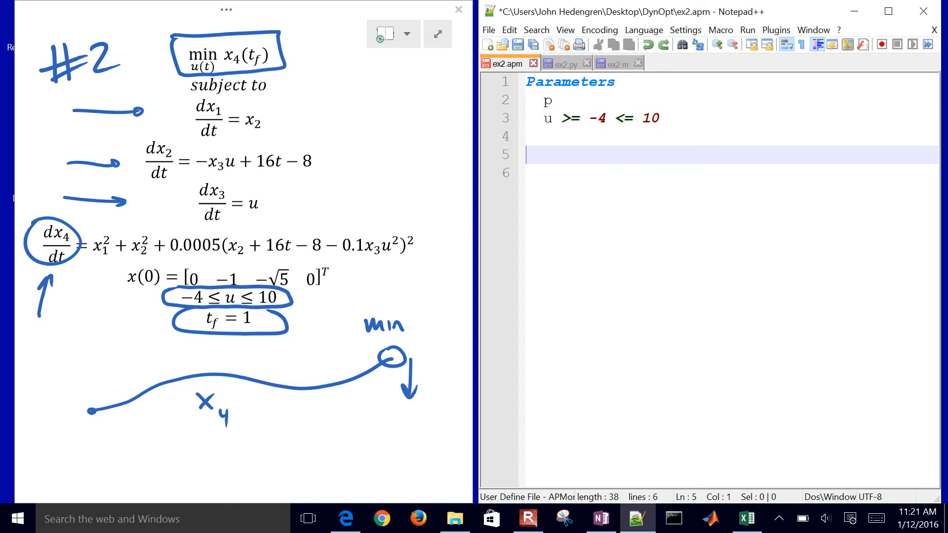
{"action": "type", "text": "Variables"}
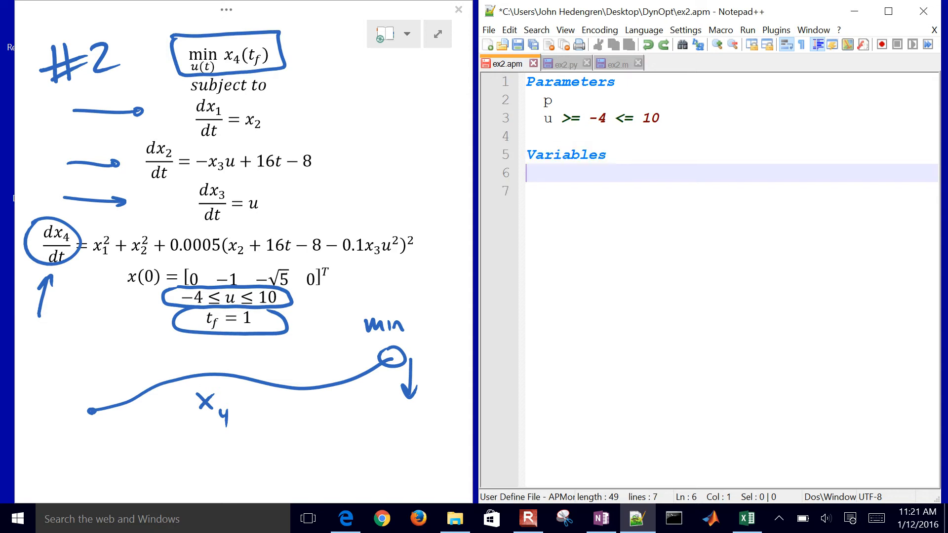
{"action": "type", "text": "x1 = 0"}
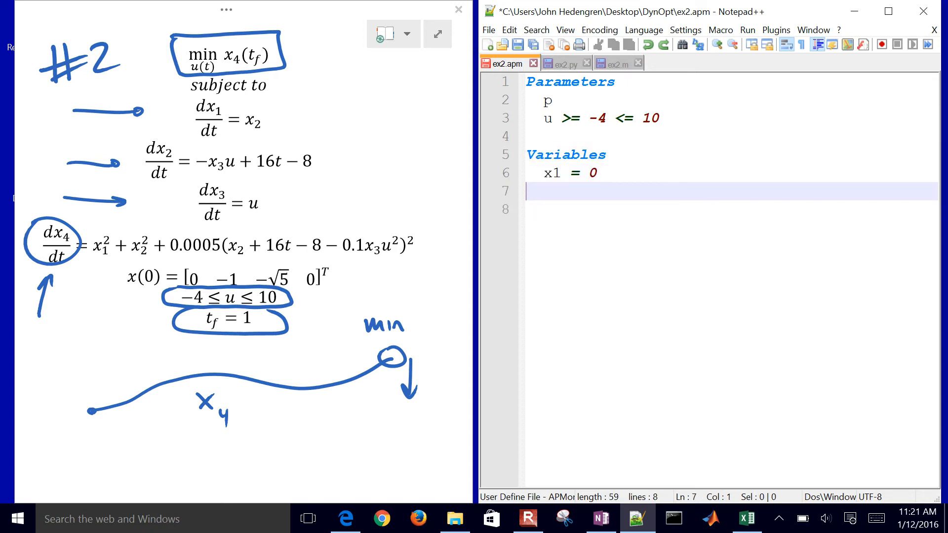
{"action": "type", "text": "x2  = -1"}
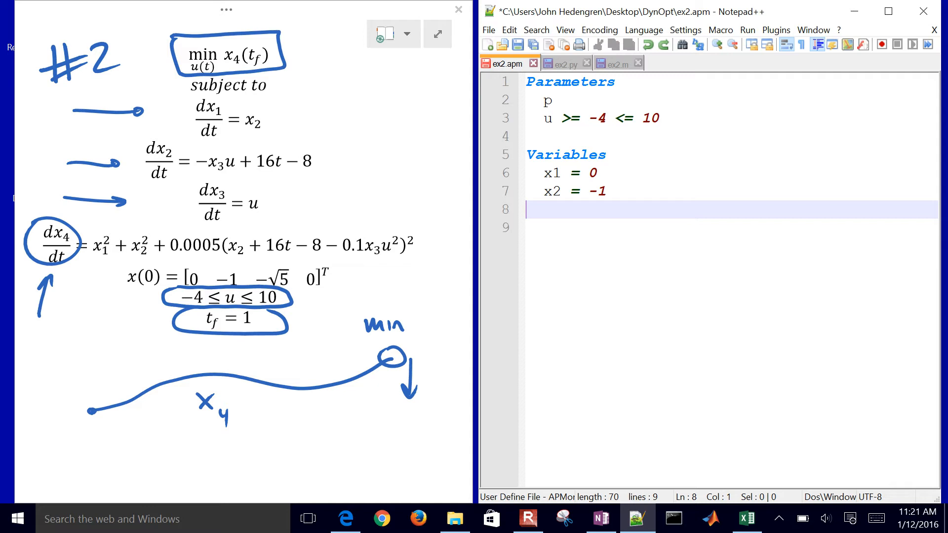
{"action": "type", "text": "x3 = -sqrt(5)"}
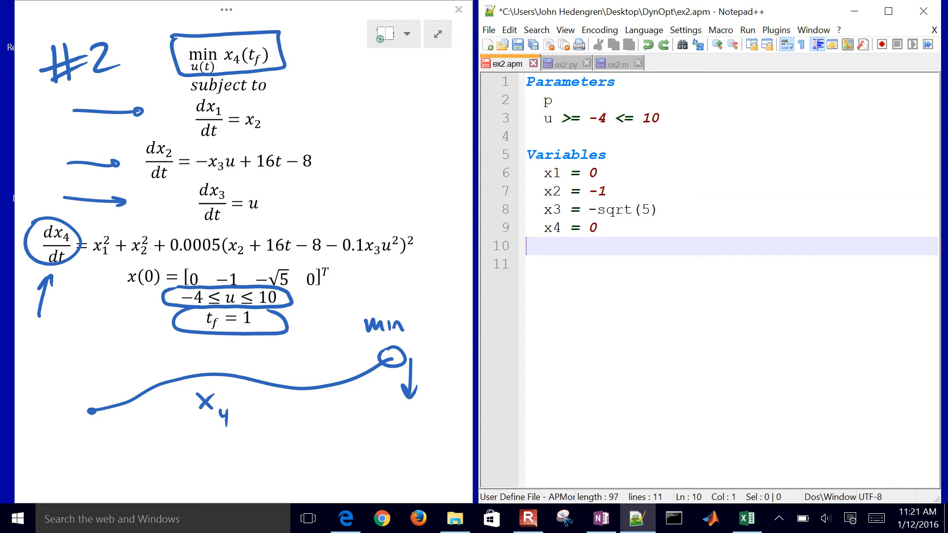
{"action": "type", "text": "t = 0"}
{"action": "type", "text": "Equations"}
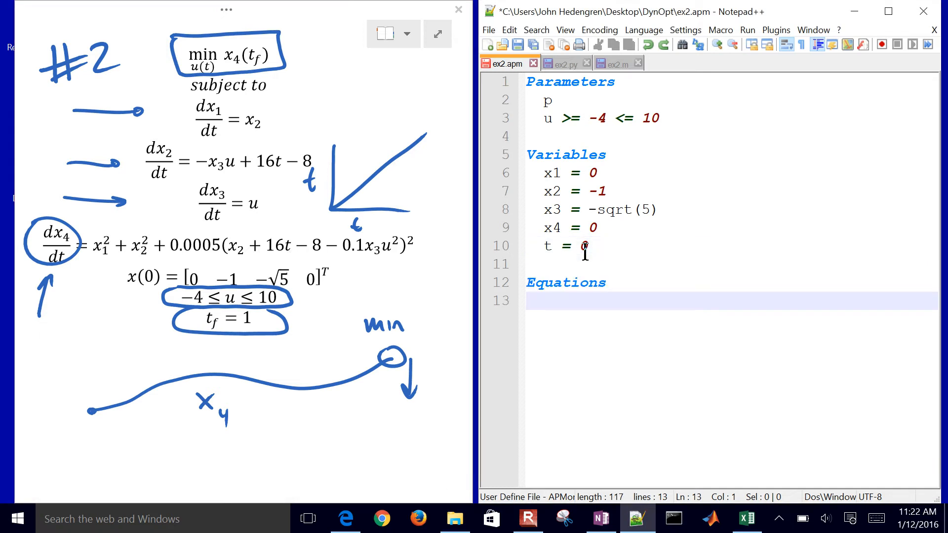
Step: Add the objective line minimize p * x4 under Equations
{"action": "type", "text": "minimize p * x4"}
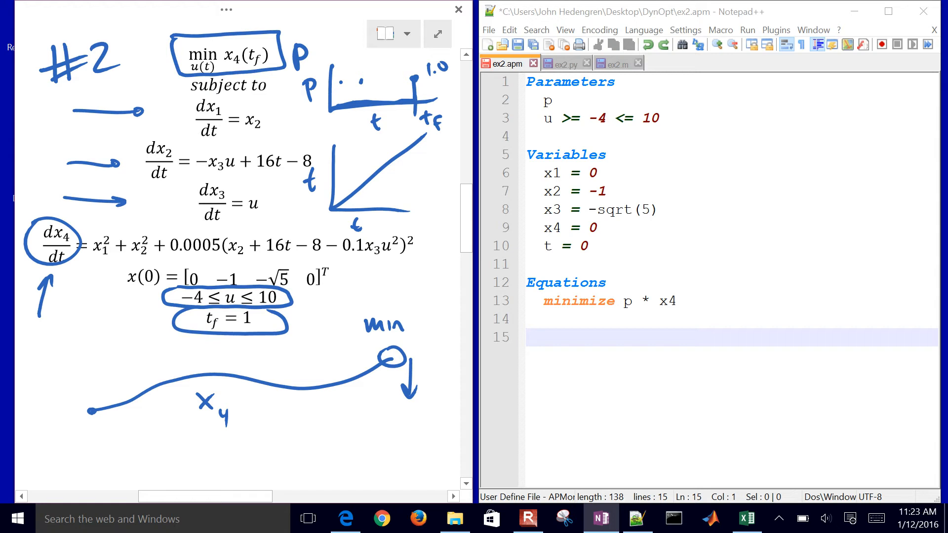
Step: Write the differential equations $t = 1, $x1 = x2, $x3 = u and the full $x4 expression, then save
{"action": "type", "text": "$t = 1"}
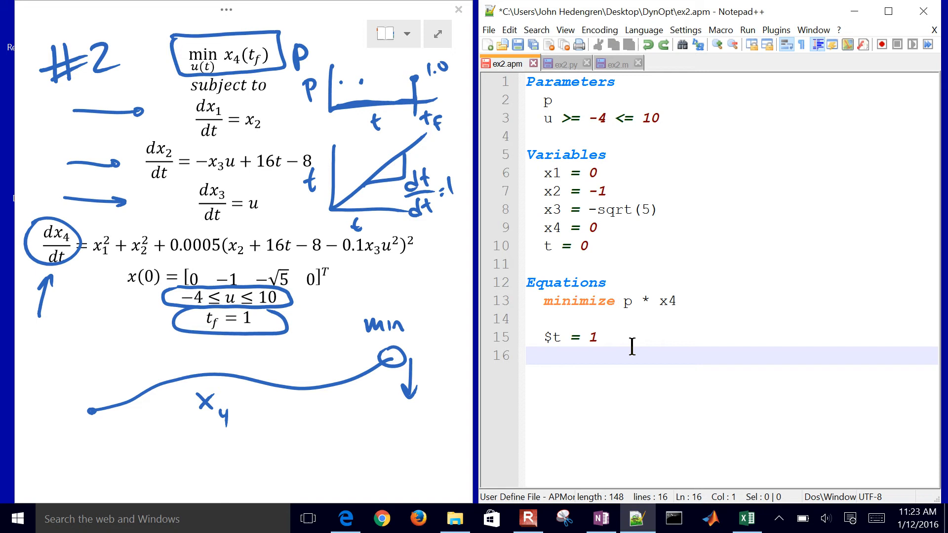
{"action": "type", "text": "$x1 = x2"}
{"action": "type", "text": "$x2 = -x3*u + 16*t - 8"}
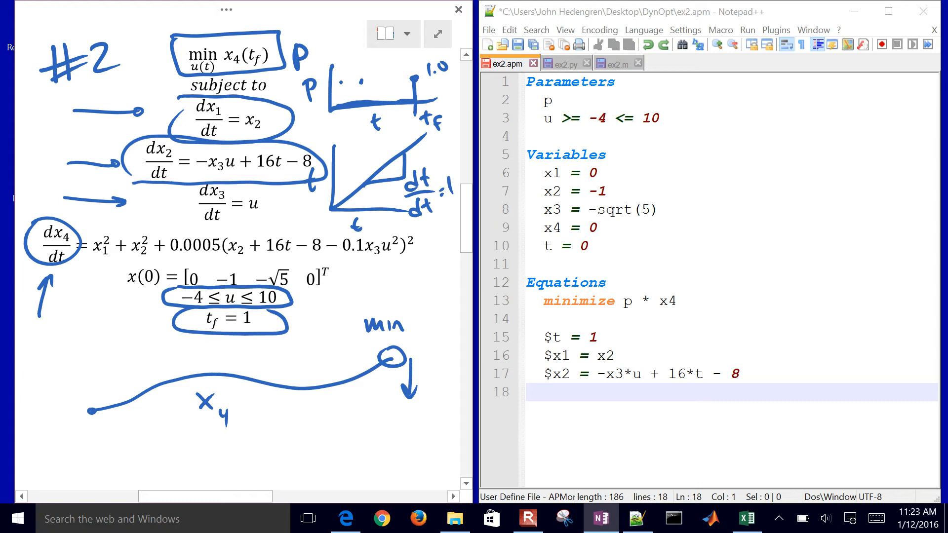
{"action": "type", "text": "$x3 = u"}
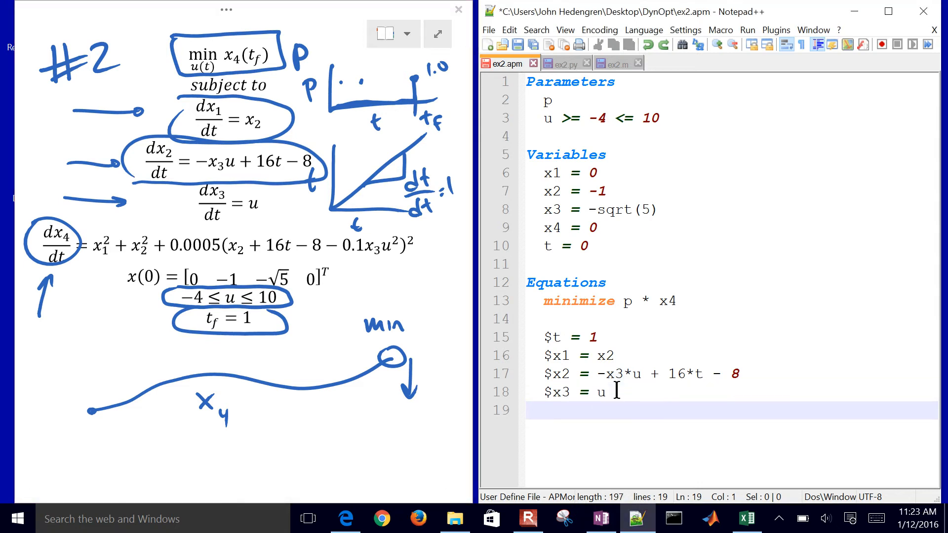
{"action": "type", "text": "$x4 = x1^2 + x2^2 + 0.005 * (x2 + 16*t - 8 - 0.1 * x3*u^2)^2"}
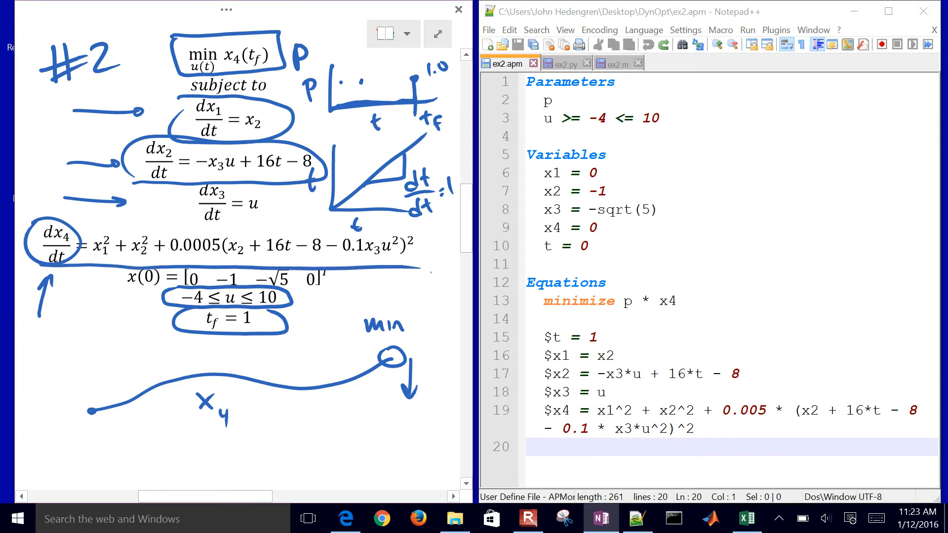
{"action": "left_click", "coordinate": [658, 459]}
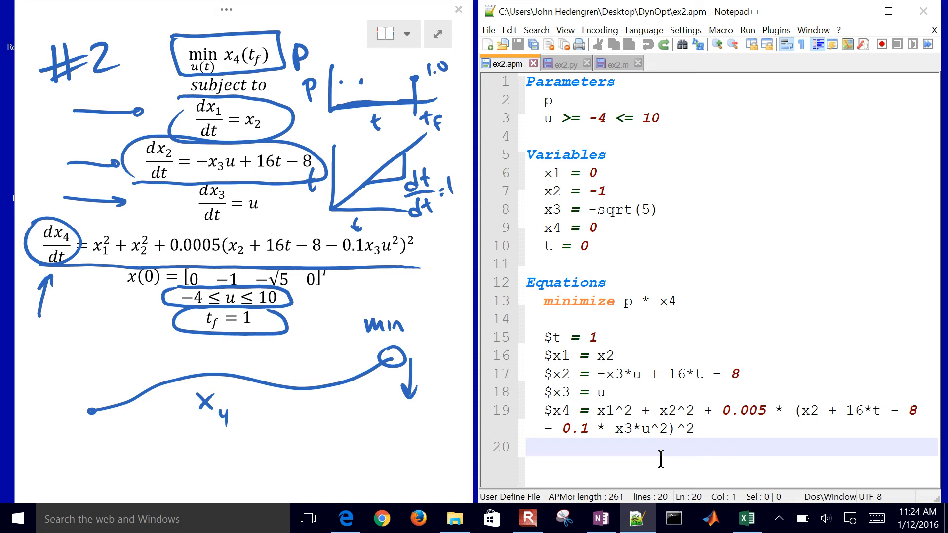
Step: Add a p column to ex2.csv that is 0 at every time point and 1 at the final time
{"action": "left_click", "coordinate": [746, 518]}
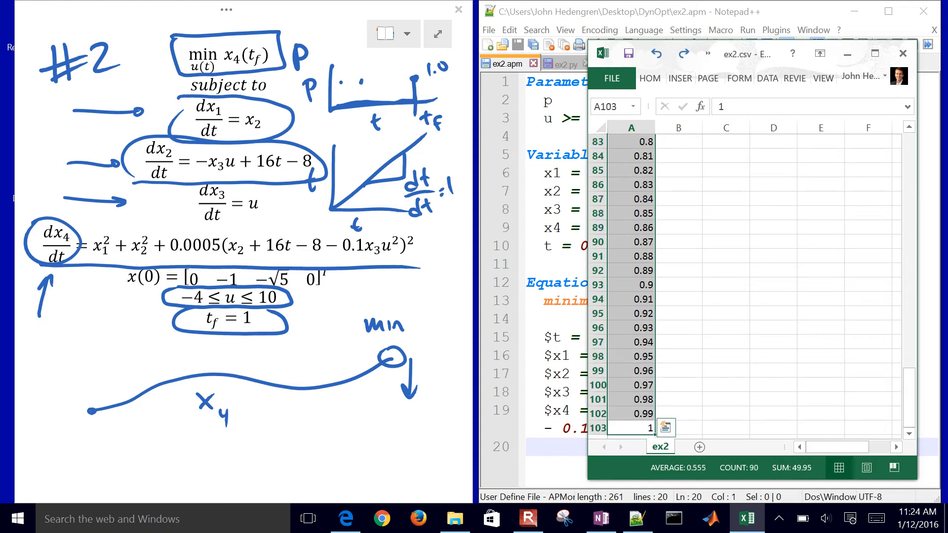
{"action": "left_click", "coordinate": [677, 370]}
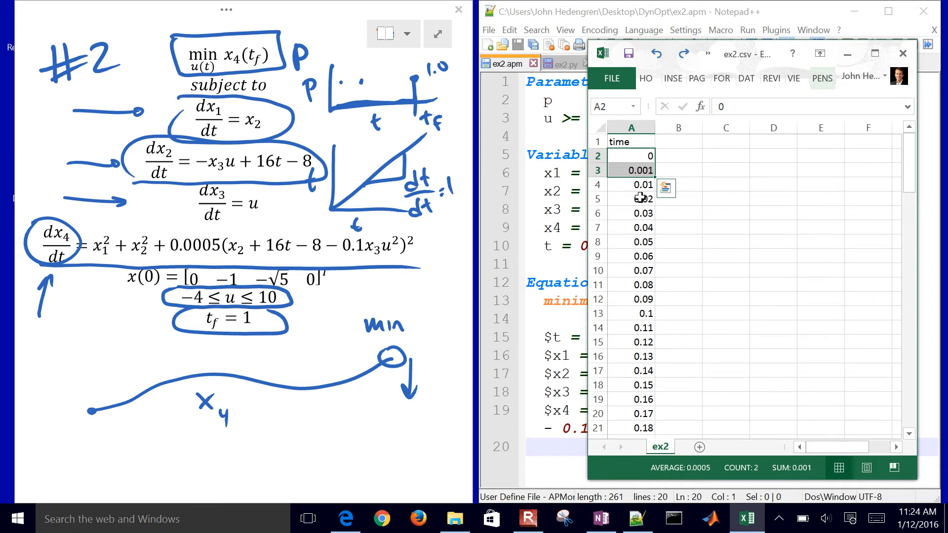
{"action": "left_click", "coordinate": [677, 155]}
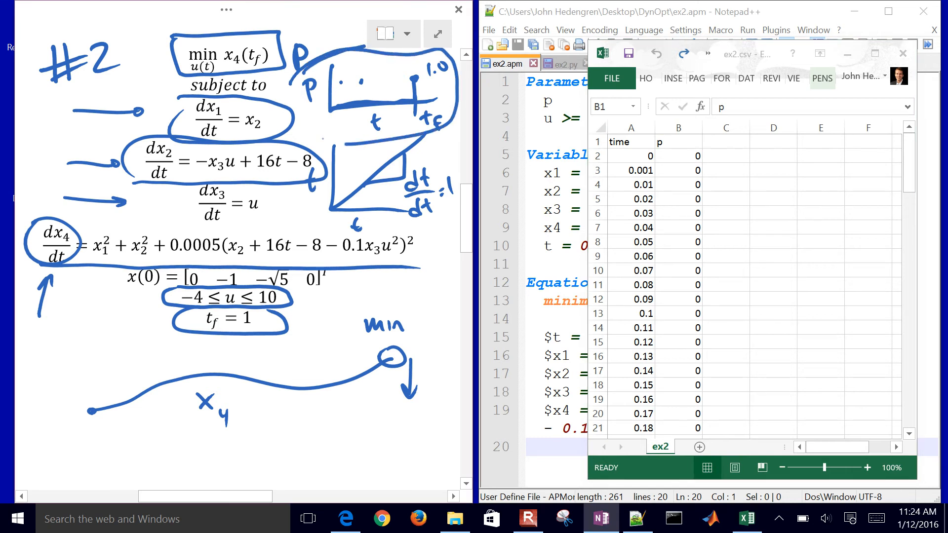
{"action": "left_click", "coordinate": [678, 312]}
{"action": "type", "text": "1"}
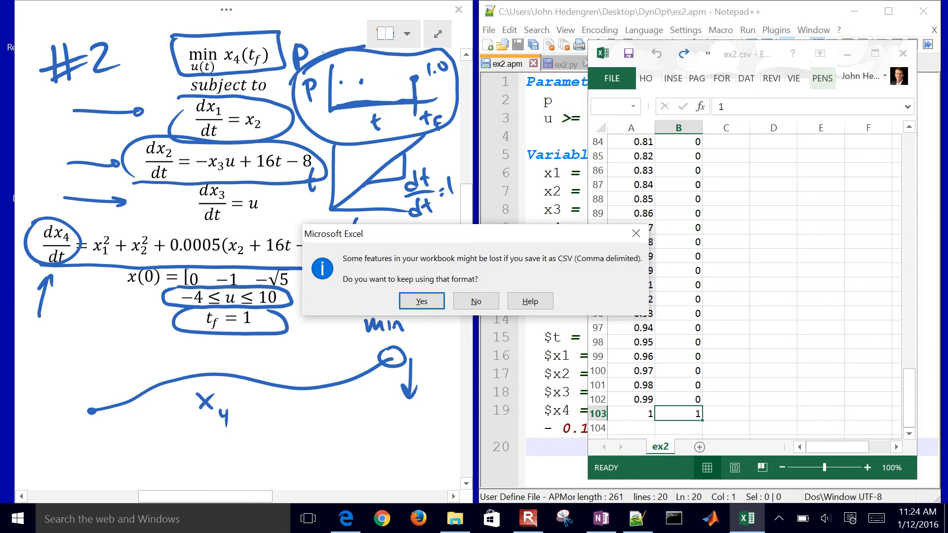
Step: Keep ex2.csv saved in CSV format and close Excel
{"action": "left_click", "coordinate": [421, 301]}
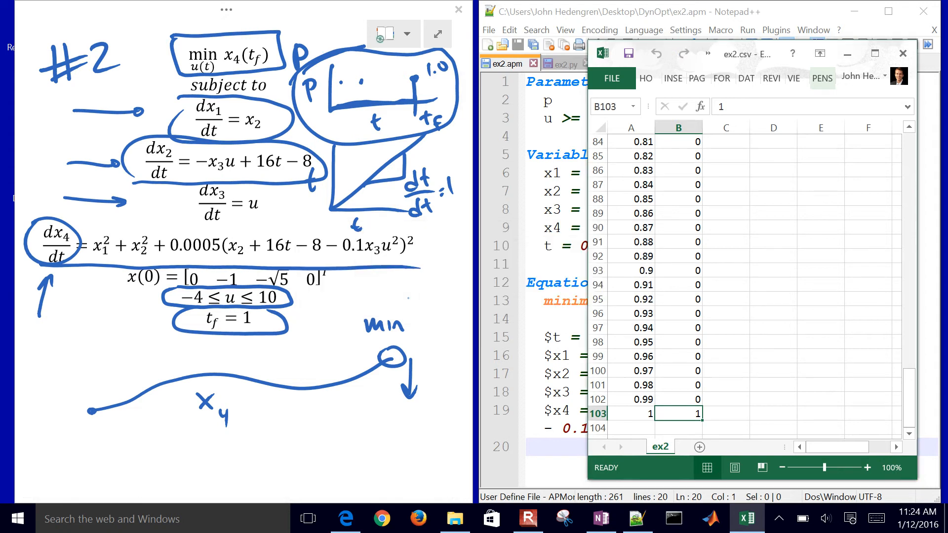
{"action": "left_click", "coordinate": [610, 79]}
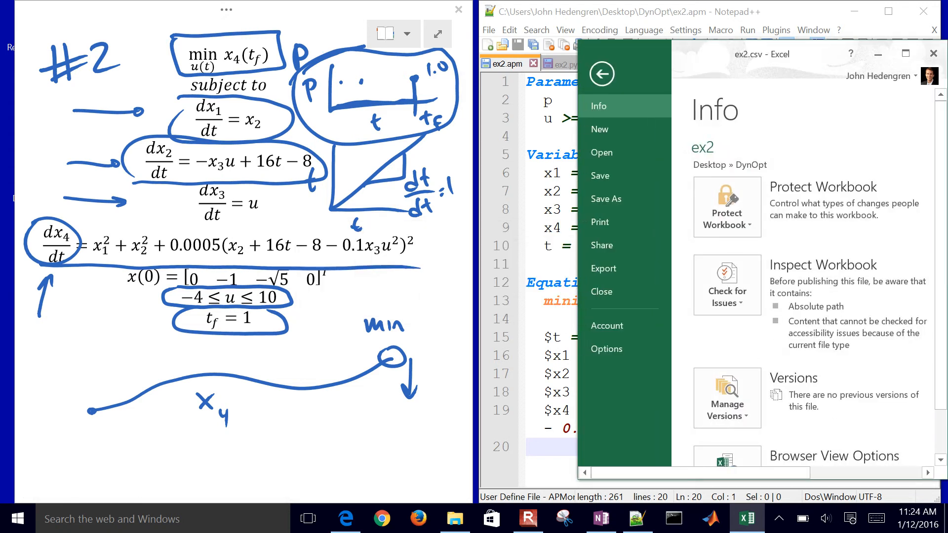
{"action": "left_click", "coordinate": [605, 199]}
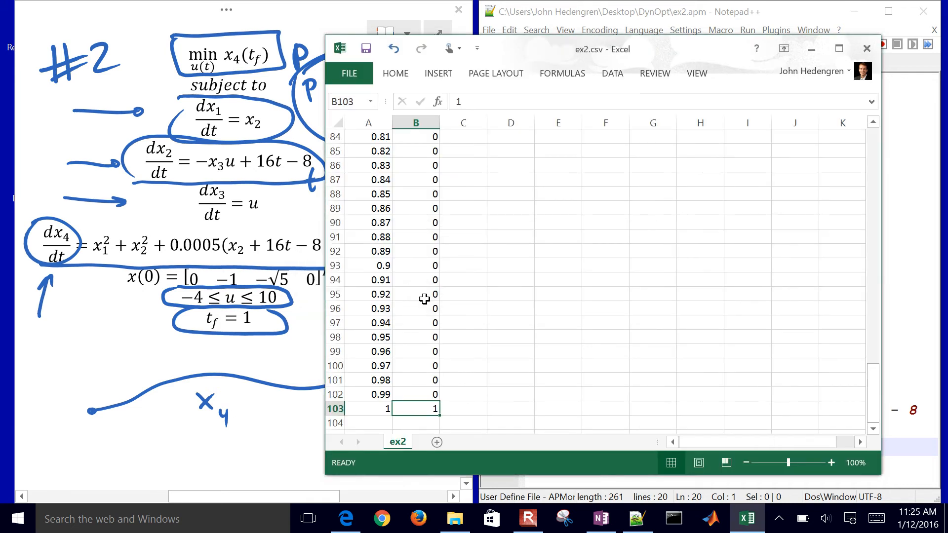
{"action": "left_click", "coordinate": [865, 48]}
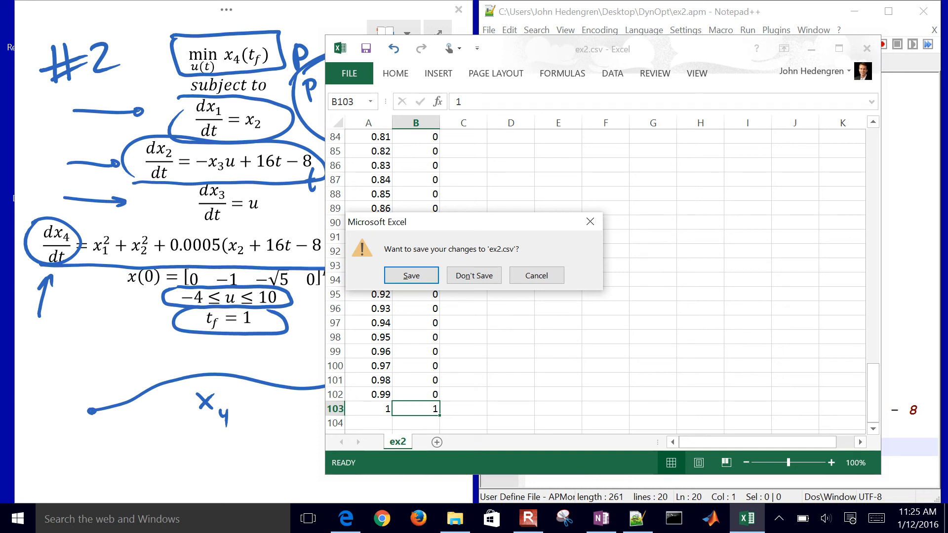
{"action": "left_click", "coordinate": [474, 275]}
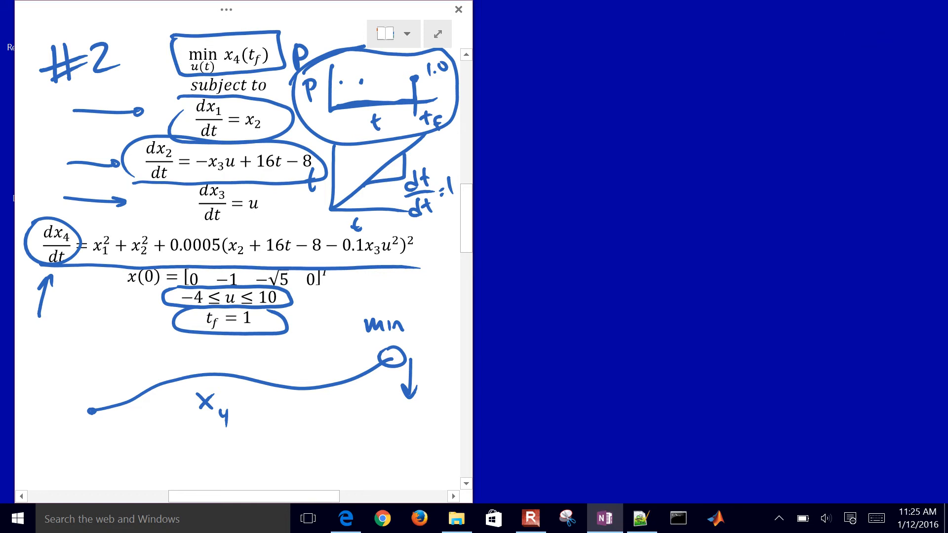
Step: Open ex2.csv from the DynOpt folder in Notepad++ and scroll through its comma-separated time and p rows
{"action": "left_click", "coordinate": [456, 518]}
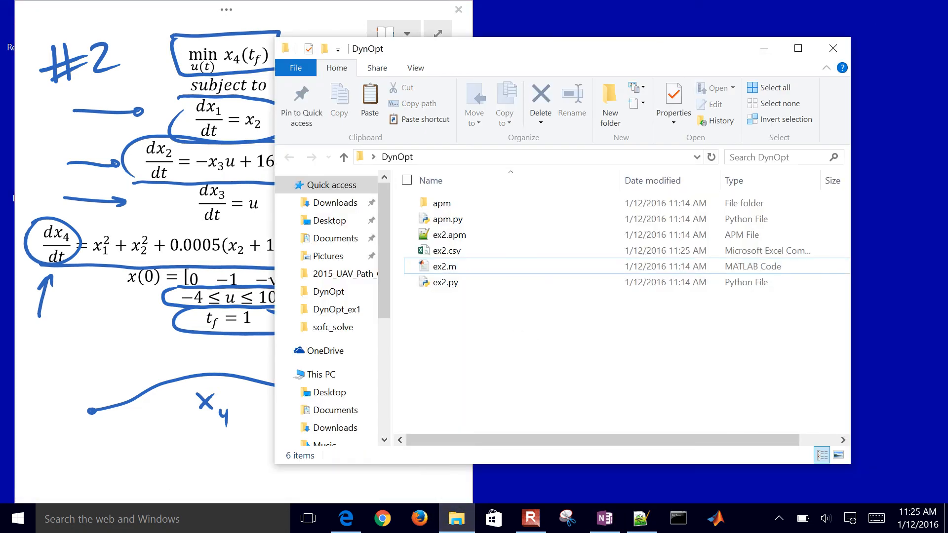
{"action": "left_click", "coordinate": [445, 249]}
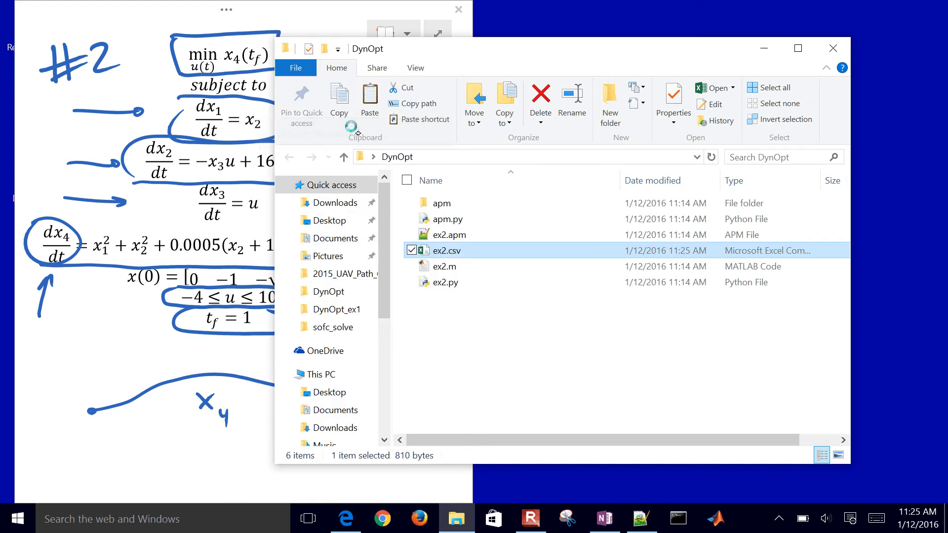
{"action": "double_click", "coordinate": [446, 250]}
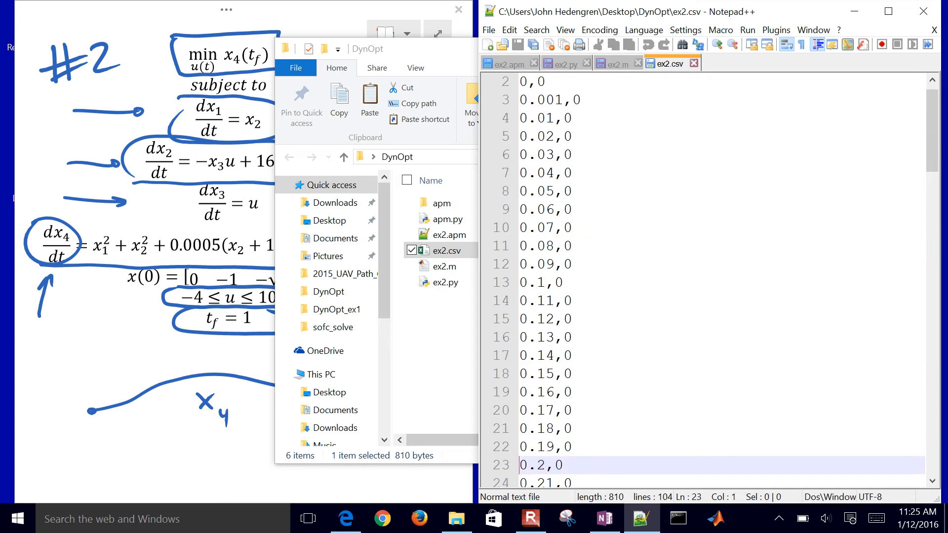
{"action": "scroll", "scroll_direction": "down", "scroll_amount": 3}
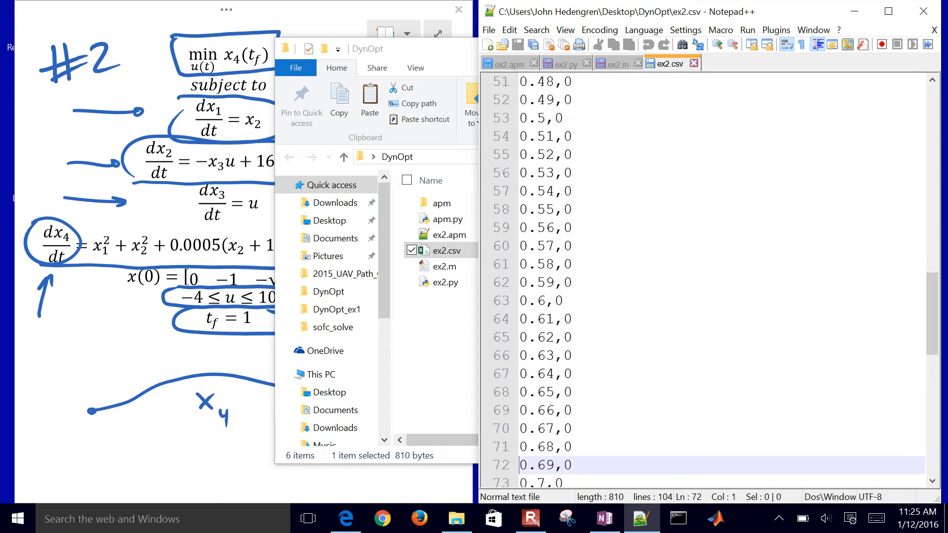
{"action": "scroll", "scroll_direction": "down", "scroll_amount": 3}
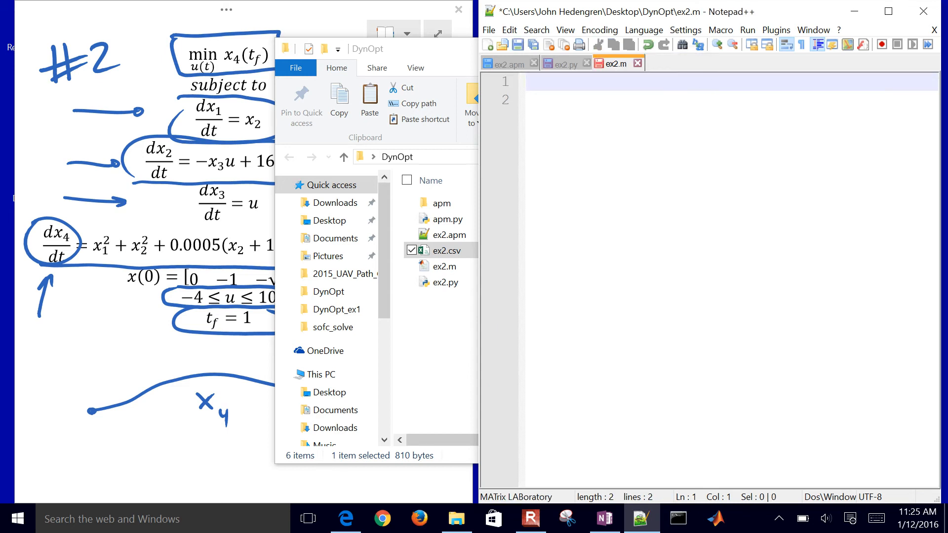
Step: Move the ex2.py tab into a second view so it sits side by side with ex2.m
{"action": "left_click", "coordinate": [563, 63]}
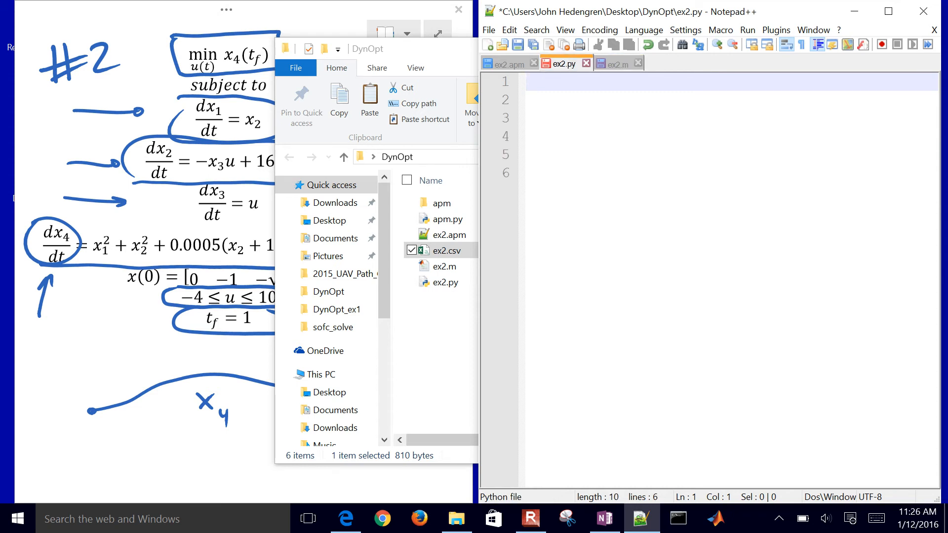
{"action": "left_click", "coordinate": [613, 63]}
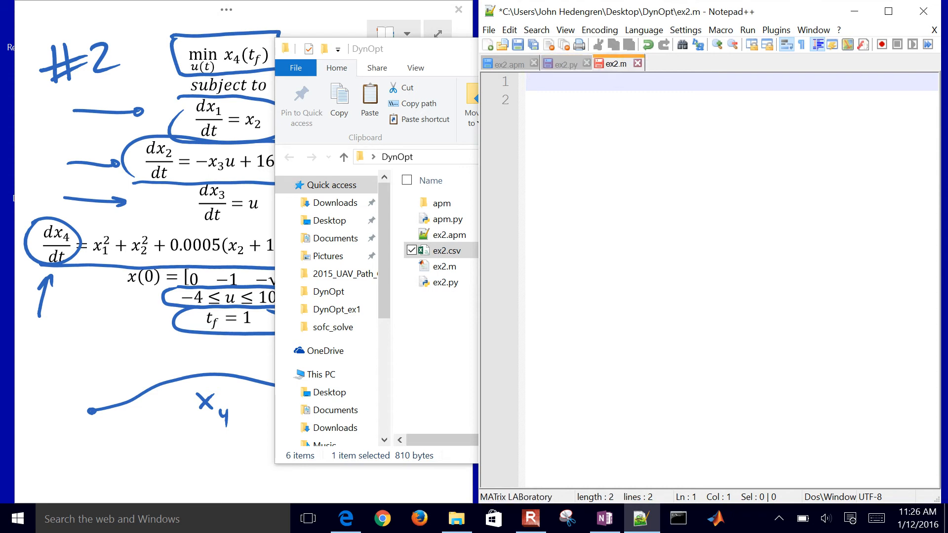
{"action": "left_click", "coordinate": [564, 63]}
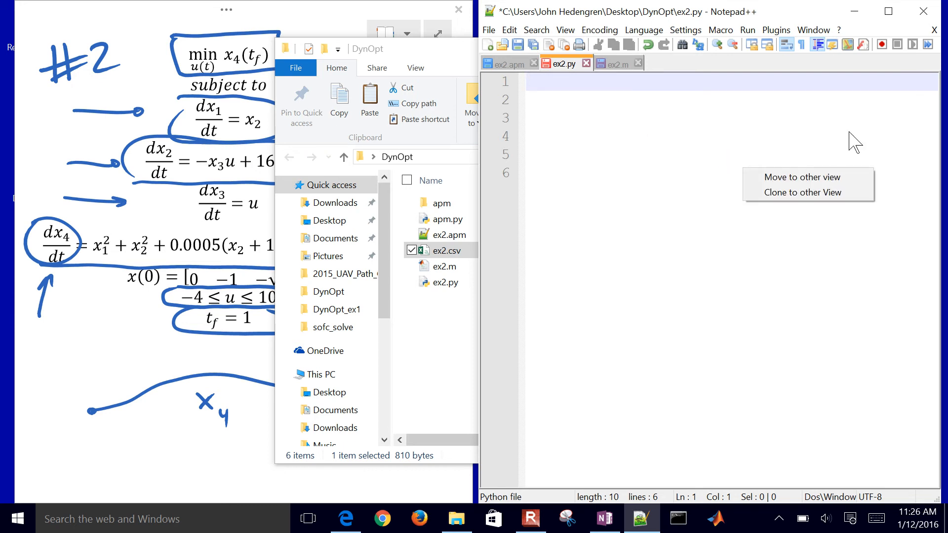
{"action": "mouse_move", "coordinate": [645, 153]}
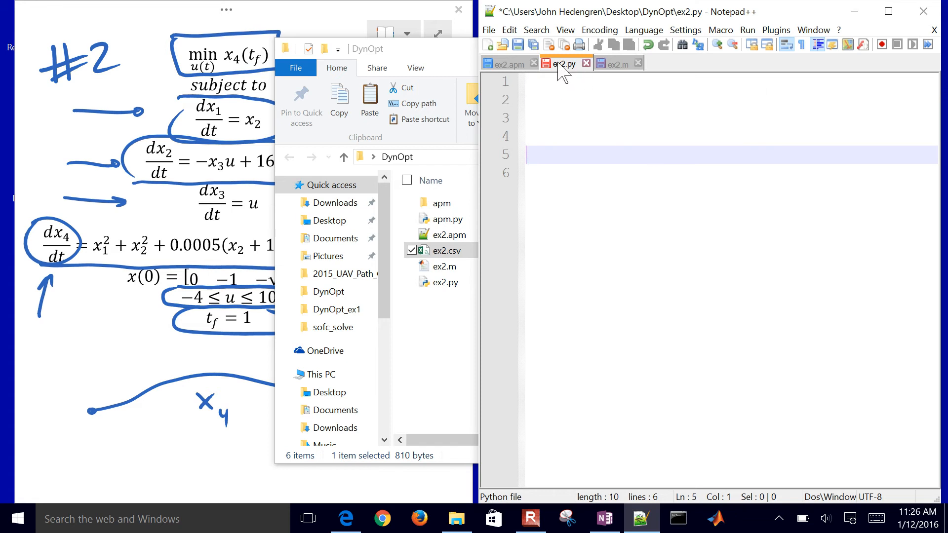
{"action": "right_click", "coordinate": [564, 63]}
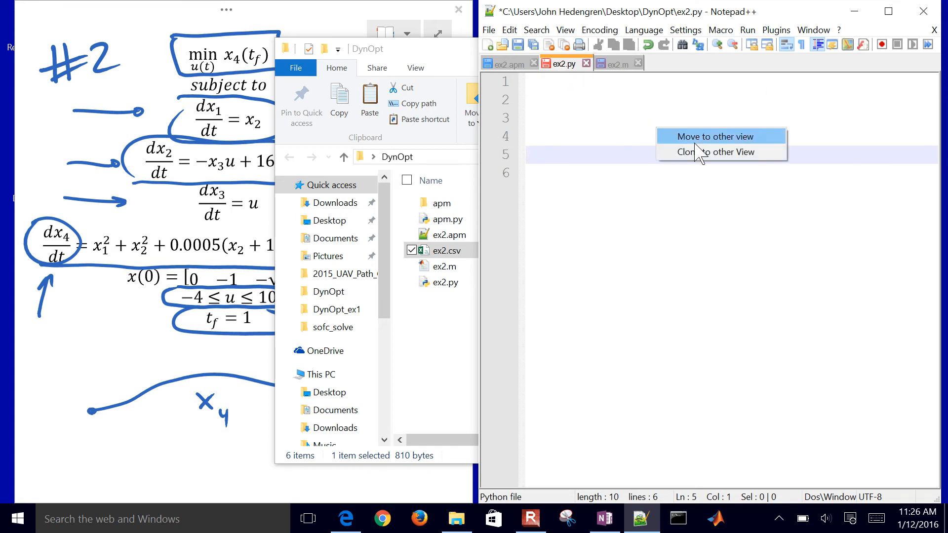
{"action": "left_click", "coordinate": [720, 135]}
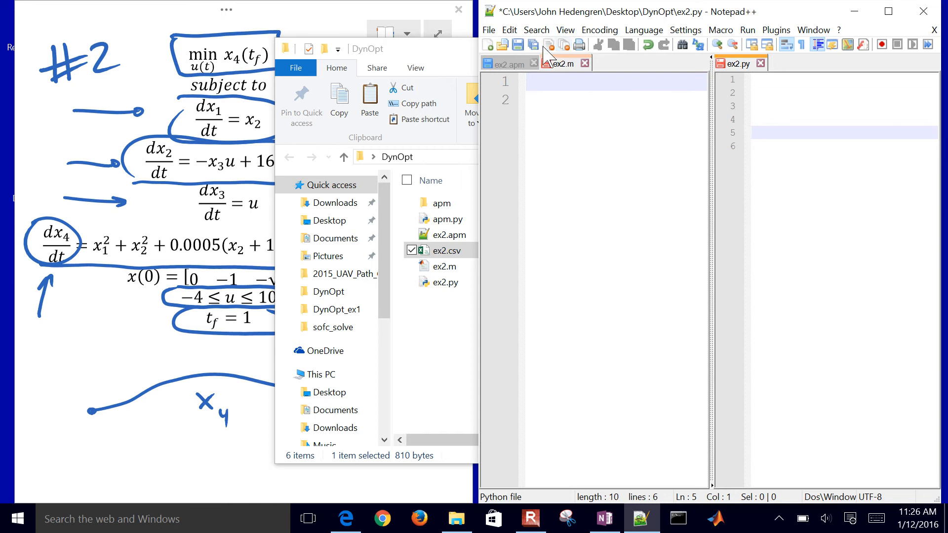
{"action": "mouse_move", "coordinate": [486, 192]}
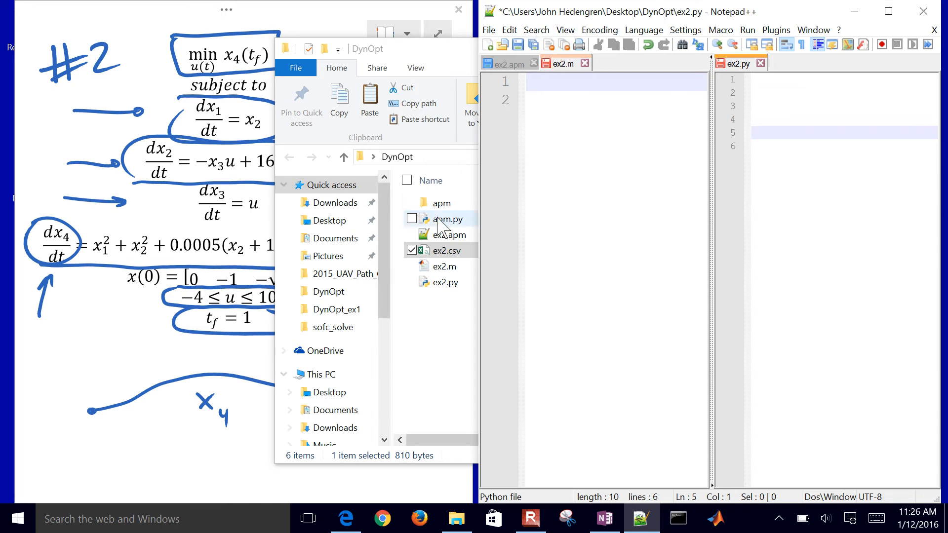
{"action": "mouse_move", "coordinate": [486, 285]}
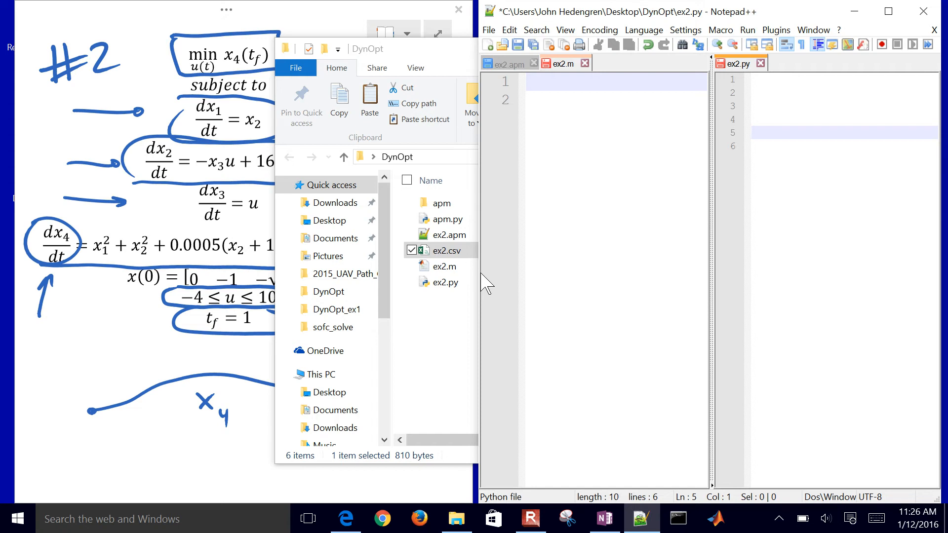
{"action": "mouse_move", "coordinate": [487, 310]}
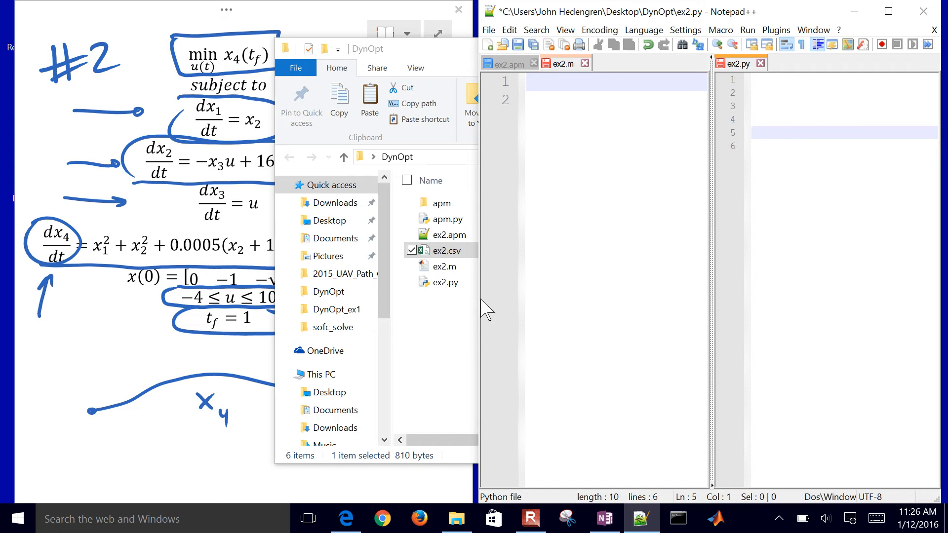
{"action": "mouse_move", "coordinate": [477, 311]}
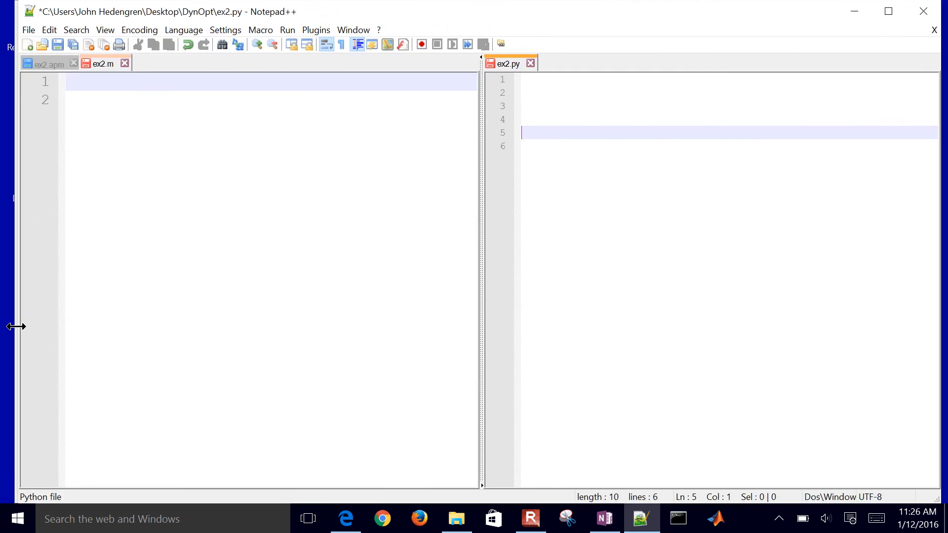
{"action": "left_click", "coordinate": [102, 63]}
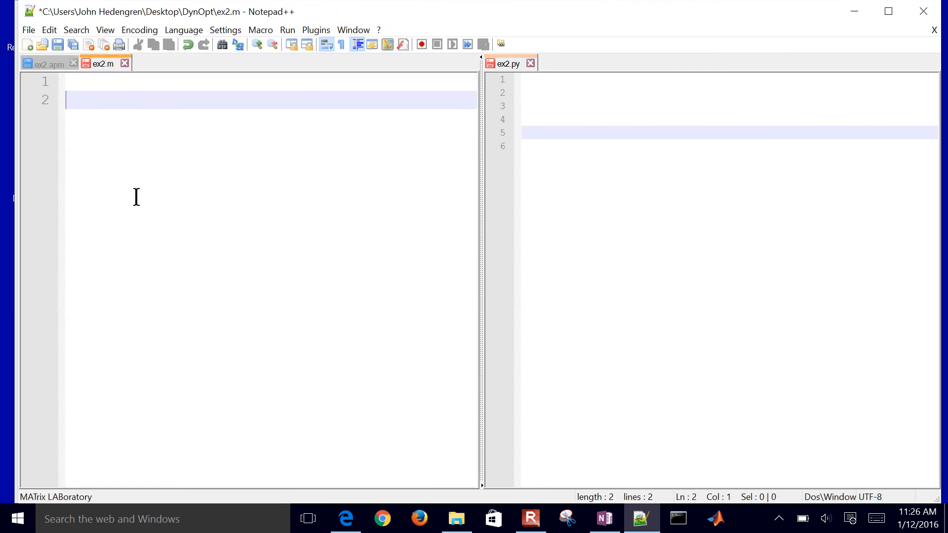
{"action": "type", "text": "clear all; close all; clc"}
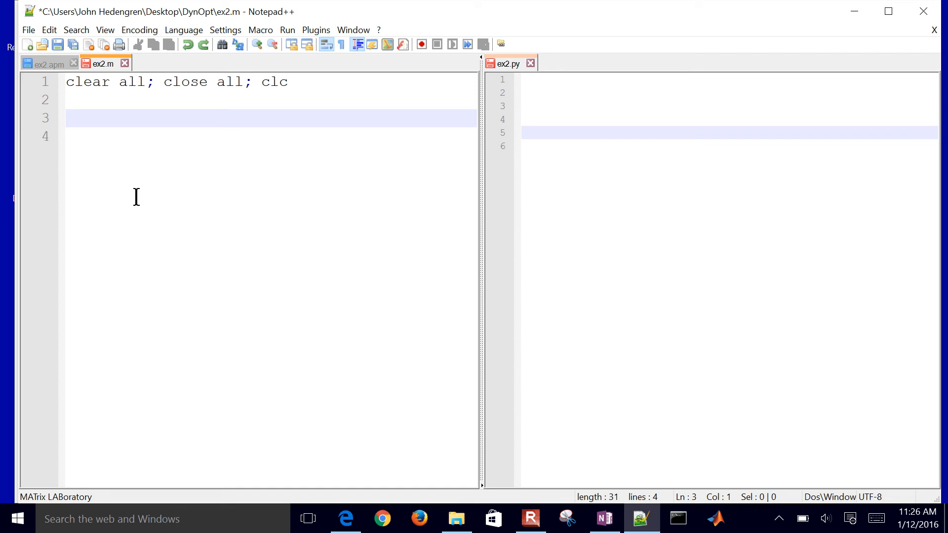
{"action": "type", "text": "s = 'http://byu.apmonitor.com';"}
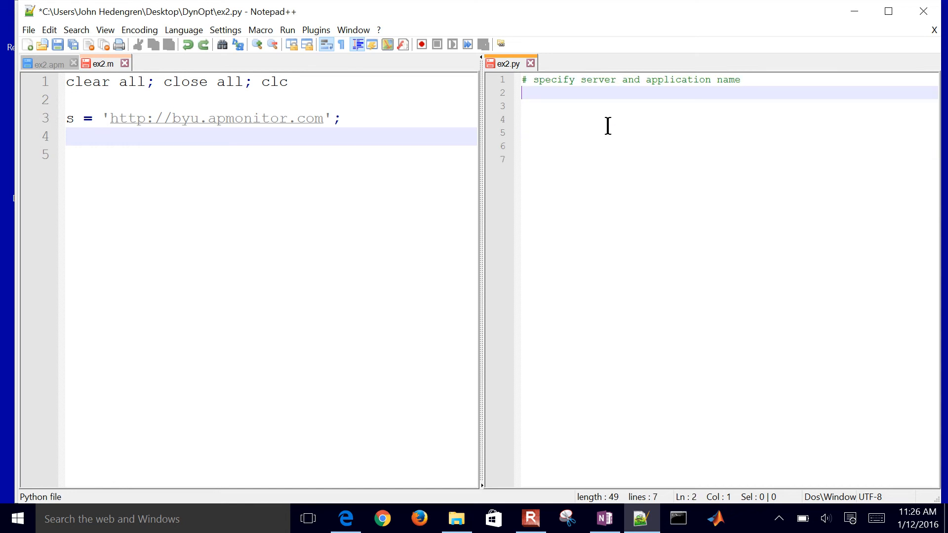
{"action": "type", "text": "s = 'http://byu.apmonitor.com'"}
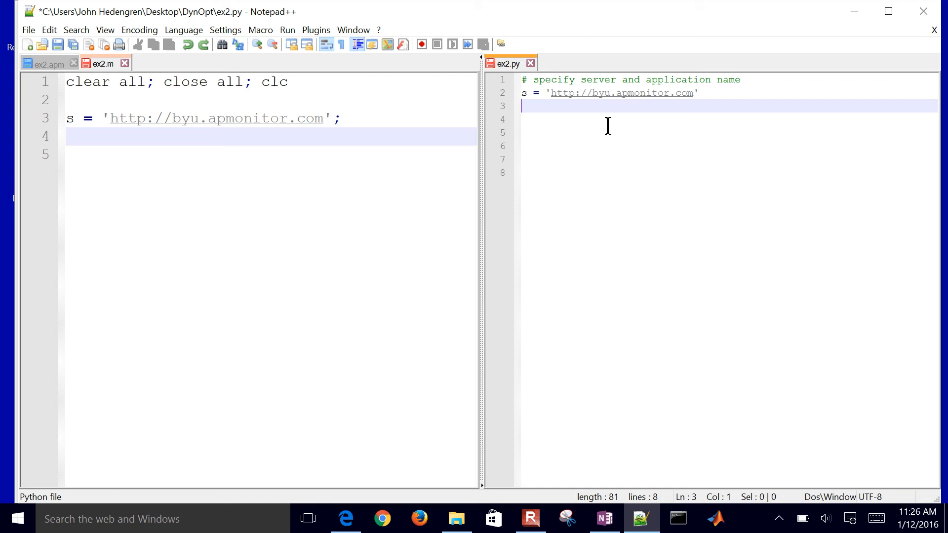
{"action": "type", "text": "a = 'ex2_dynopt'"}
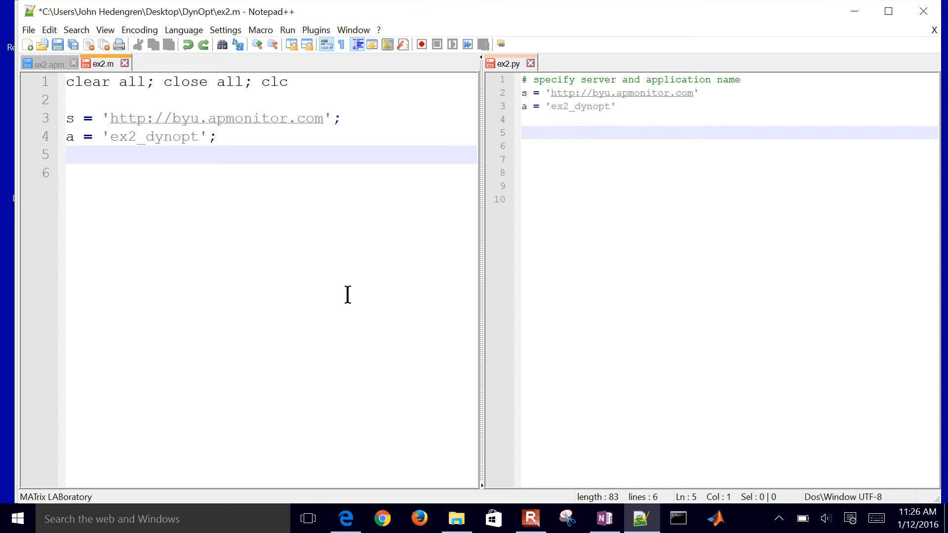
Step: Add from apm import * to ex2.py and addpath('apm') to ex2.m
{"action": "type", "text": "from apm import *"}
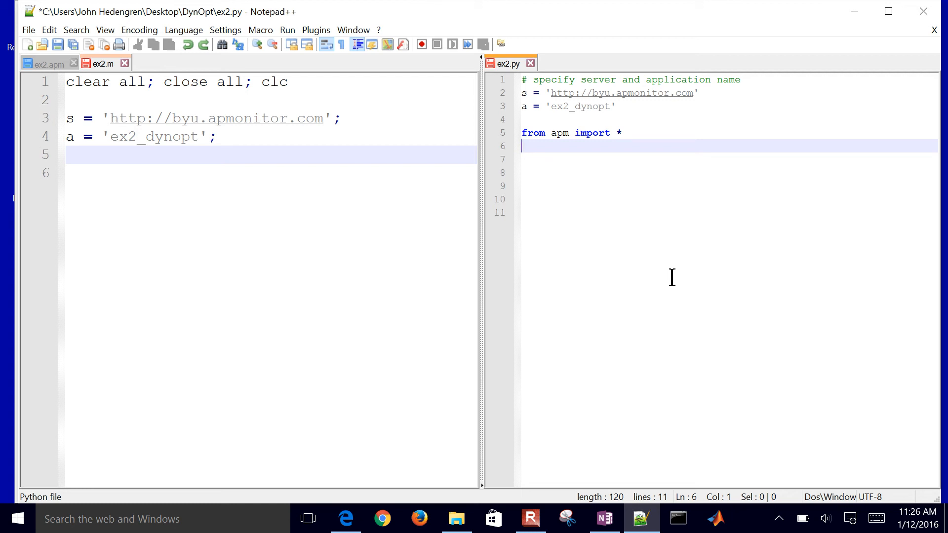
{"action": "type", "text": "addpath('apm')"}
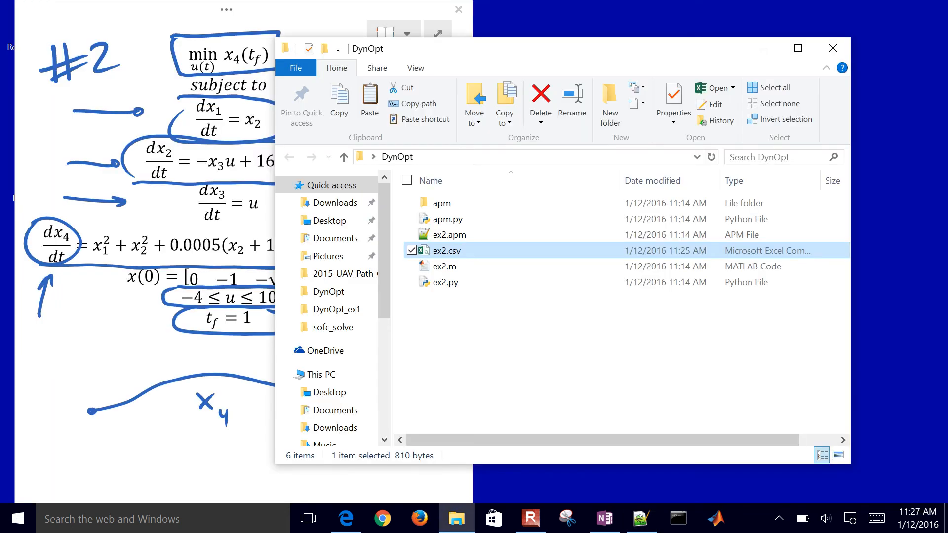
Step: Show the Get APM Python/MATLAB links on apmonitor.com and point out apm.py in the DynOpt folder
{"action": "left_click", "coordinate": [447, 218]}
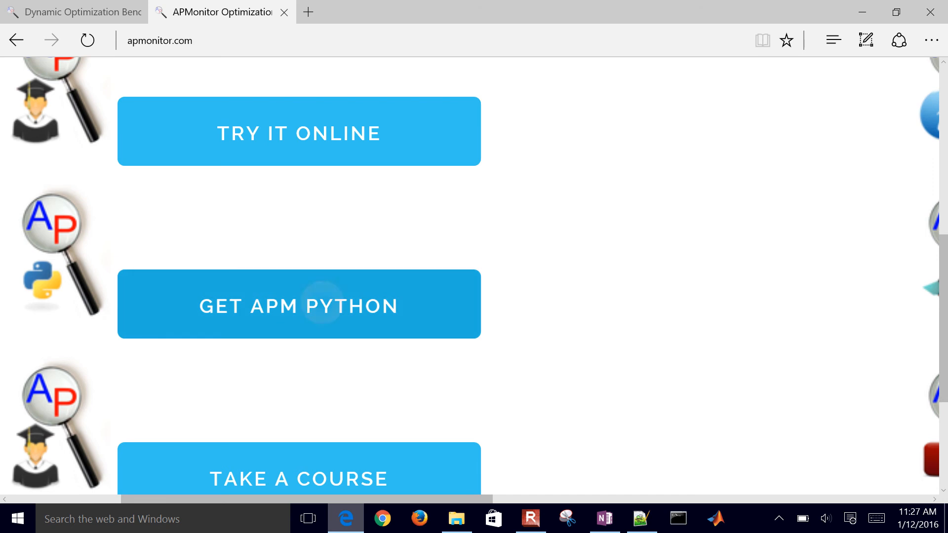
{"action": "left_click", "coordinate": [298, 304]}
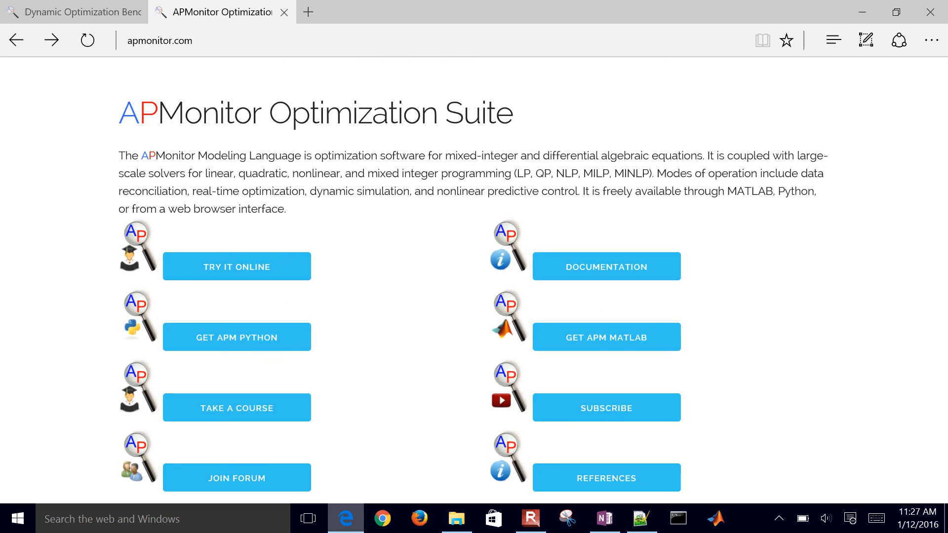
{"action": "left_click", "coordinate": [605, 336]}
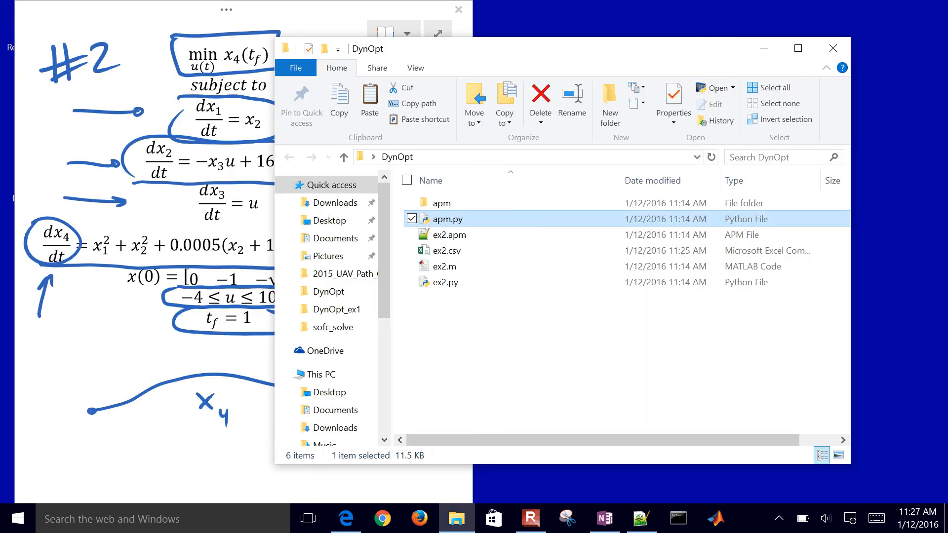
{"action": "left_click", "coordinate": [441, 202]}
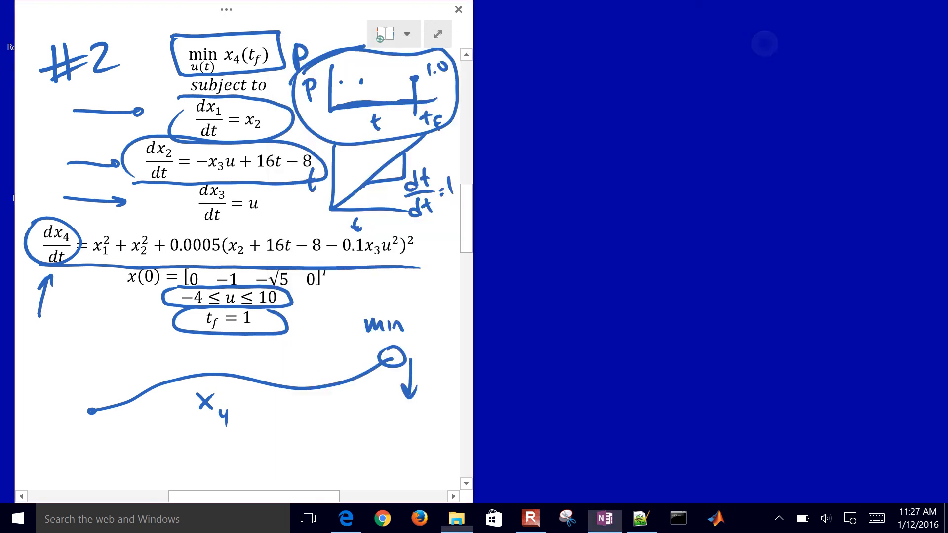
Step: Add clear all, apm_load ex2.apm and csv_load ex2.csv lines to both scripts
{"action": "left_click", "coordinate": [642, 518]}
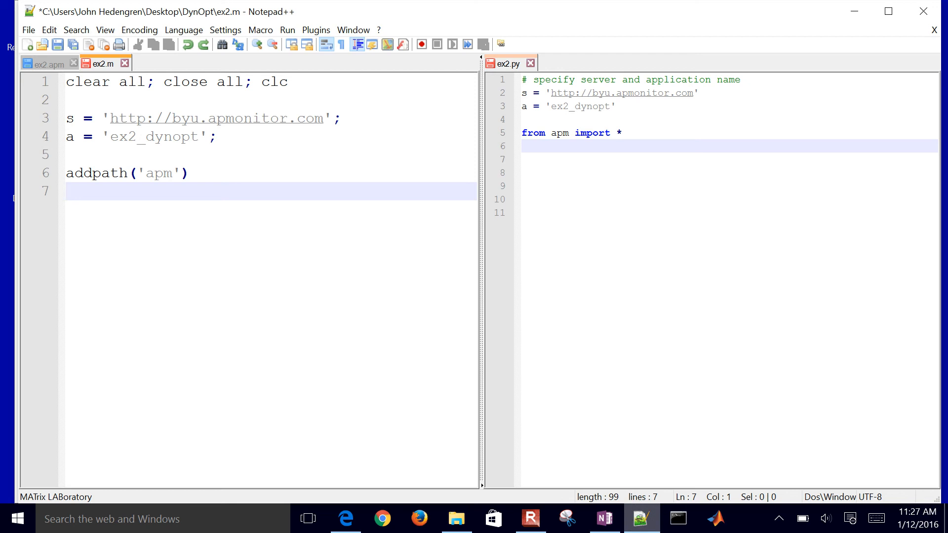
{"action": "type", "text": "apm(s,a,'clear all')"}
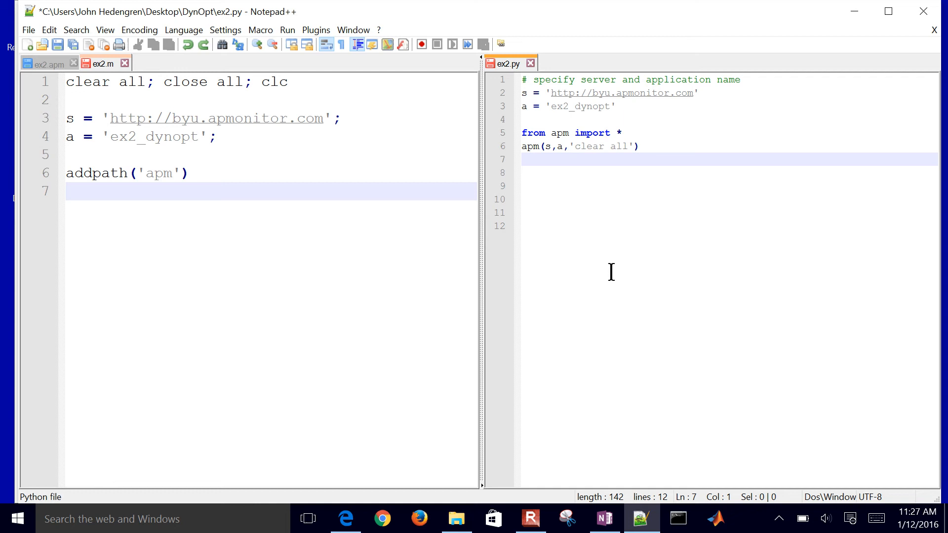
{"action": "type", "text": "apm(s,a,'clear all');"}
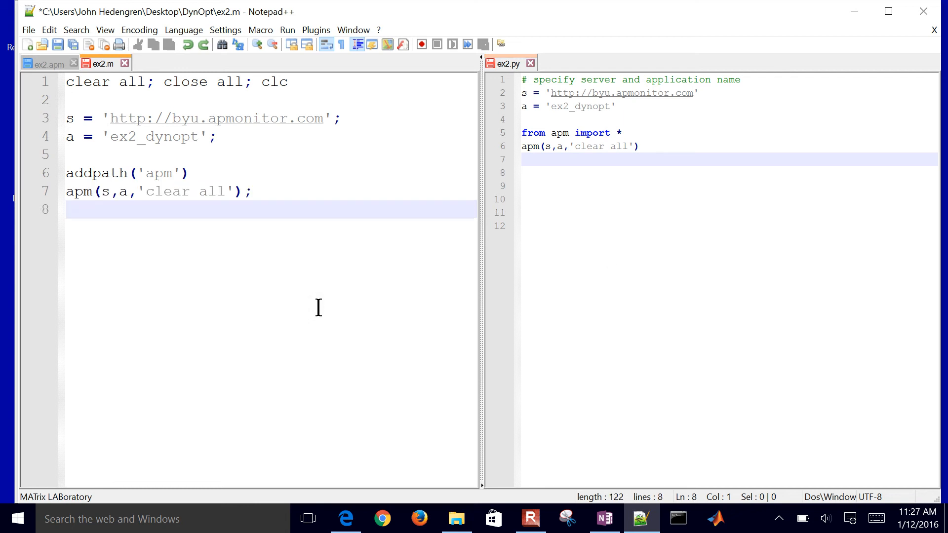
{"action": "type", "text": "apm_load(s,a,'ex2.apm');"}
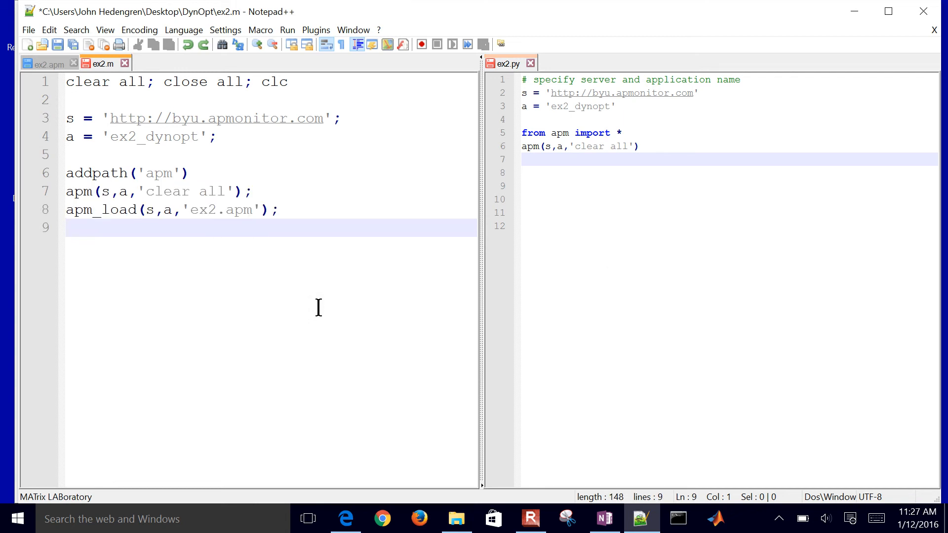
{"action": "type", "text": "csv_load(s,a,'ex2.csv');"}
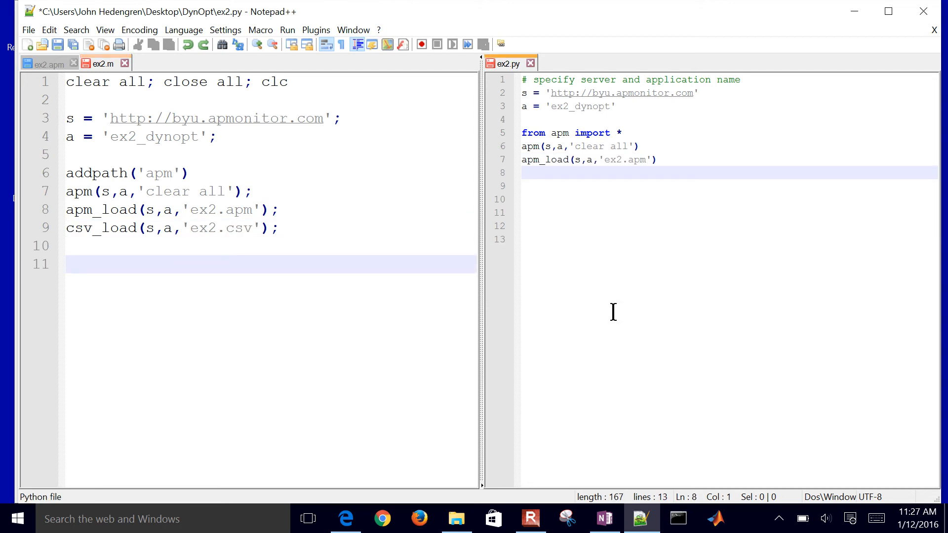
{"action": "type", "text": "csv_load(s,a,'ex2.csv')"}
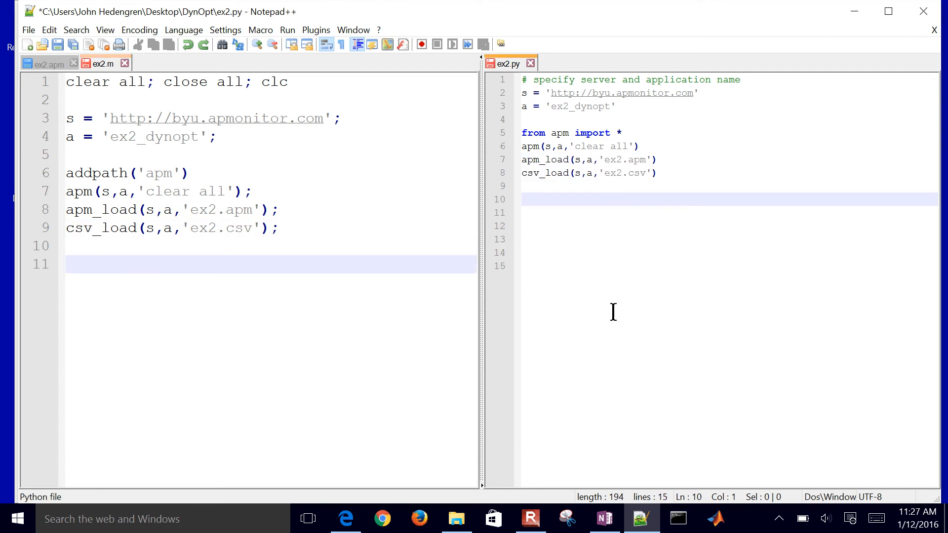
Step: In ex2.m set nlc.nodes to 4, nlc.solver to 3 and nlc.imode to 6 with apm_option
{"action": "left_click", "coordinate": [102, 63]}
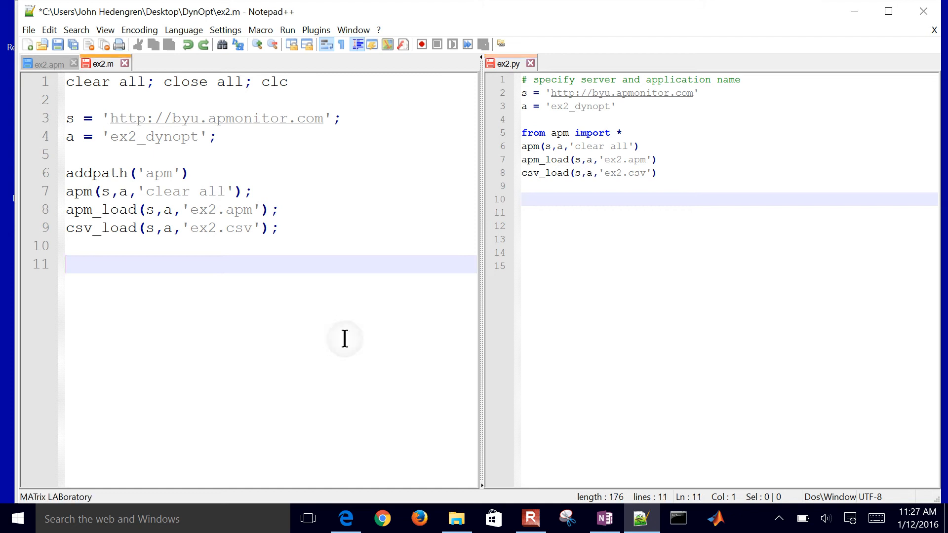
{"action": "type", "text": "apm_option(s,a,'nlc.nodes',4);"}
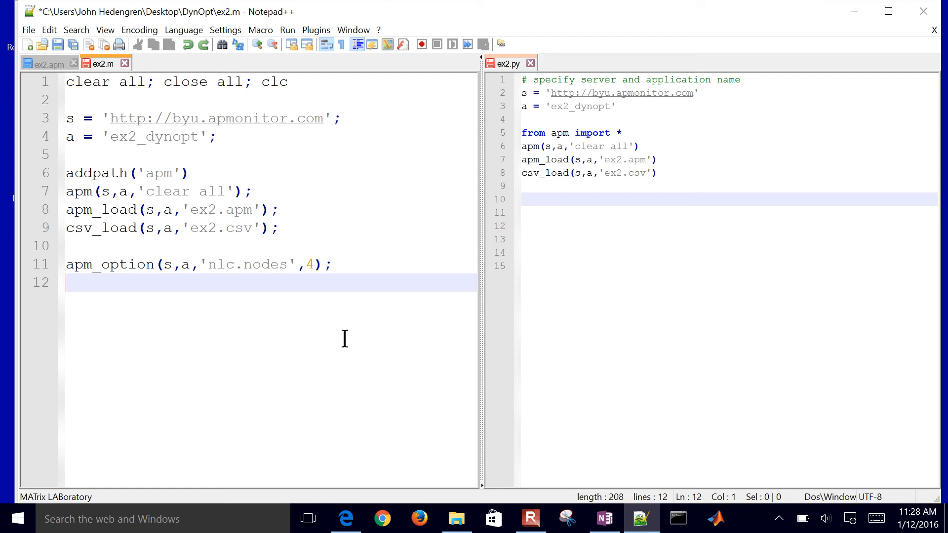
{"action": "type", "text": "apm_option(s,a,'nlc.solver',3);"}
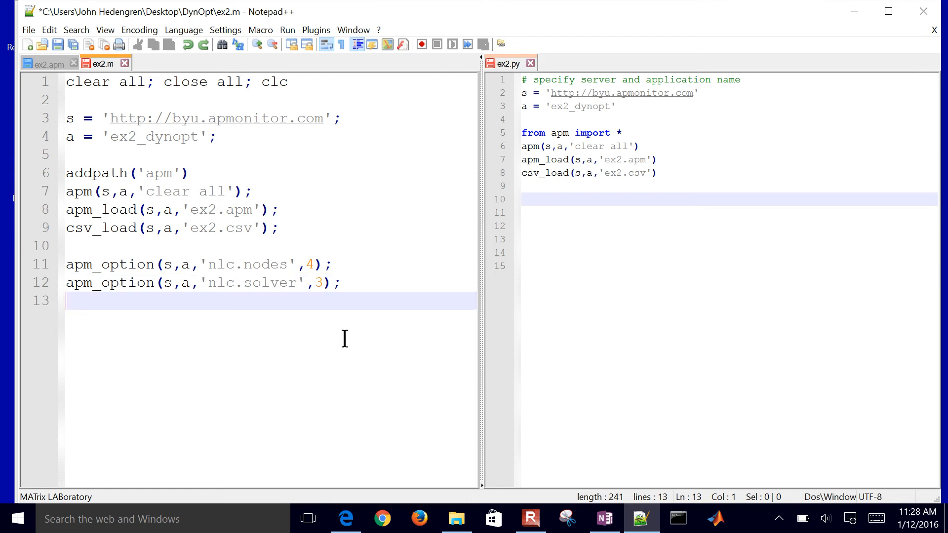
{"action": "type", "text": "apm_option(s,a,'nlc.imode',6);"}
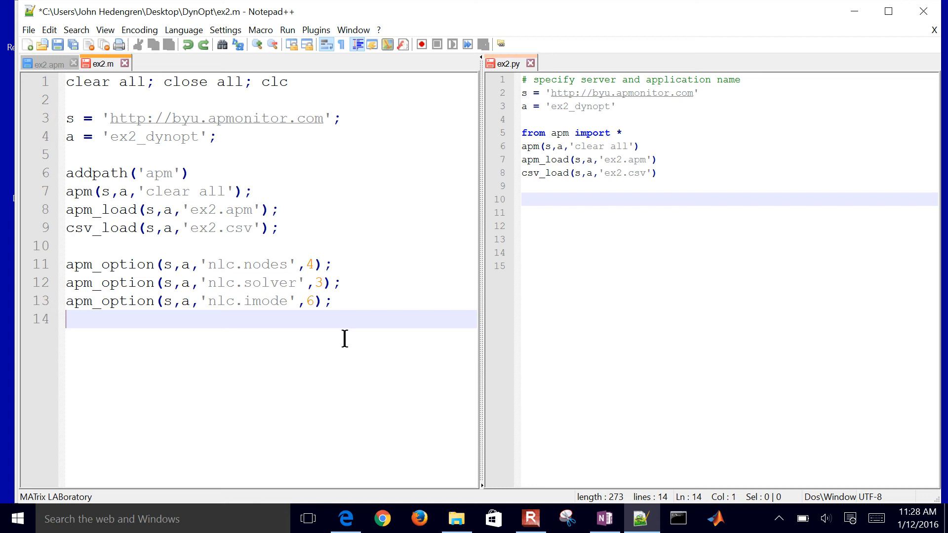
{"action": "left_click", "coordinate": [344, 518]}
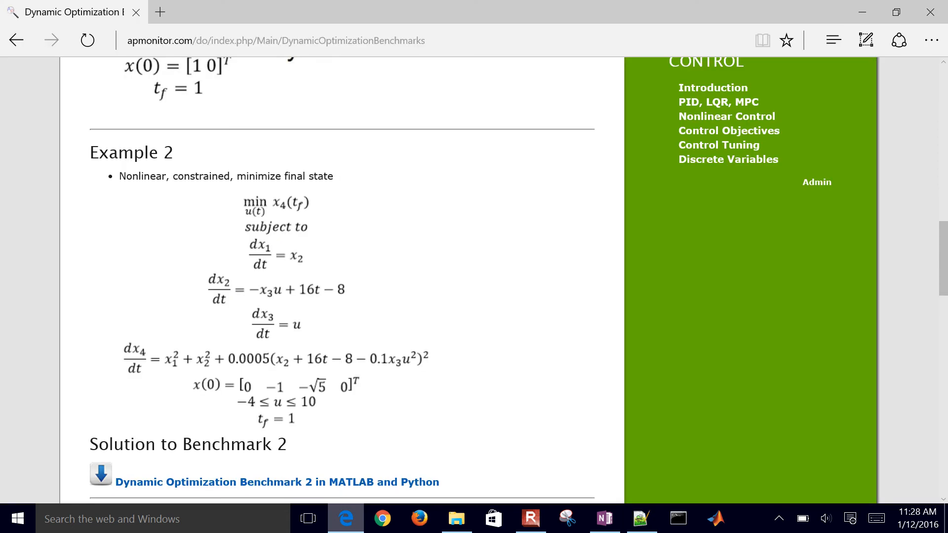
Step: Search the APMonitor documentation for imode from a new browser tab
{"action": "left_click", "coordinate": [296, 40]}
{"action": "type", "text": "apmon"}
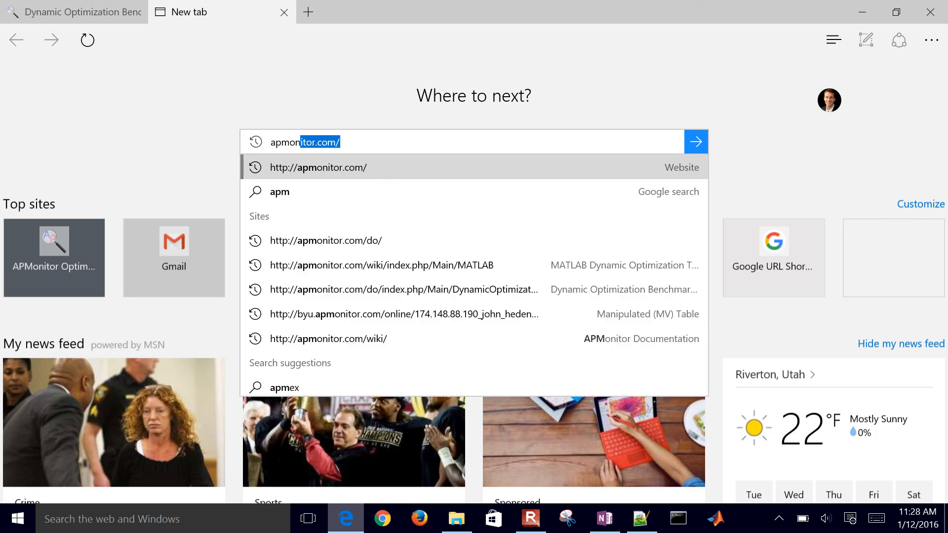
{"action": "left_click", "coordinate": [317, 168]}
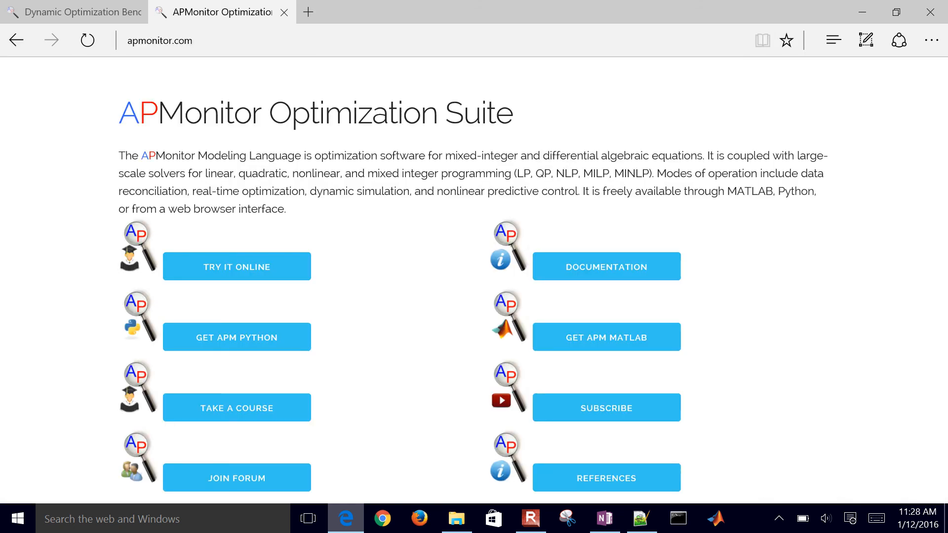
{"action": "left_click", "coordinate": [605, 265]}
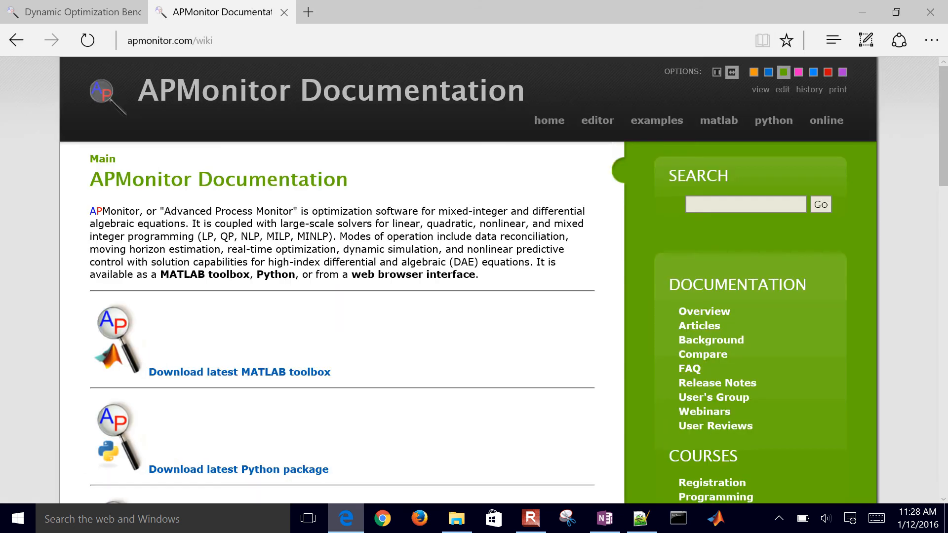
{"action": "type", "text": "imode"}
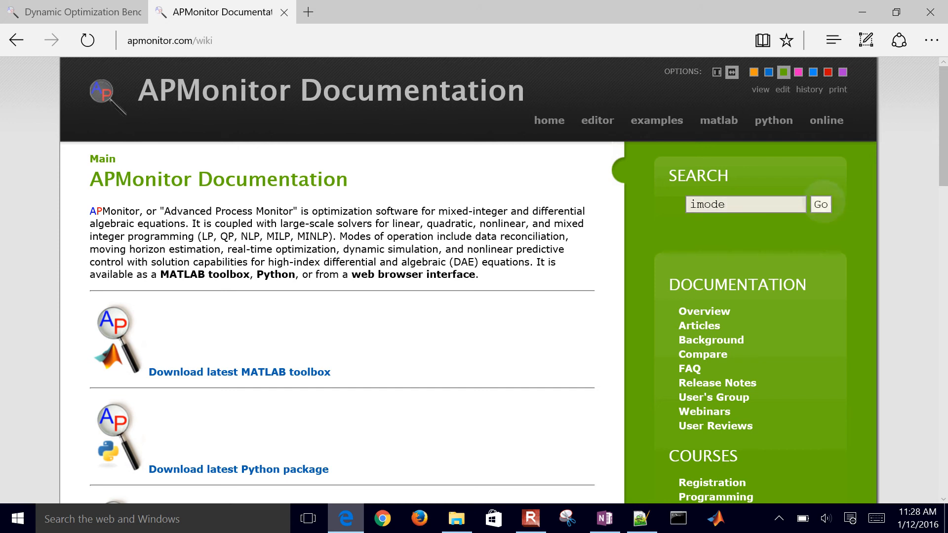
{"action": "left_click", "coordinate": [820, 204]}
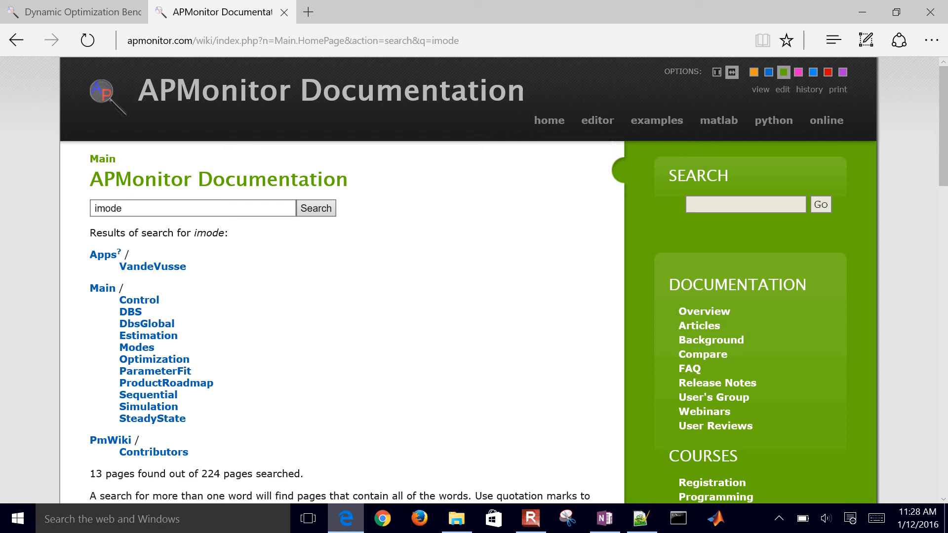
Step: Review the Modes page listing the nine modes of operation, then go back to the editor
{"action": "scroll", "scroll_direction": "down", "scroll_amount": 3}
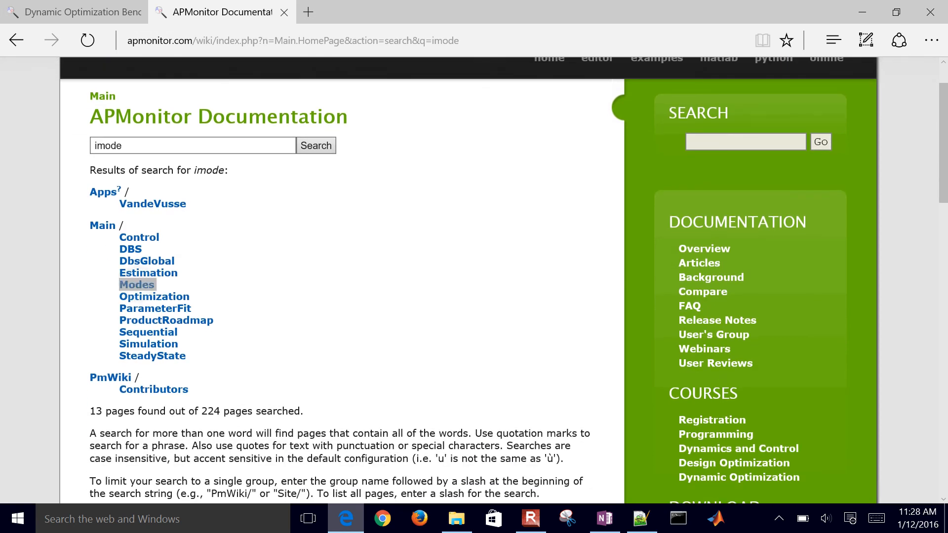
{"action": "left_click", "coordinate": [136, 284]}
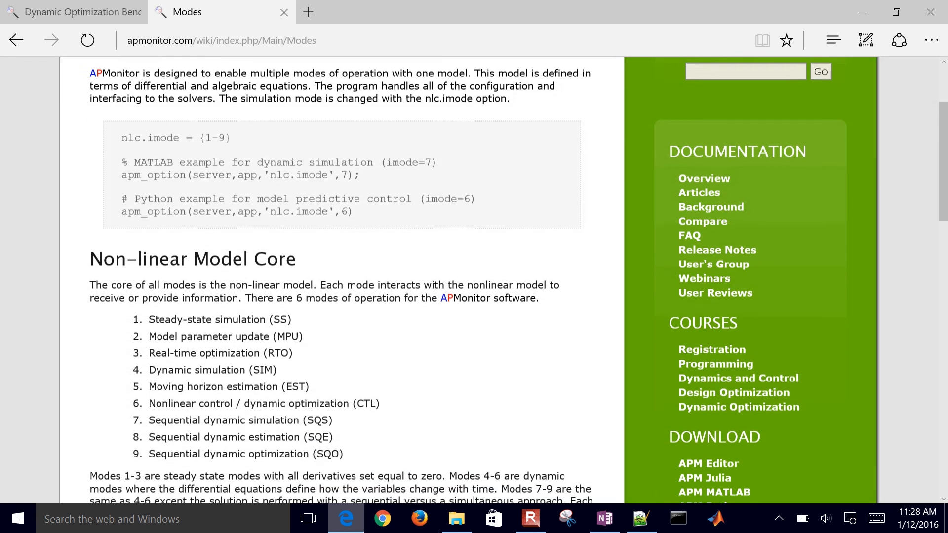
{"action": "scroll", "scroll_direction": "down", "scroll_amount": 3}
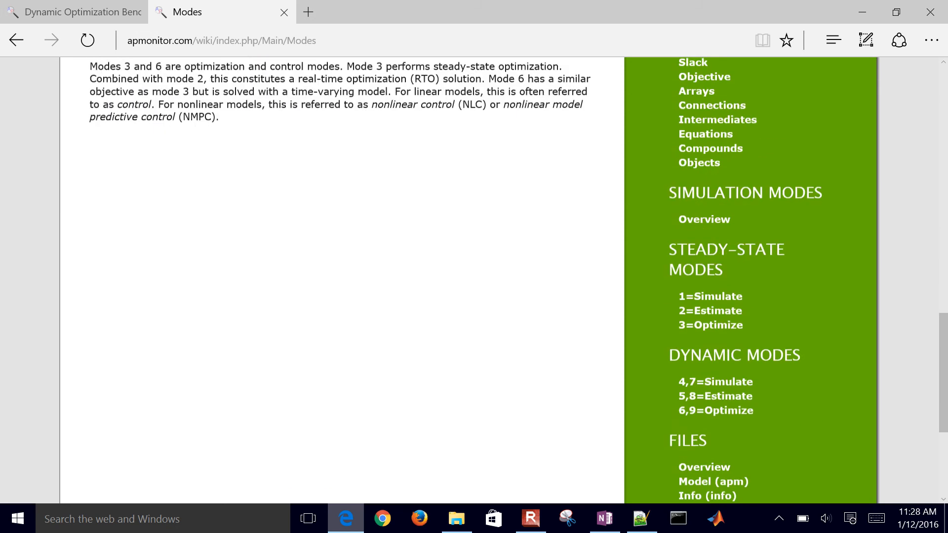
{"action": "scroll", "scroll_direction": "up", "scroll_amount": 3}
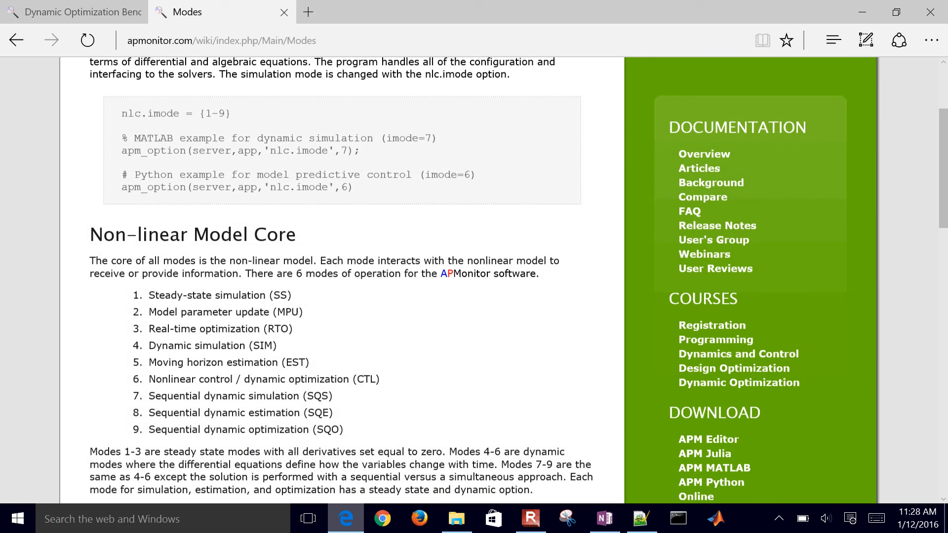
{"action": "left_click", "coordinate": [642, 518]}
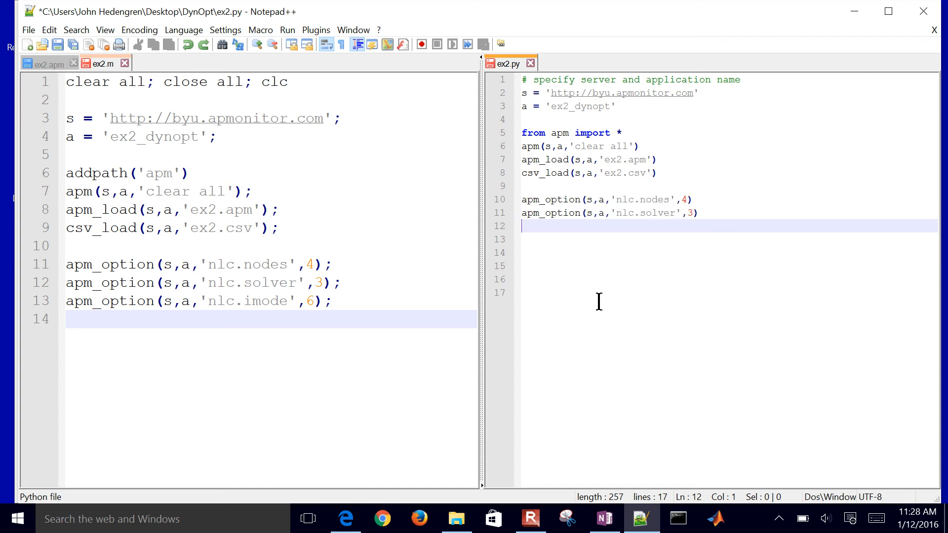
Step: Add imode 6, mv_type 1, MV u declaration, u.status 1 and u.dcost 0 lines
{"action": "type", "text": "apm_option(s,a,'nlc.imode',6)"}
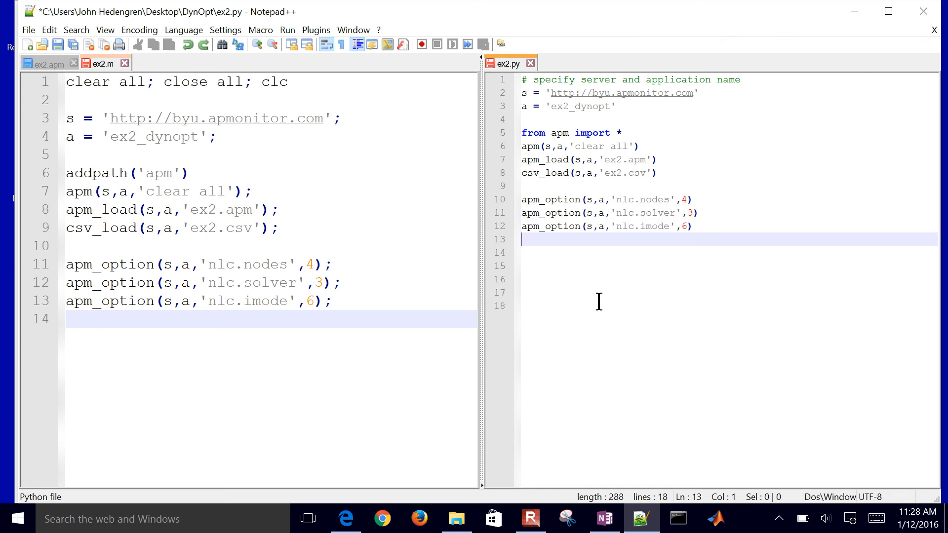
{"action": "type", "text": "apm_option(s,a,'nlc.mv_type',1);"}
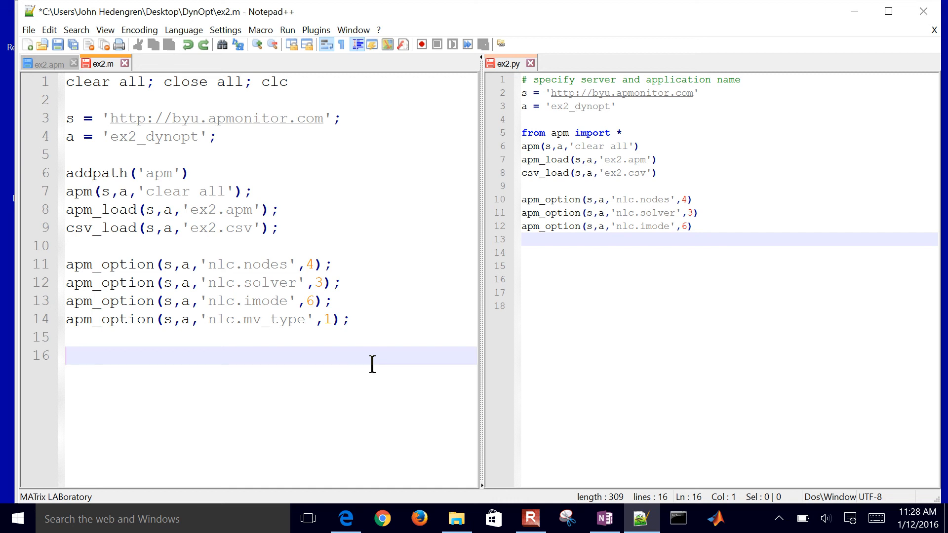
{"action": "type", "text": "apm_info(s,a,'MV','u');"}
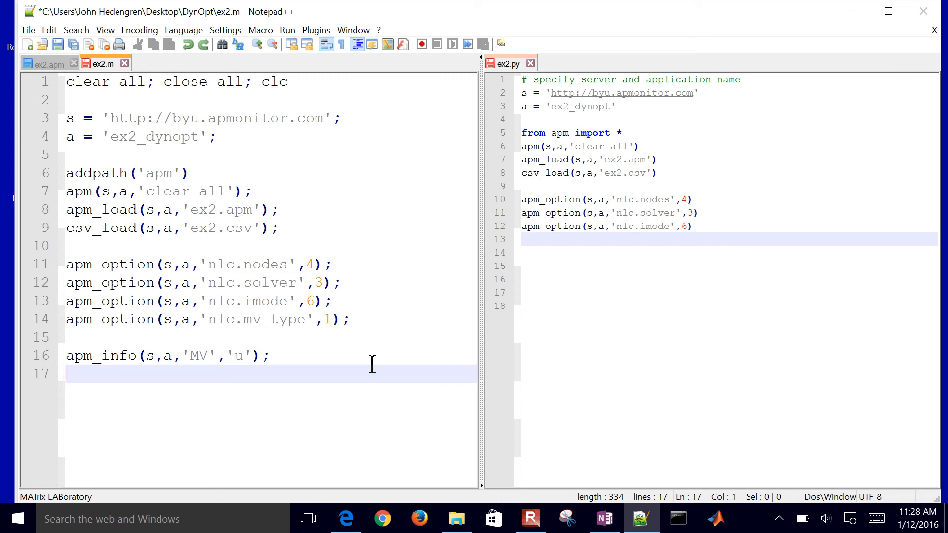
{"action": "type", "text": "apm_option(s,a,'u.status',1);"}
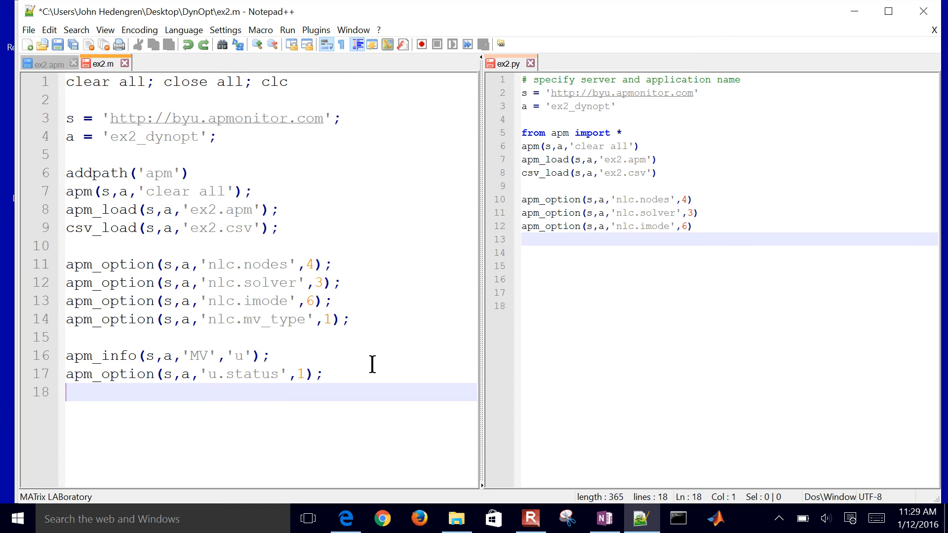
{"action": "type", "text": "apm_option(s,a,'u.dcost',0);"}
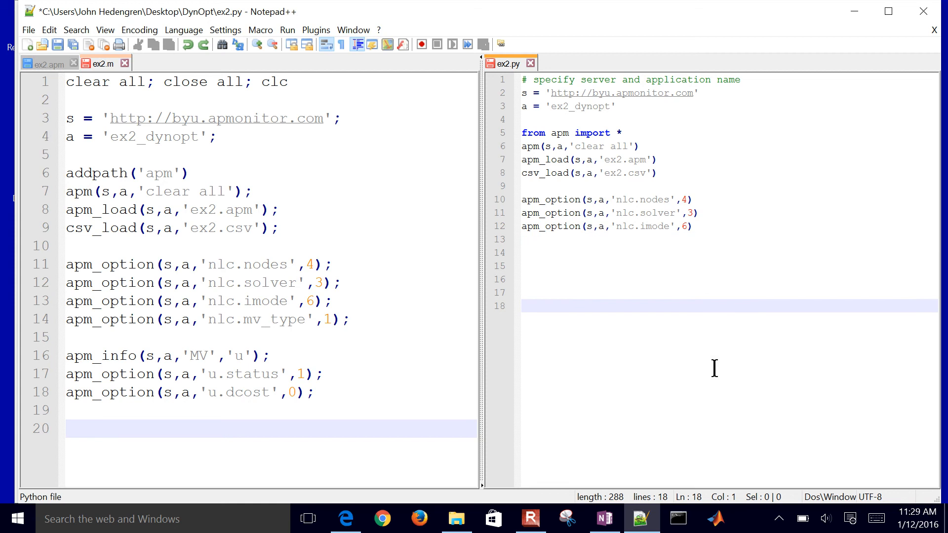
Step: Give the other script mv_type 1 and MV u, and add output = apm(s,a,'solve') in ex2.py
{"action": "type", "text": "apm_option(s,a,'nlc.mv_type',1)"}
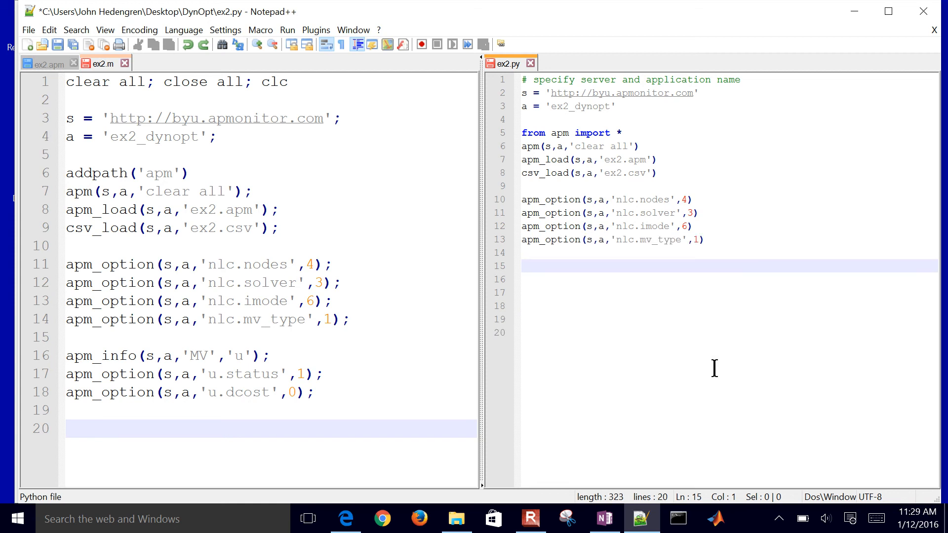
{"action": "type", "text": "apm_info(s,a,'MV','u')"}
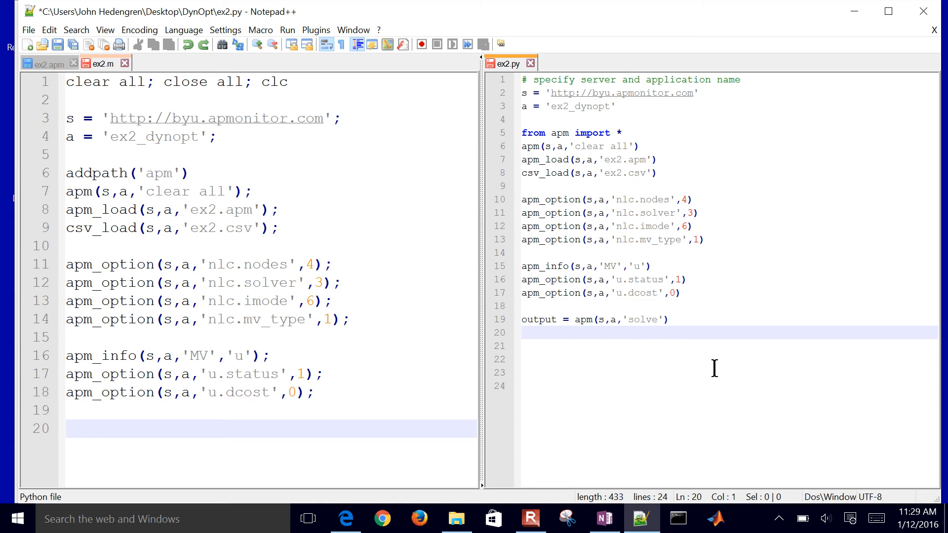
{"action": "type", "text": "output = apm(s,a,'solve');"}
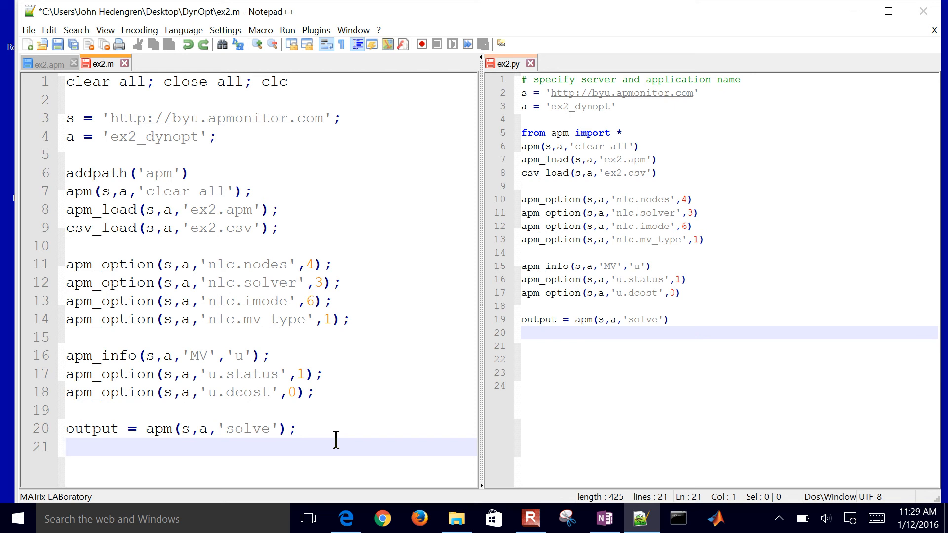
Step: Add disp(output) in ex2.m, fix print output in ex2.py and retrieve the solution with y = apm_sol(s,a)
{"action": "type", "text": "disp(output)"}
{"action": "left_click", "coordinate": [729, 333]}
{"action": "type", "text": "print output"}
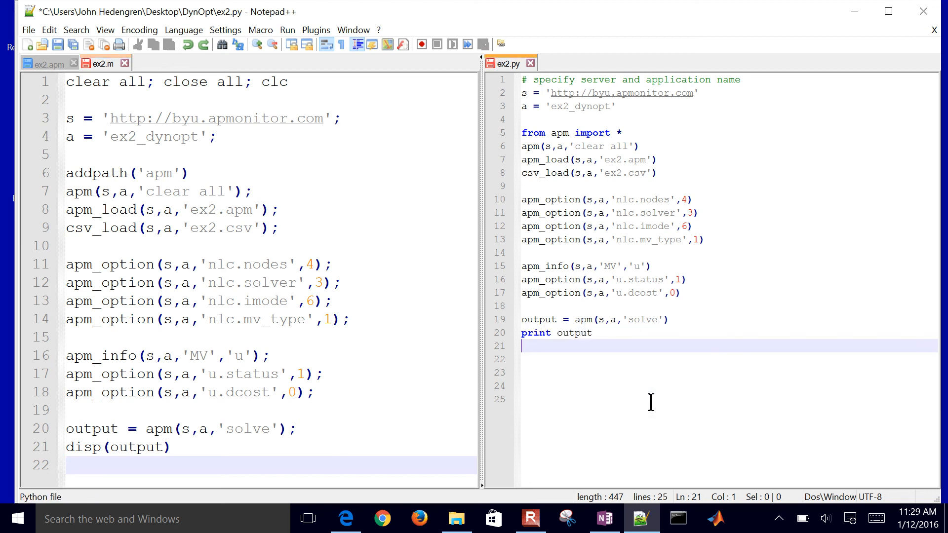
{"action": "left_click", "coordinate": [556, 332]}
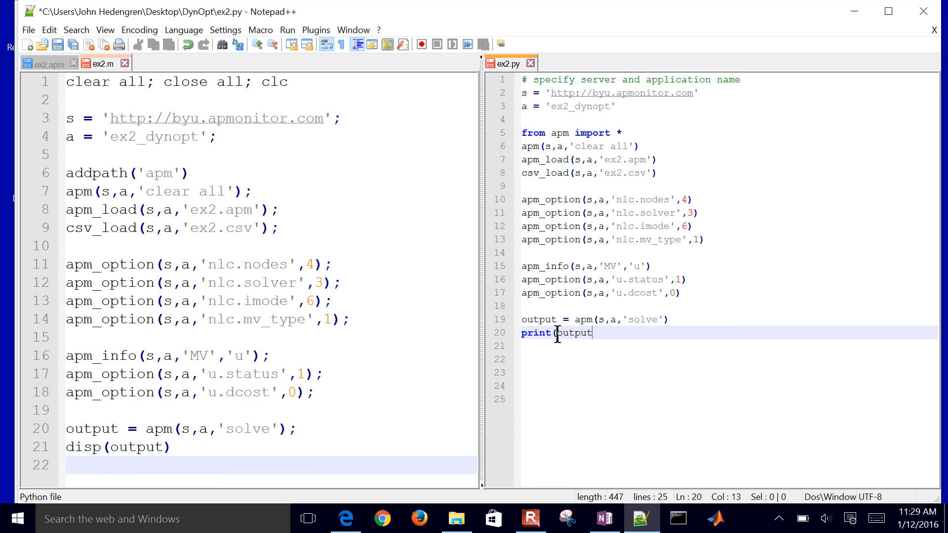
{"action": "key", "text": "Backspace"}
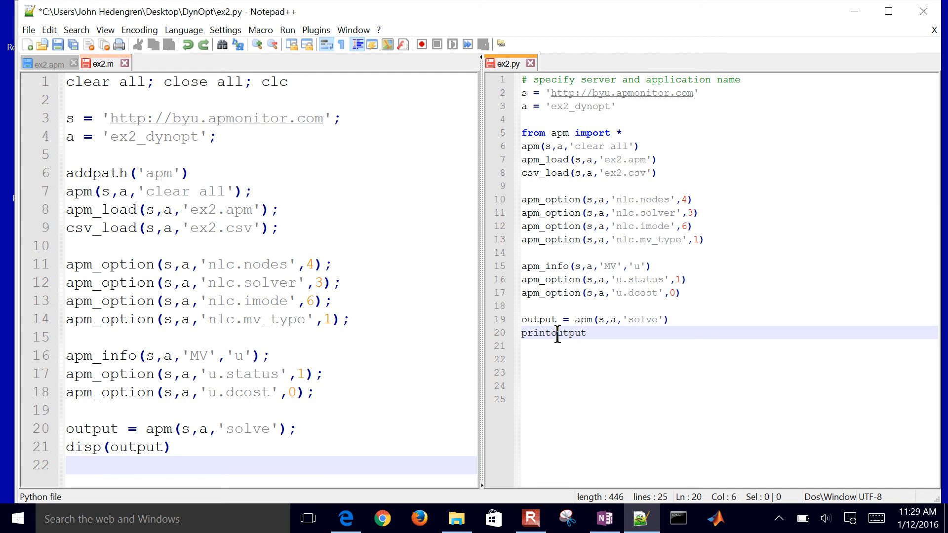
{"action": "type", "text": "y = apm_sol(s,a); z = y.x;"}
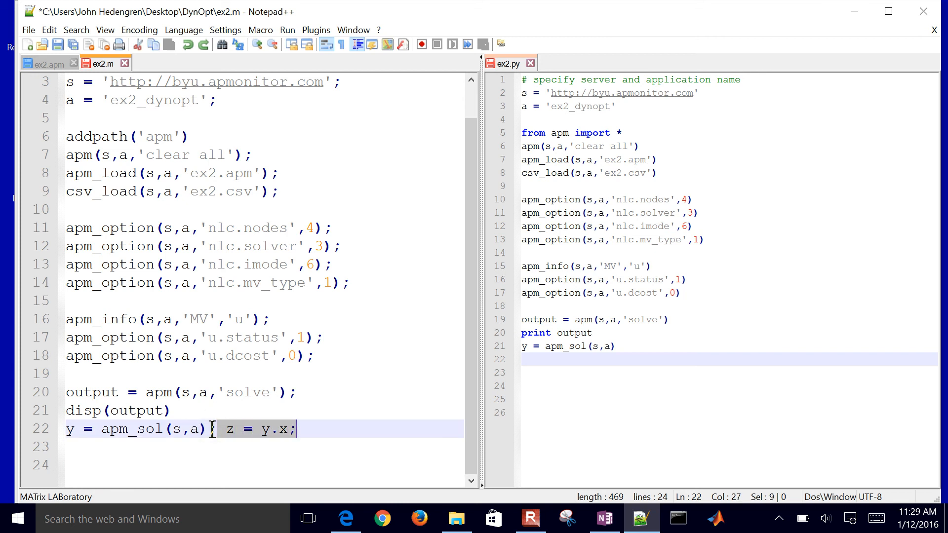
{"action": "left_click", "coordinate": [336, 430]}
{"action": "type", "text": "disp(['Optimal Solution: ' num2str(z.x4(end))])"}
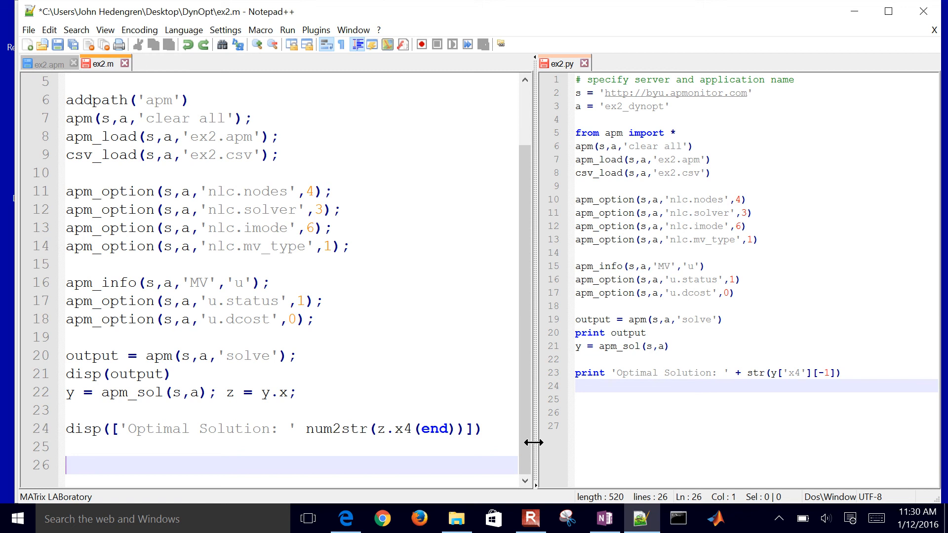
Step: In ex2.py import matplotlib.pyplot as plt and start plt.subplot(211)
{"action": "left_click", "coordinate": [632, 419]}
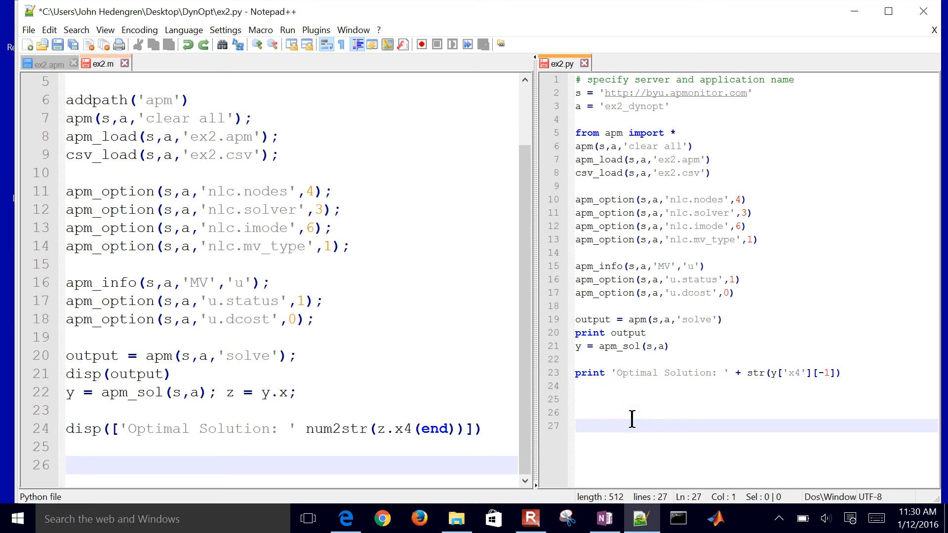
{"action": "type", "text": "import matplotlib.pyplot as plt"}
{"action": "type", "text": "plt.figure(1"}
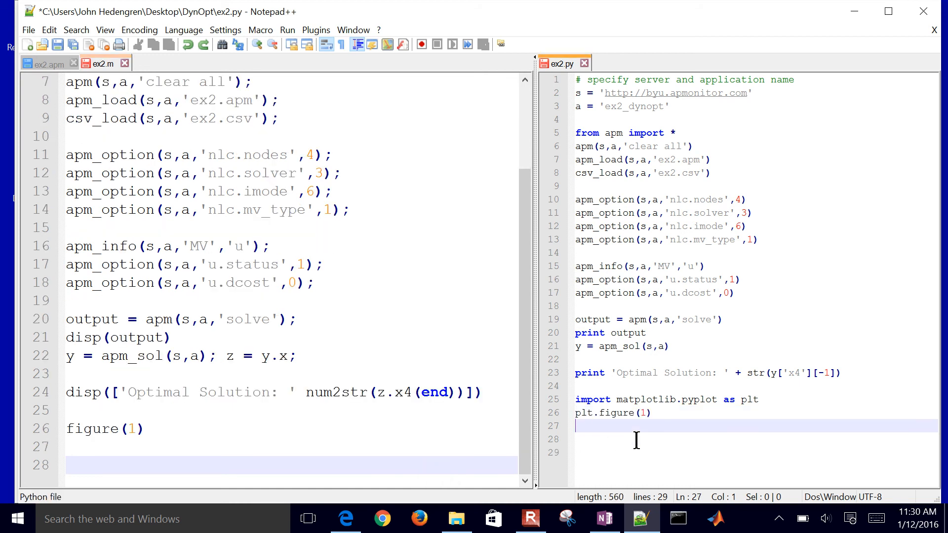
{"action": "type", "text": "plt.subplot(211)"}
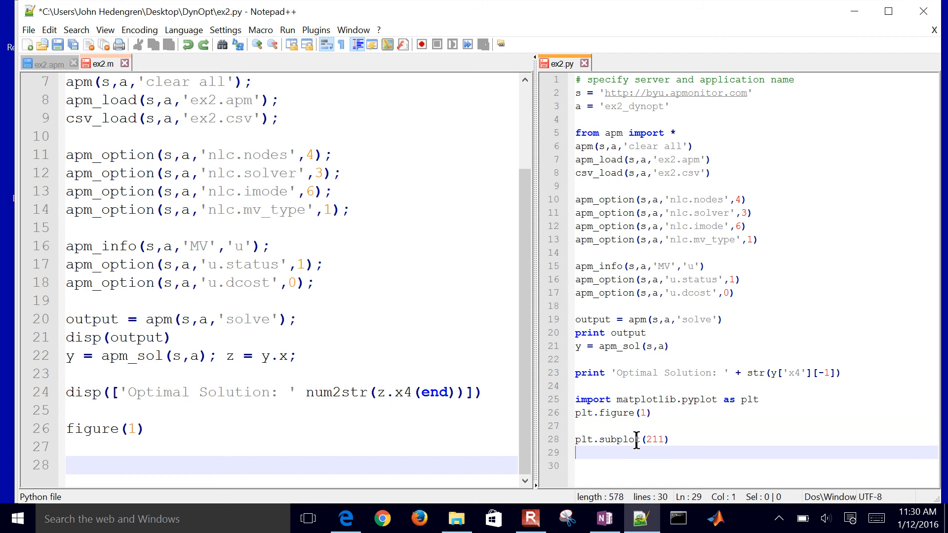
Step: In ex2.m plot z.u versus z.time as a red line with LineWidth 2 in the top subplot
{"action": "left_click", "coordinate": [384, 446]}
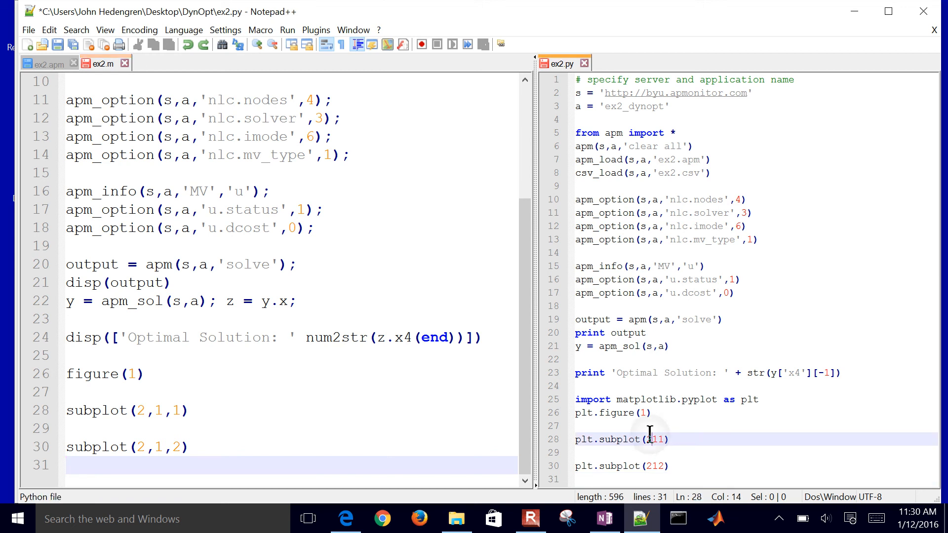
{"action": "left_click", "coordinate": [671, 465]}
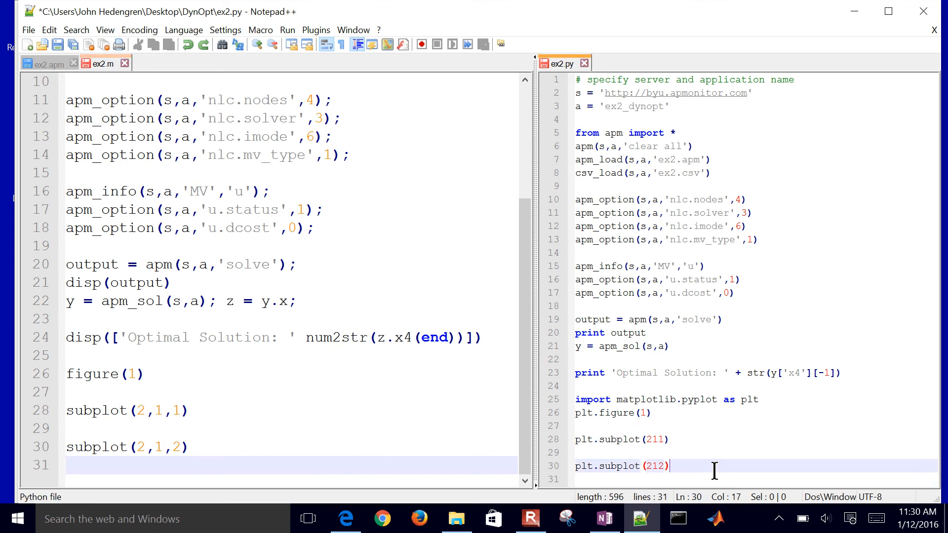
{"action": "left_click", "coordinate": [102, 63]}
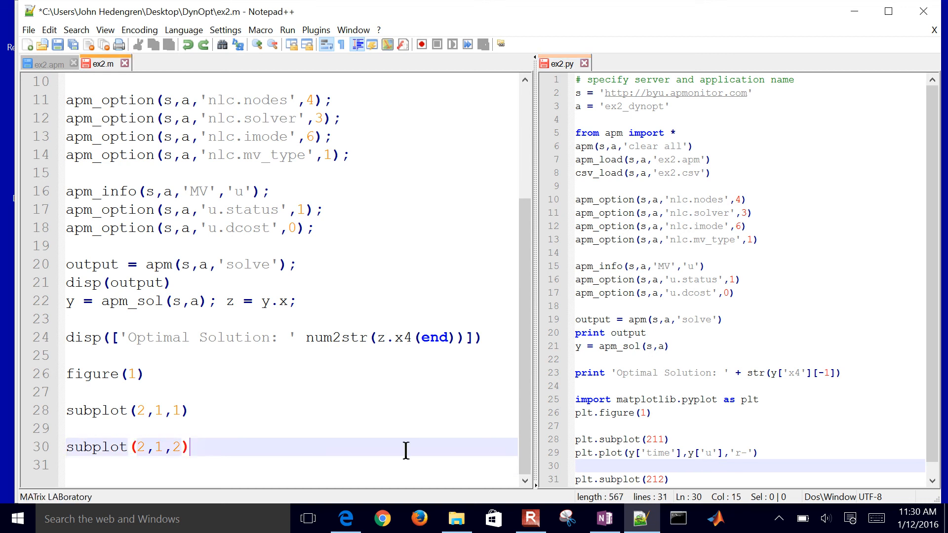
{"action": "type", "text": "plot(z.time,z.u,'r-','LineWidth',2)"}
{"action": "type", "text": "plot(z.time,z.x1,'r--','LineWidth',2)"}
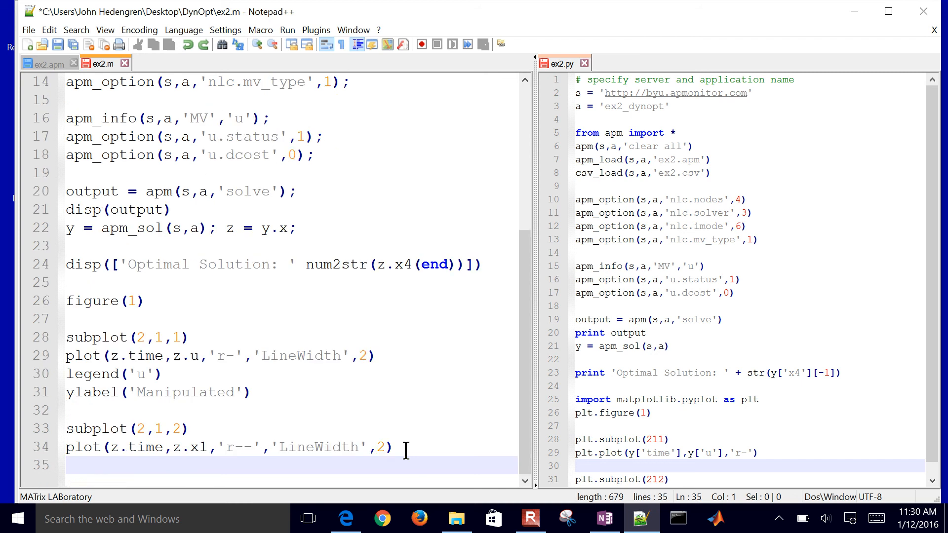
Step: In ex2.m add hold on and plot the x1–x4 curves versus time with LineWidth 2
{"action": "left_click", "coordinate": [560, 63]}
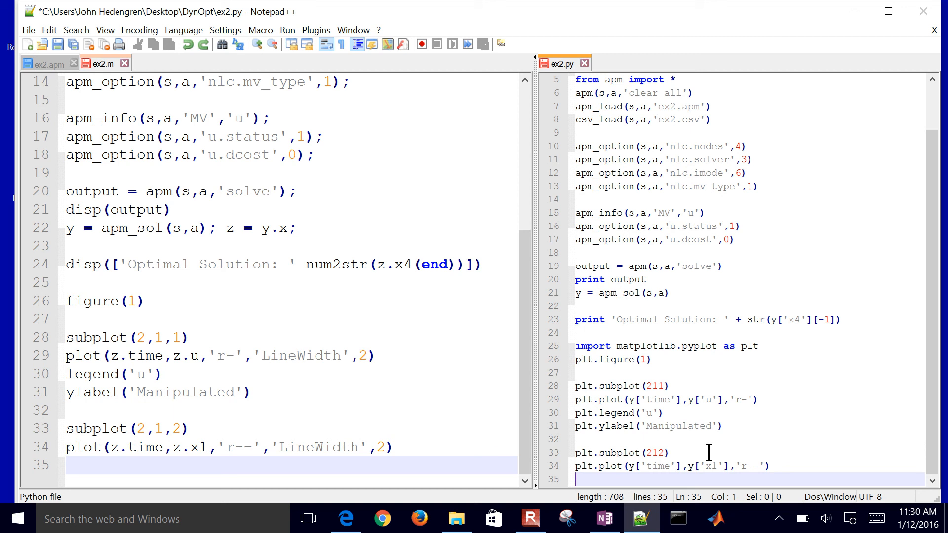
{"action": "left_click", "coordinate": [392, 464]}
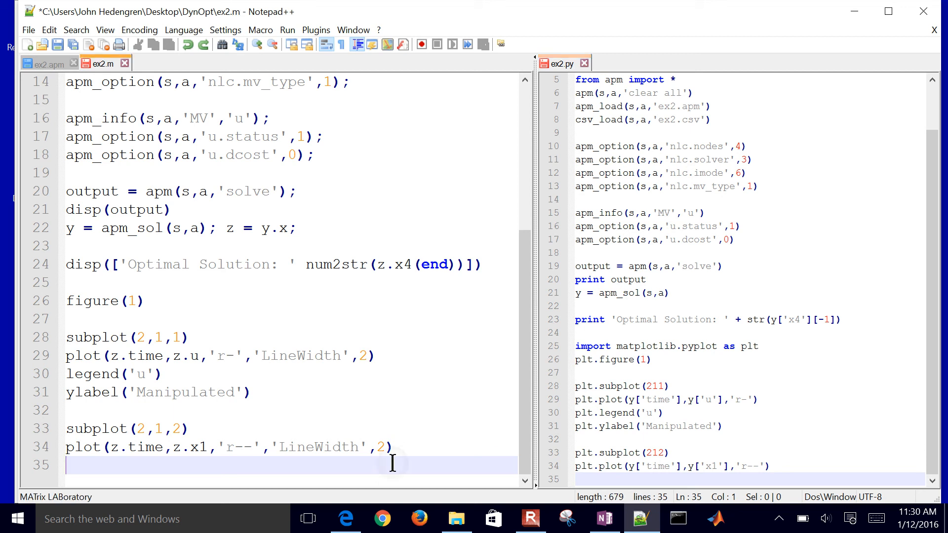
{"action": "type", "text": "hold on"}
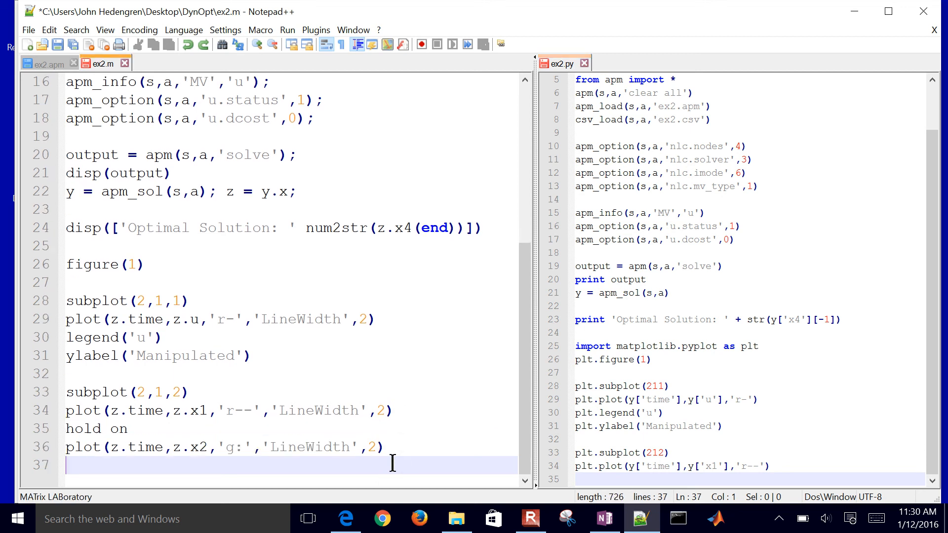
{"action": "type", "text": "plot(z.time,z.x3,'k-','LineWidth',2)"}
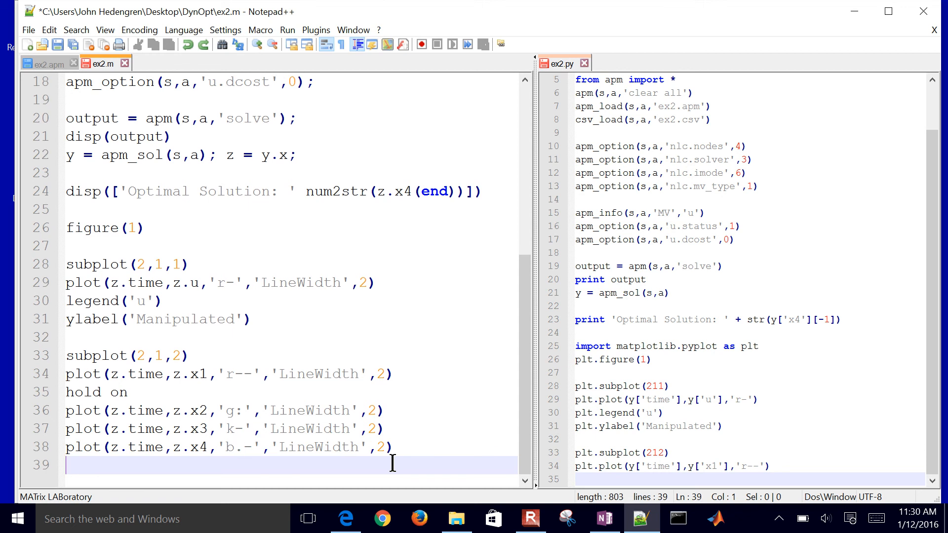
Step: Add the x_1–x_4 legend, ylabel 'Variables' and xlabel 'Time', then review the Python plotting code
{"action": "type", "text": "legend('x_1','x_2','x_3','x_4')"}
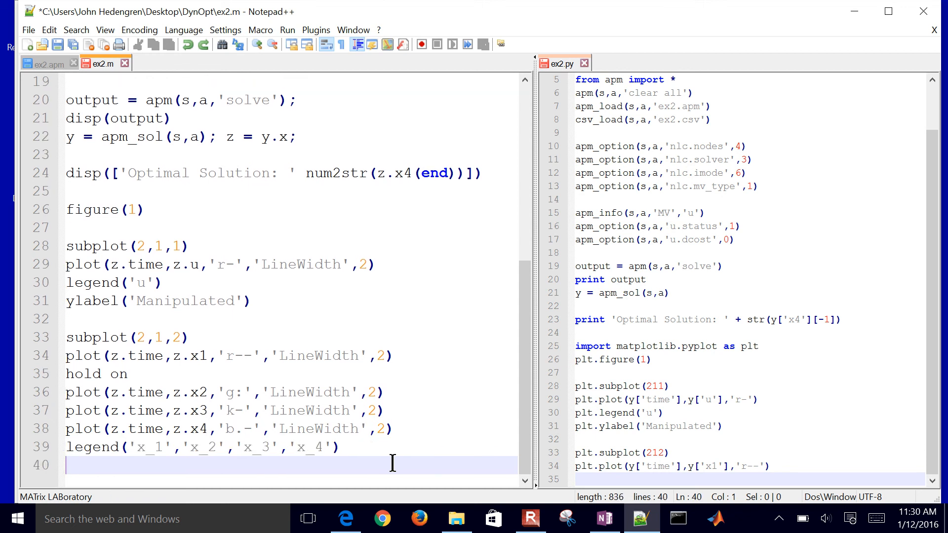
{"action": "type", "text": "ylabel('Variables')"}
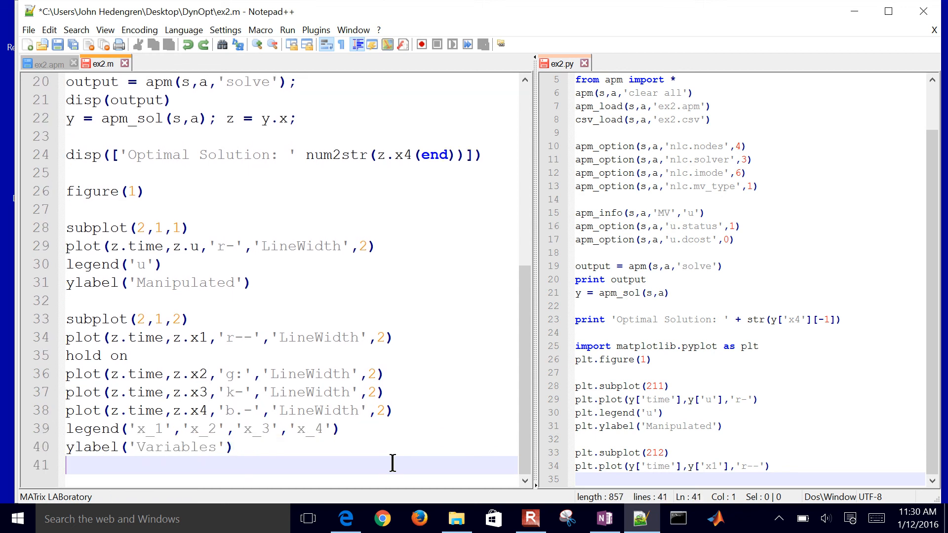
{"action": "type", "text": "xlabel('Time')"}
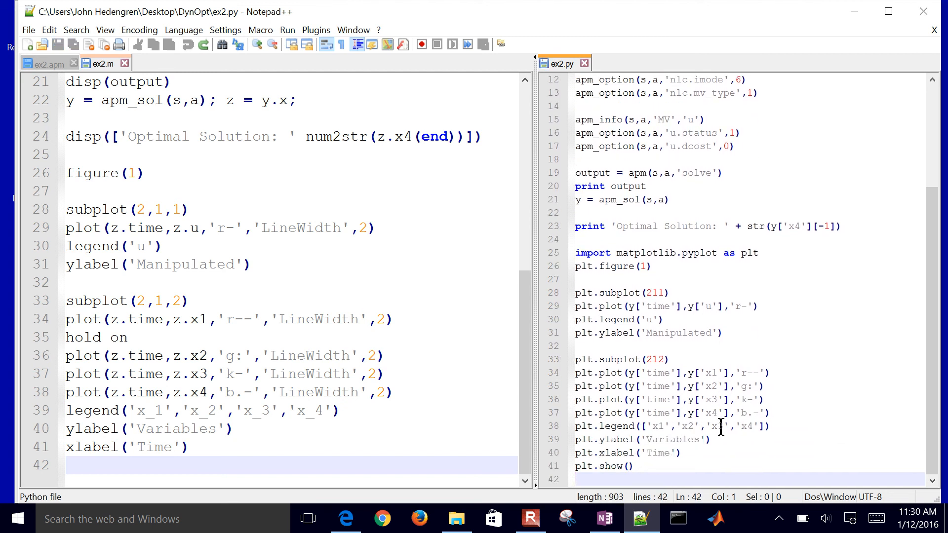
{"action": "left_click", "coordinate": [650, 465]}
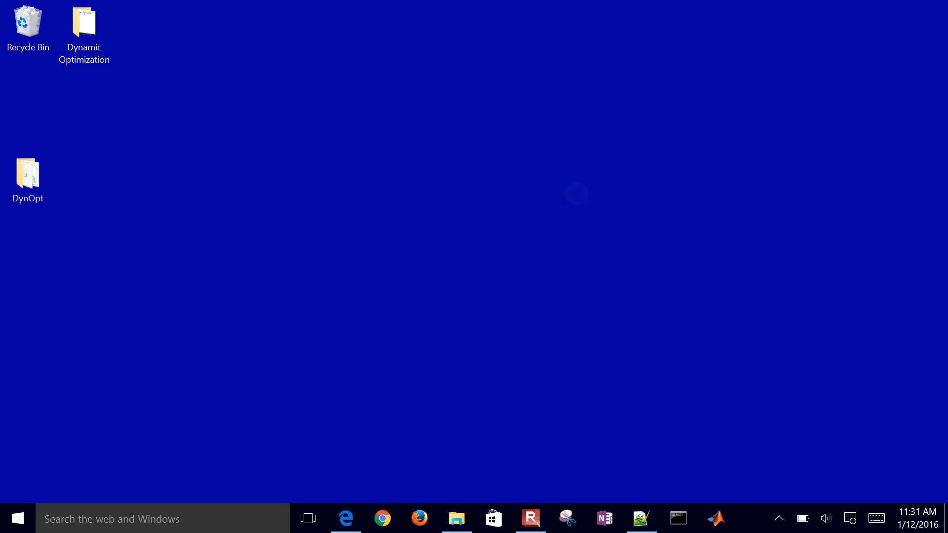
Step: Open ex2.py from the DynOpt folder in IDLE and run it from the Run menu
{"action": "double_click", "coordinate": [28, 168]}
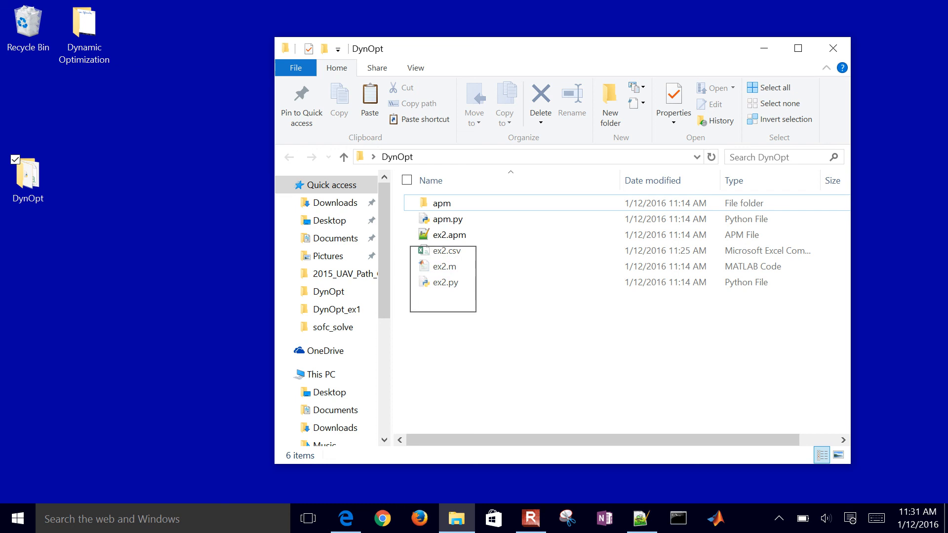
{"action": "left_click", "coordinate": [444, 281]}
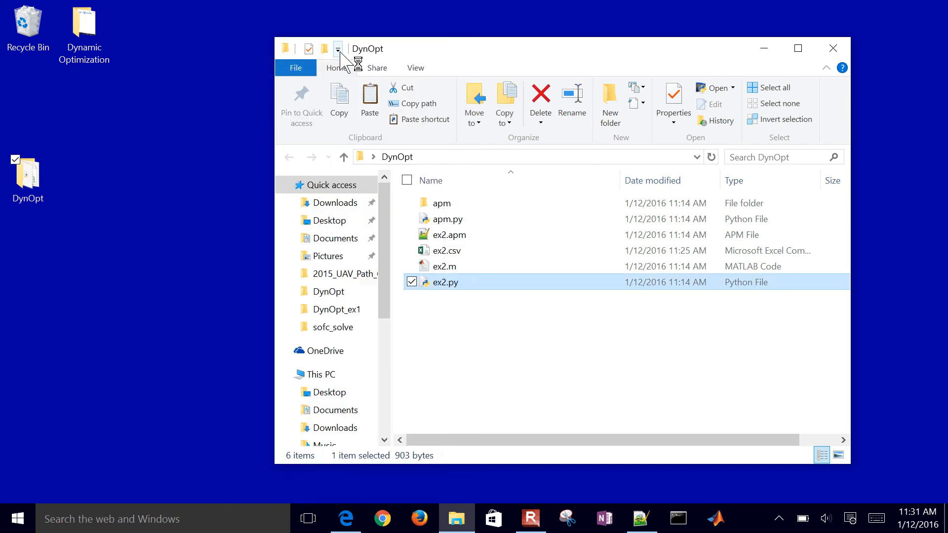
{"action": "double_click", "coordinate": [445, 282]}
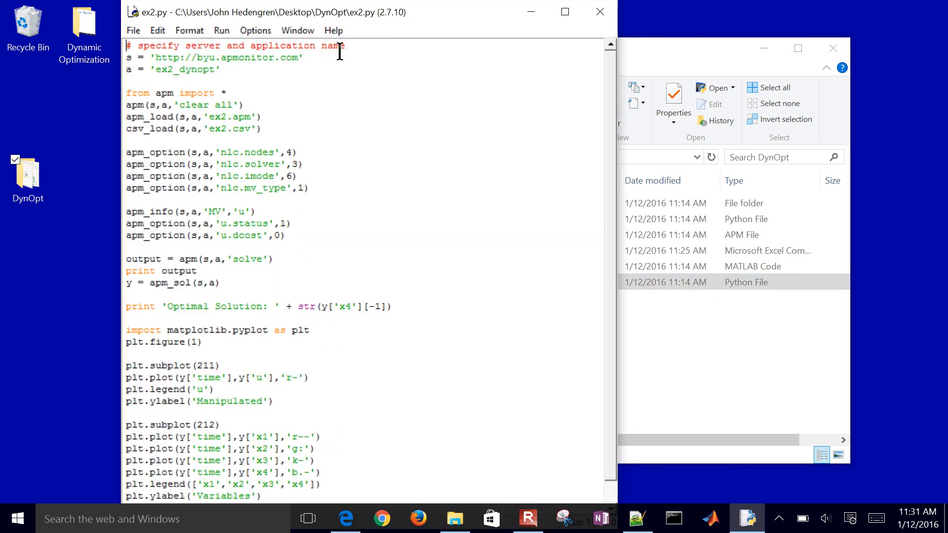
{"action": "left_click", "coordinate": [221, 30]}
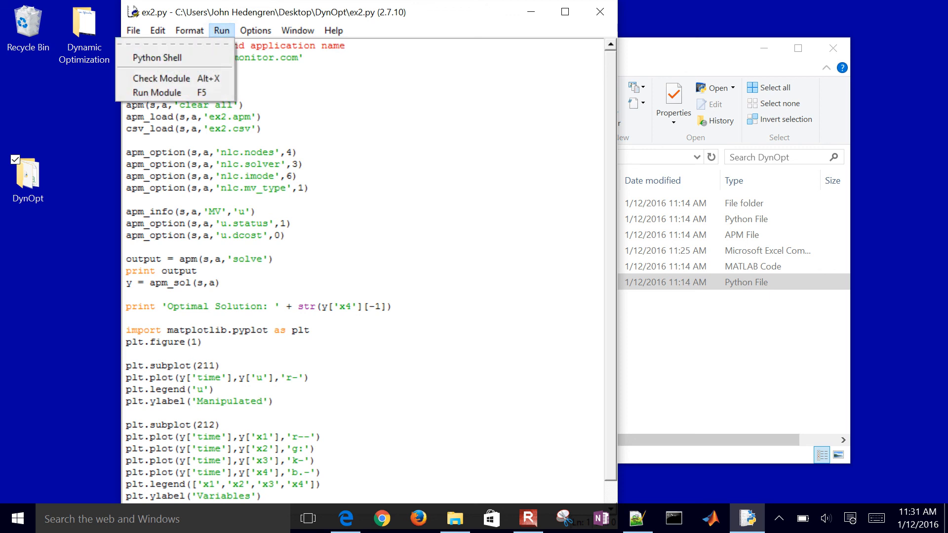
{"action": "left_click", "coordinate": [157, 93]}
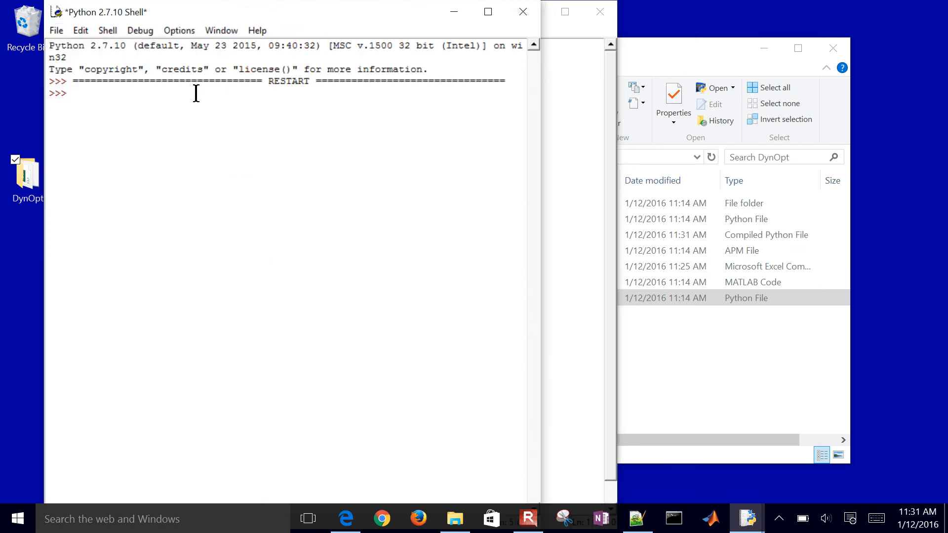
Step: Run ex2.py so the solver finishes and Figure 1 of u and x1–x4 appears
{"action": "key", "text": "Return"}
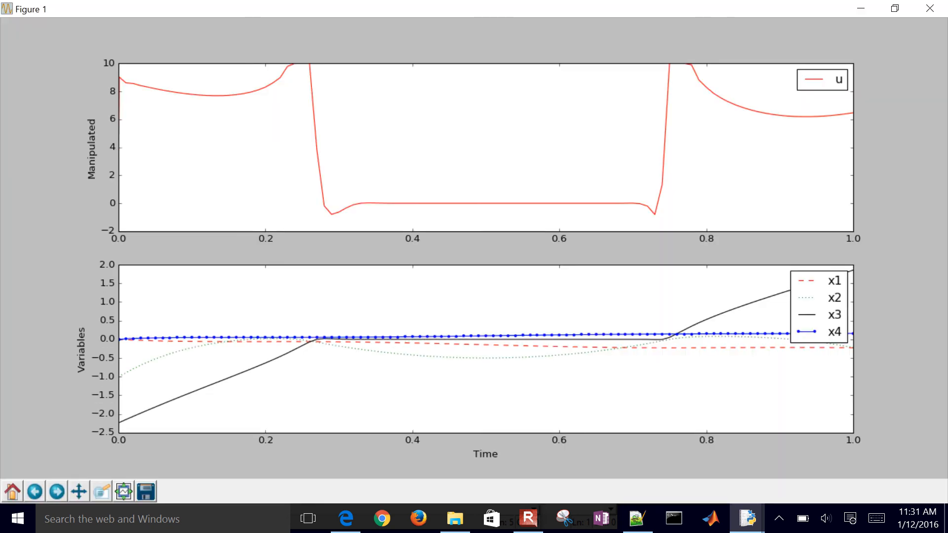
{"action": "mouse_move", "coordinate": [285, 66]}
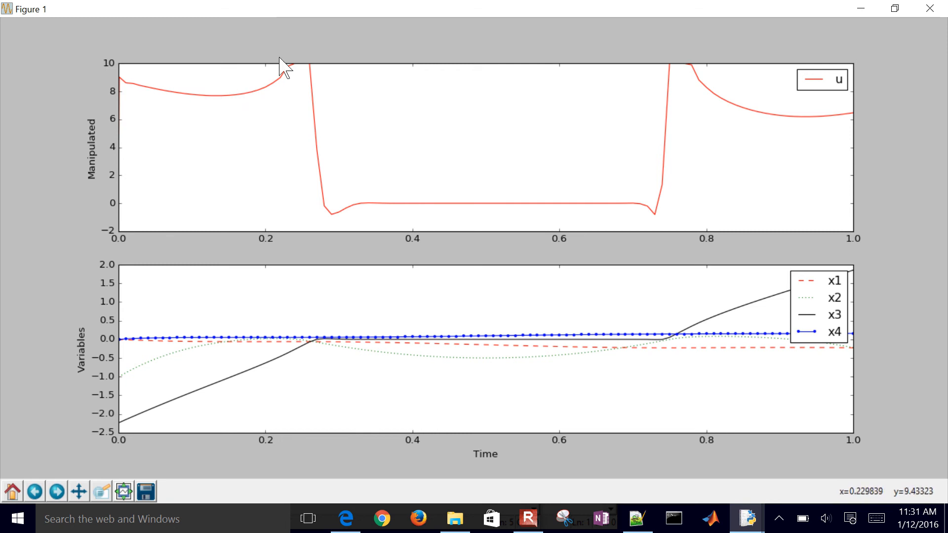
{"action": "mouse_move", "coordinate": [413, 208]}
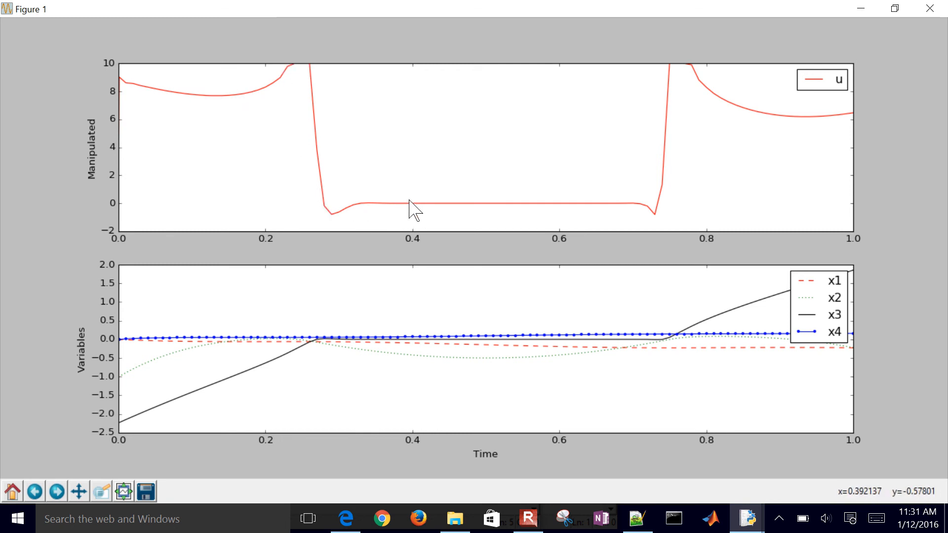
{"action": "mouse_move", "coordinate": [671, 85]}
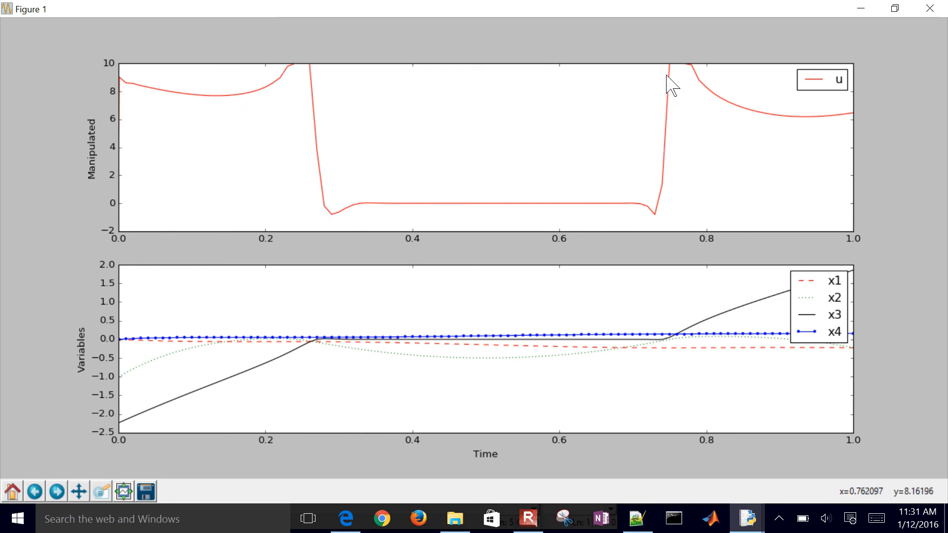
{"action": "mouse_move", "coordinate": [138, 109]}
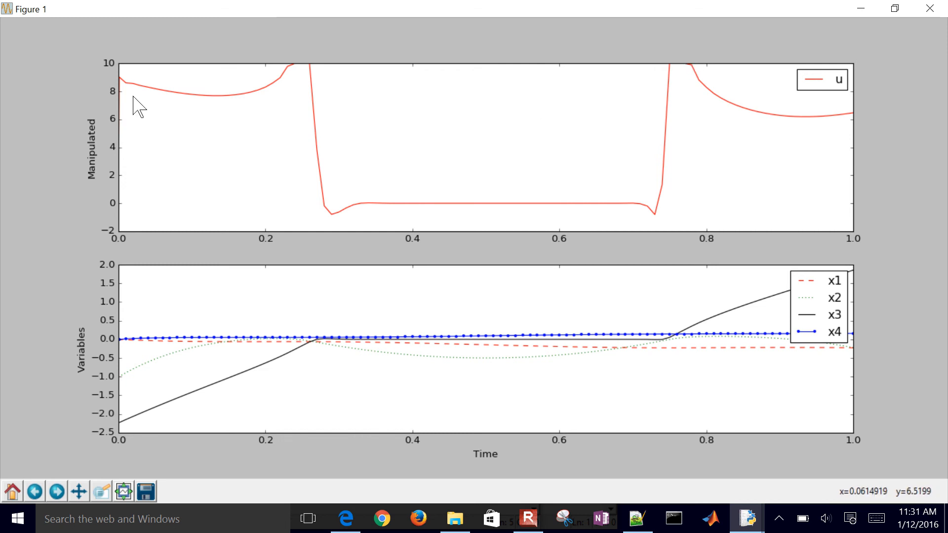
{"action": "mouse_move", "coordinate": [286, 187]}
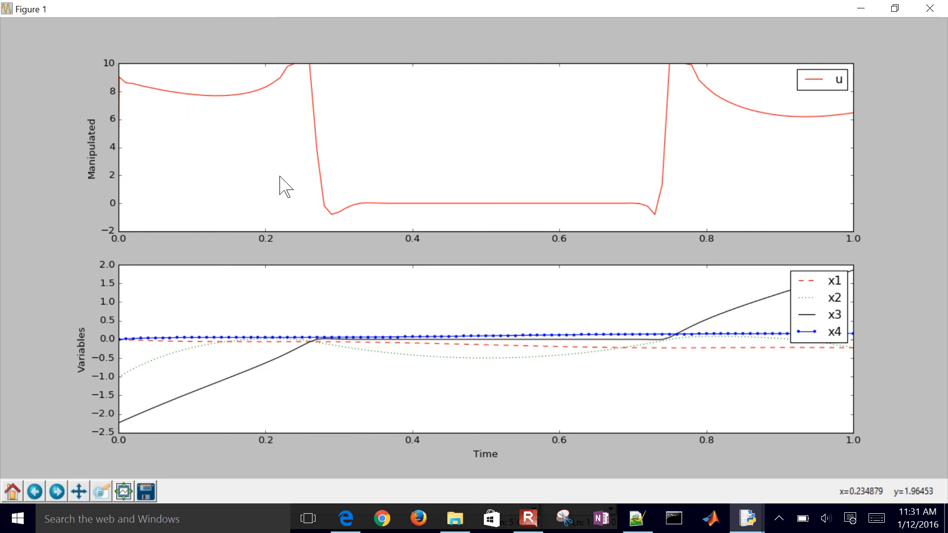
{"action": "mouse_move", "coordinate": [278, 60]}
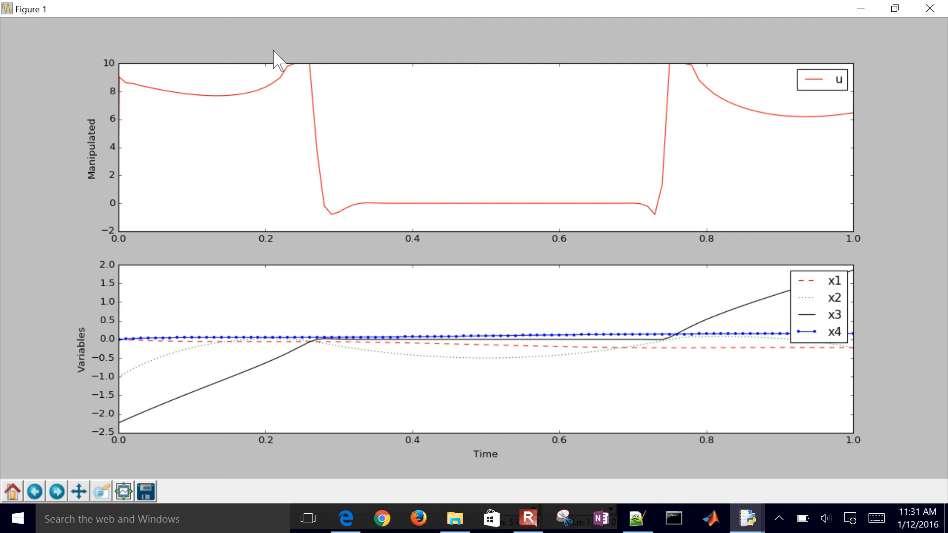
{"action": "mouse_move", "coordinate": [302, 129]}
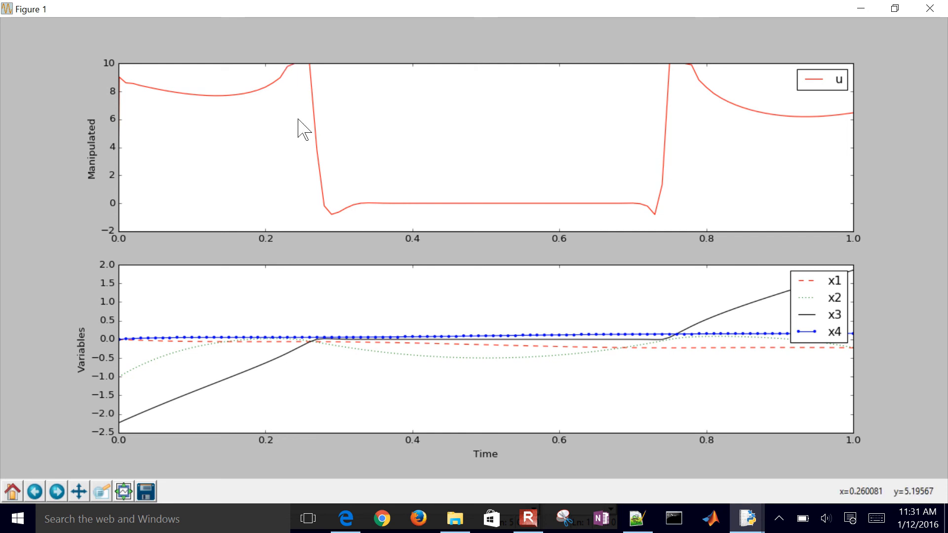
{"action": "mouse_move", "coordinate": [434, 201]}
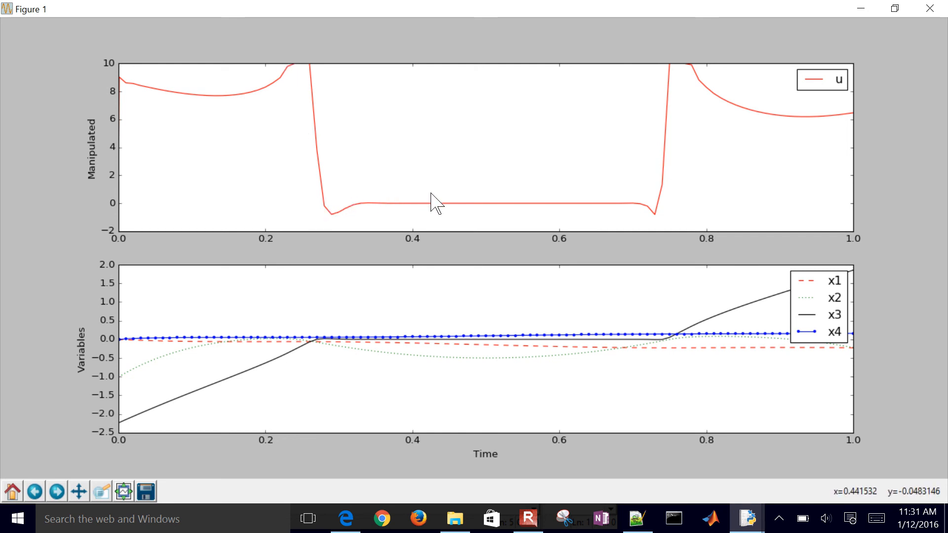
{"action": "mouse_move", "coordinate": [661, 58]}
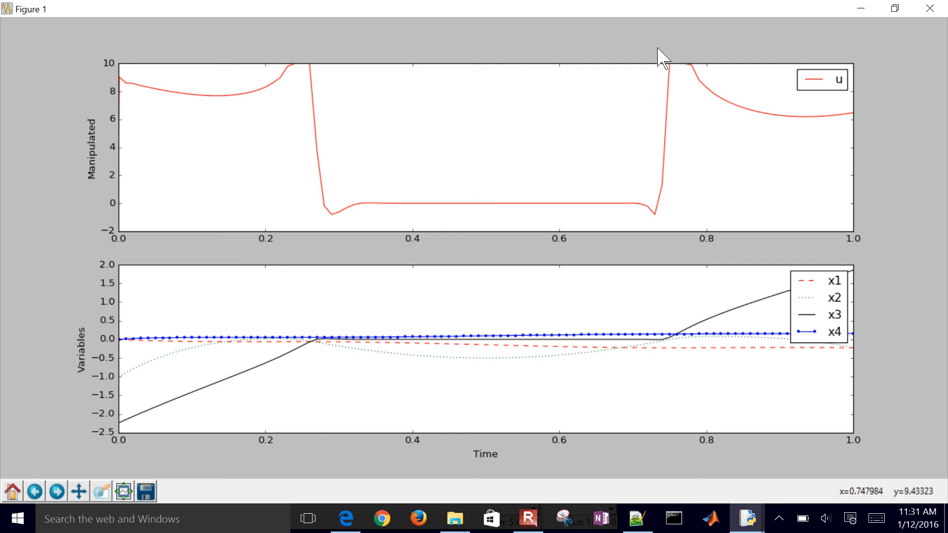
{"action": "mouse_move", "coordinate": [671, 69]}
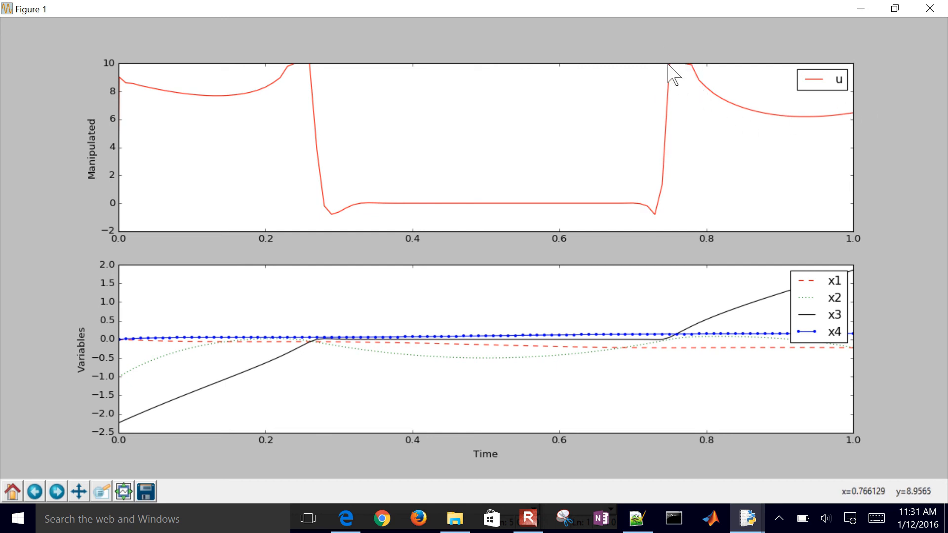
{"action": "mouse_move", "coordinate": [319, 336]}
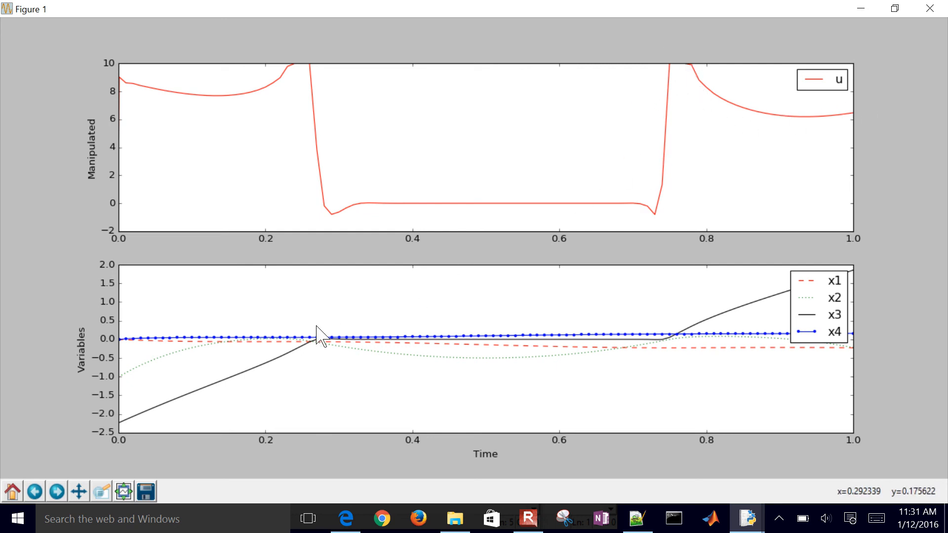
{"action": "mouse_move", "coordinate": [320, 317]}
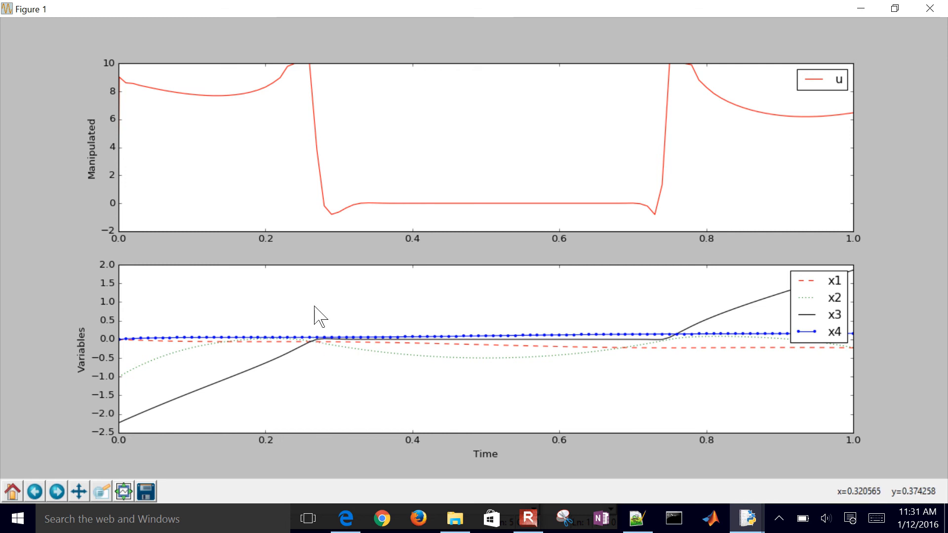
{"action": "mouse_move", "coordinate": [855, 338]}
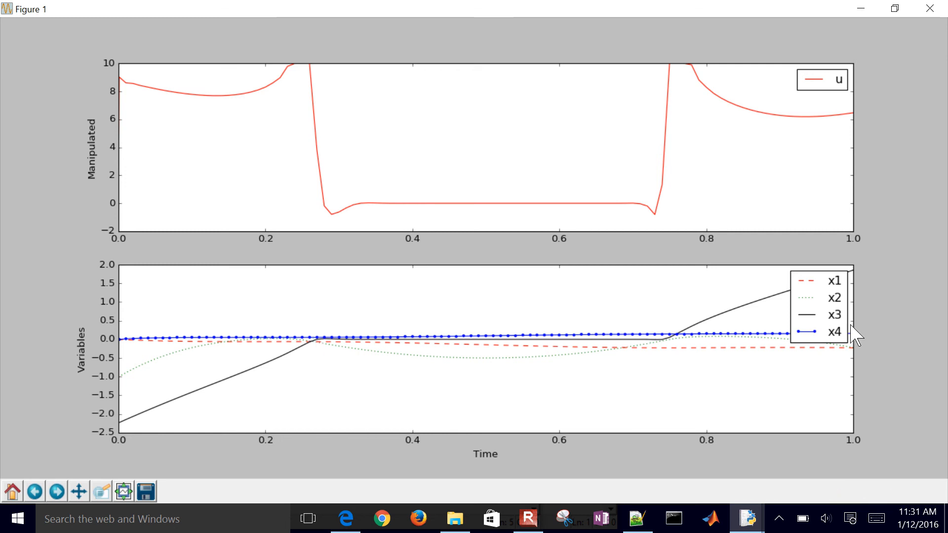
{"action": "mouse_move", "coordinate": [846, 336]}
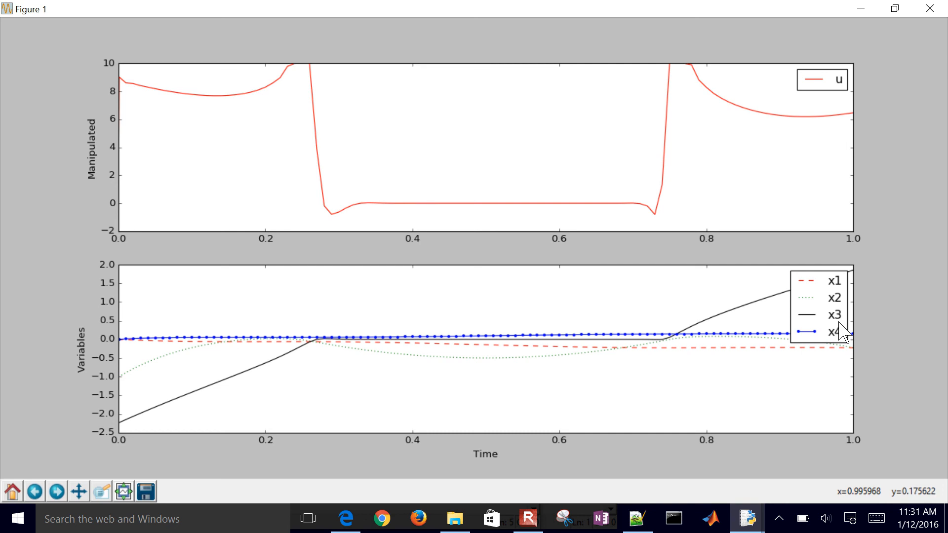
{"action": "mouse_move", "coordinate": [100, 336]}
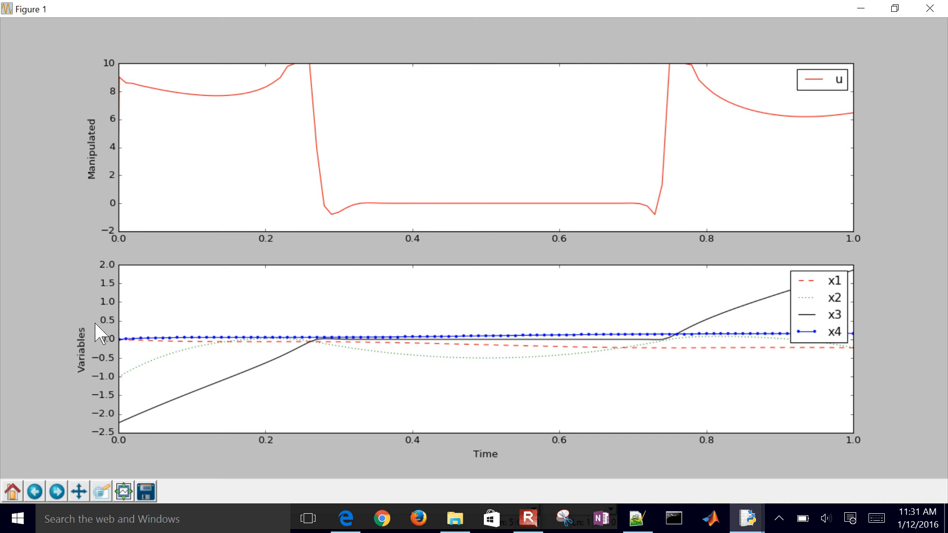
{"action": "mouse_move", "coordinate": [819, 329]}
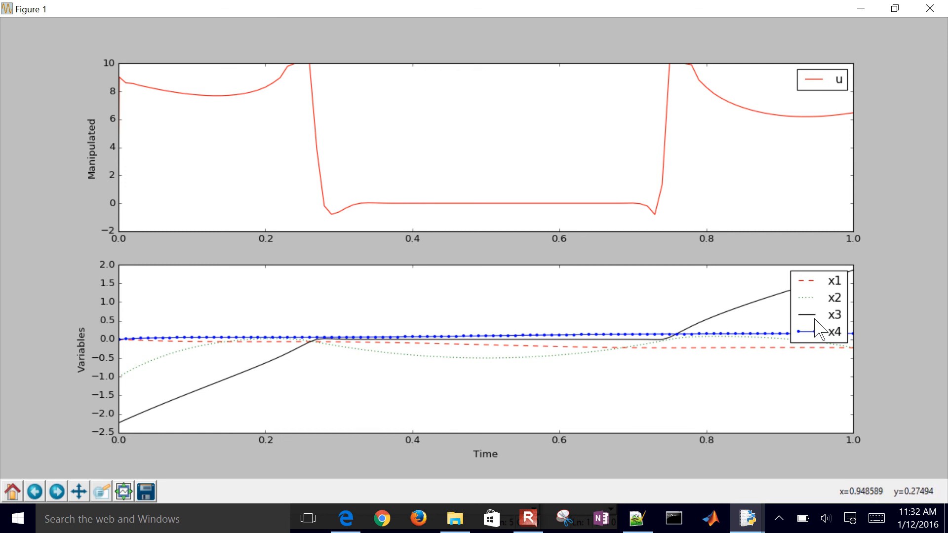
{"action": "mouse_move", "coordinate": [810, 273]}
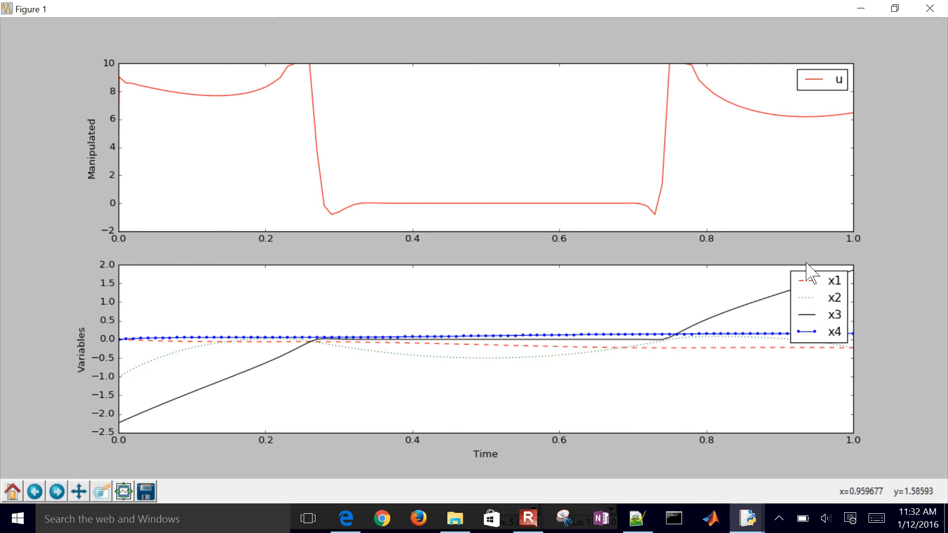
{"action": "mouse_move", "coordinate": [786, 311]}
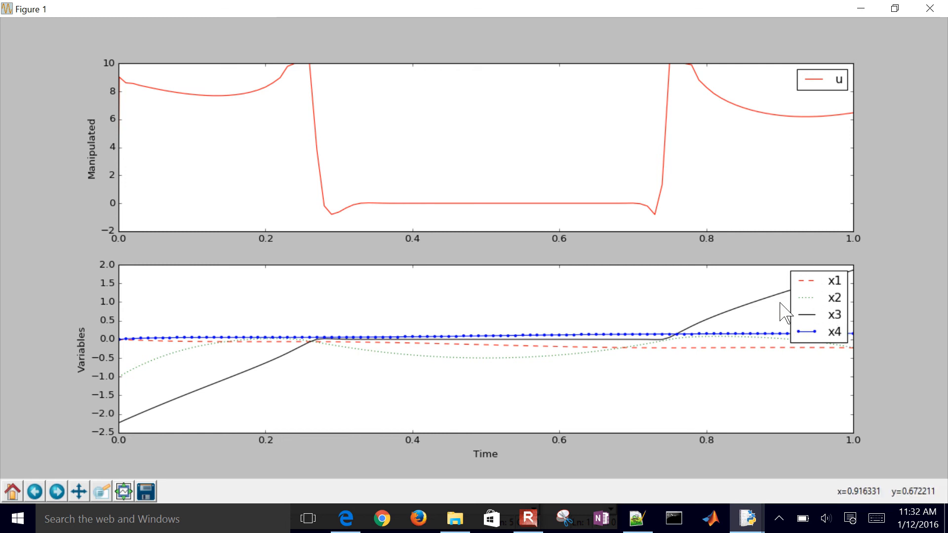
{"action": "mouse_move", "coordinate": [326, 335]}
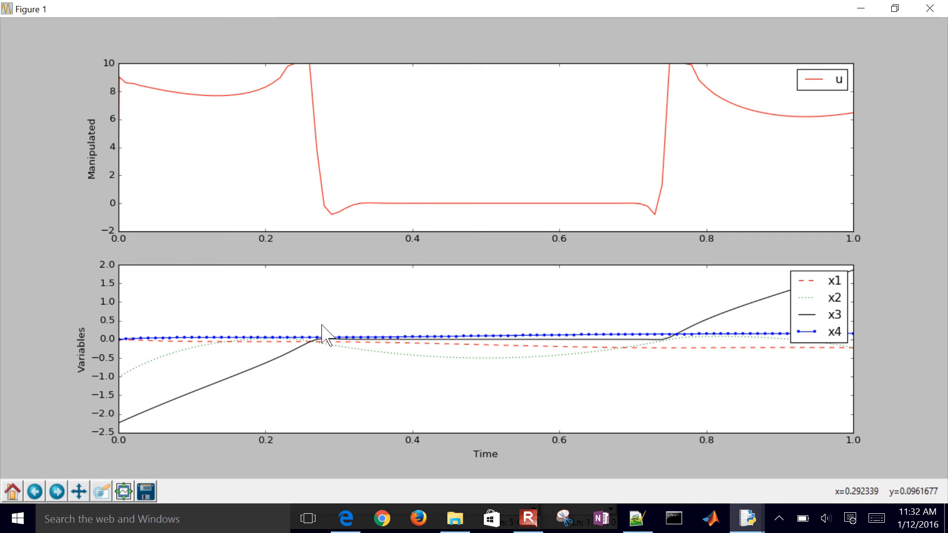
{"action": "mouse_move", "coordinate": [367, 349]}
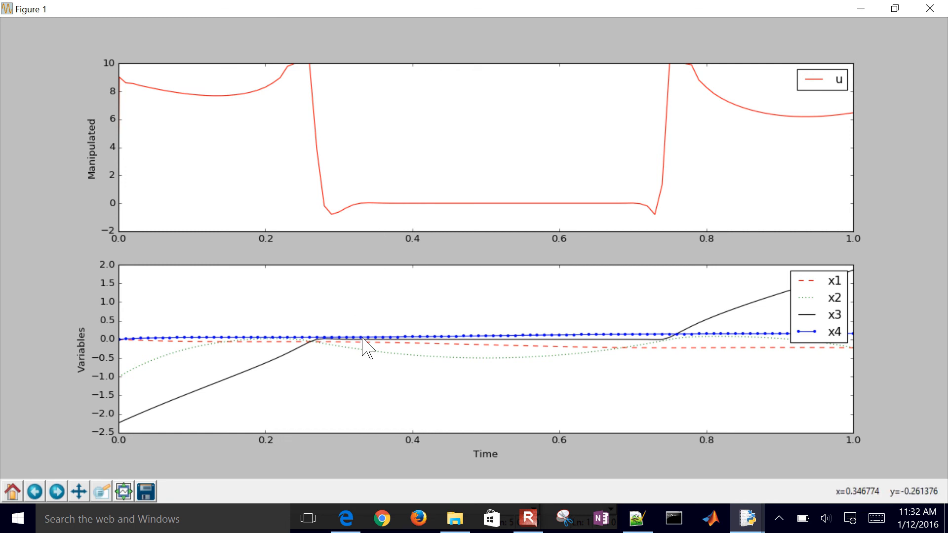
{"action": "mouse_move", "coordinate": [639, 29]}
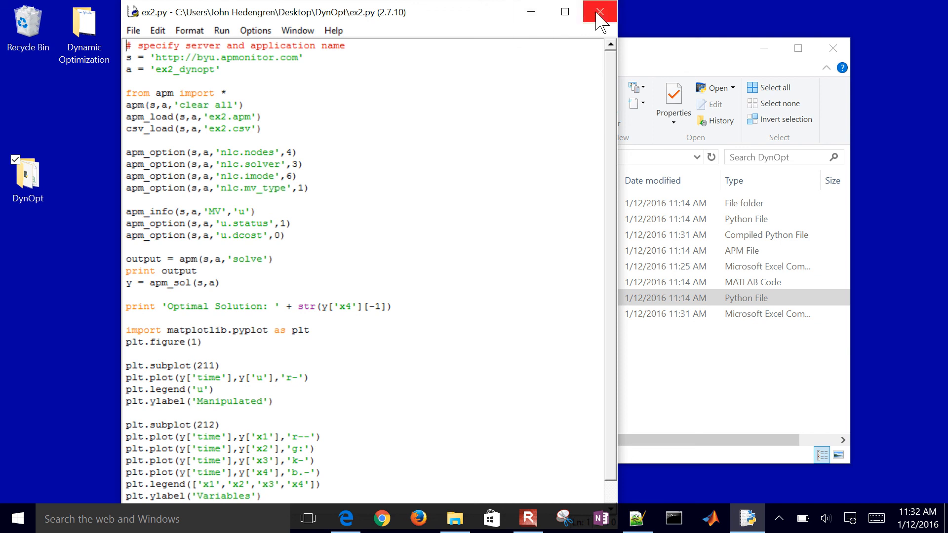
Step: Close the IDLE editor and open solution_ex2_dynopt.csv in Excel
{"action": "left_click", "coordinate": [598, 11]}
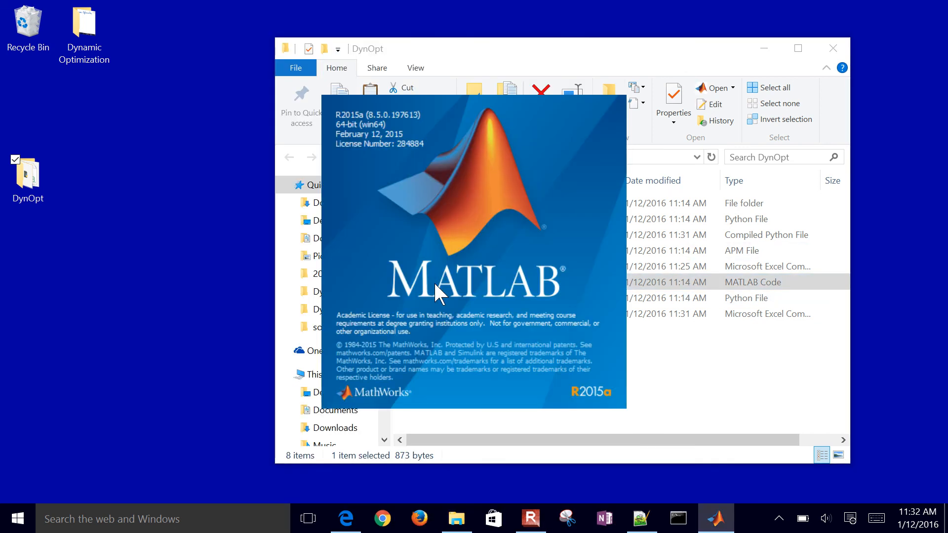
{"action": "mouse_move", "coordinate": [715, 59]}
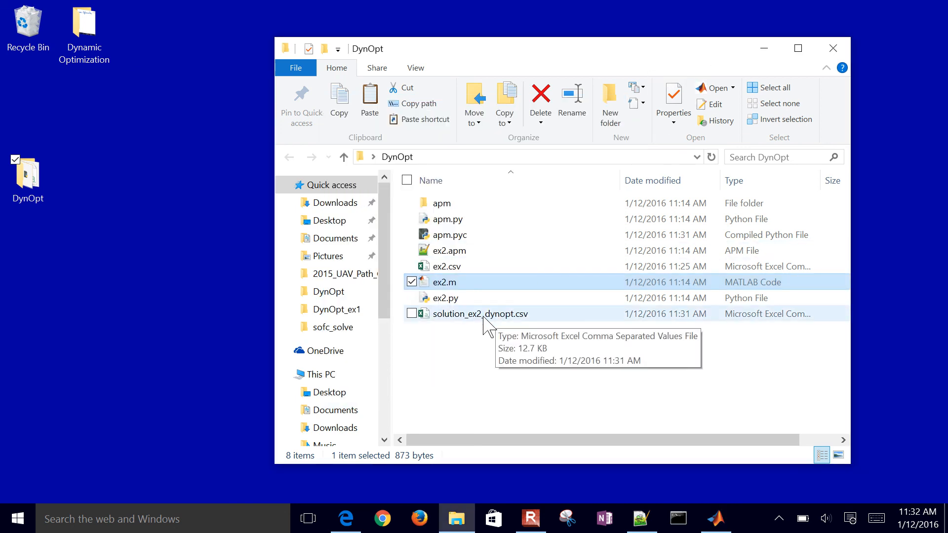
{"action": "double_click", "coordinate": [478, 314]}
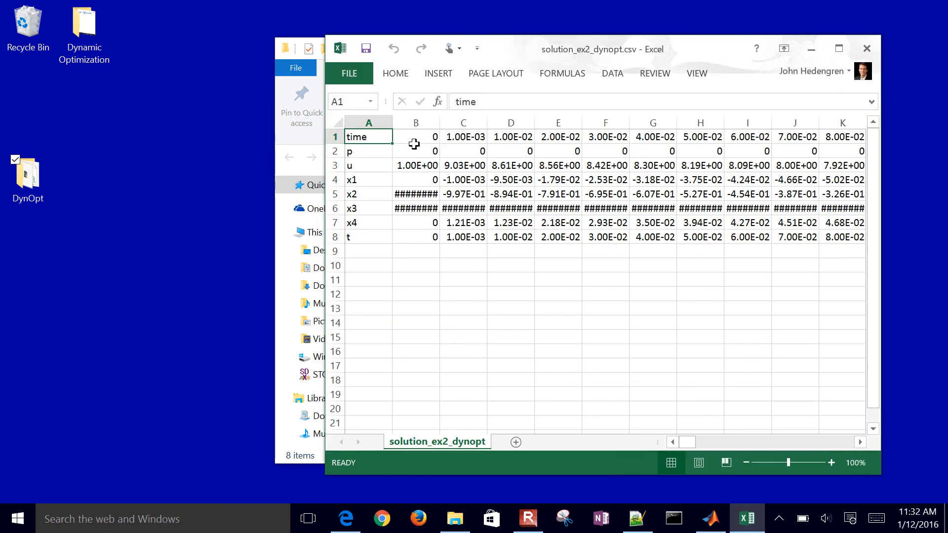
Step: AutoFit all columns of the solution CSV so the x2 and x3 values show instead of hash marks
{"action": "left_click", "coordinate": [369, 121]}
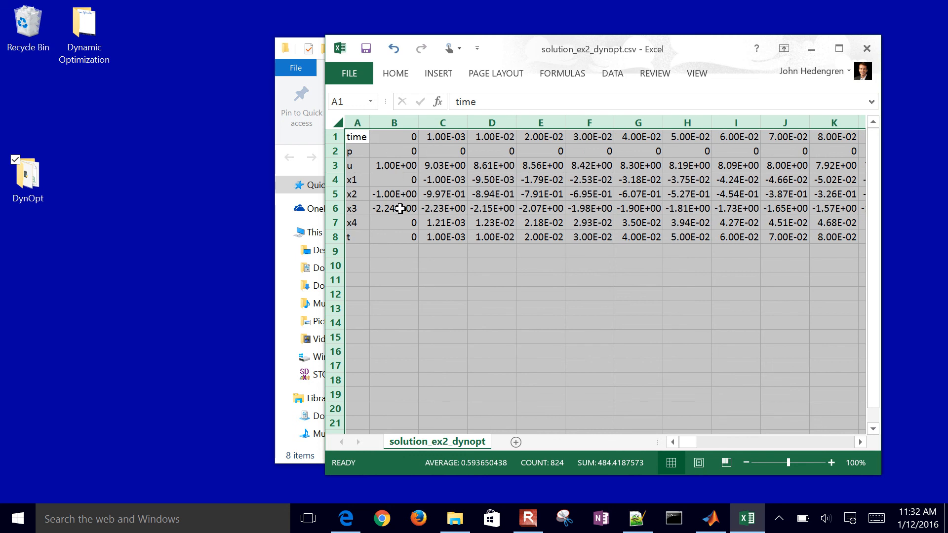
{"action": "left_click", "coordinate": [539, 209]}
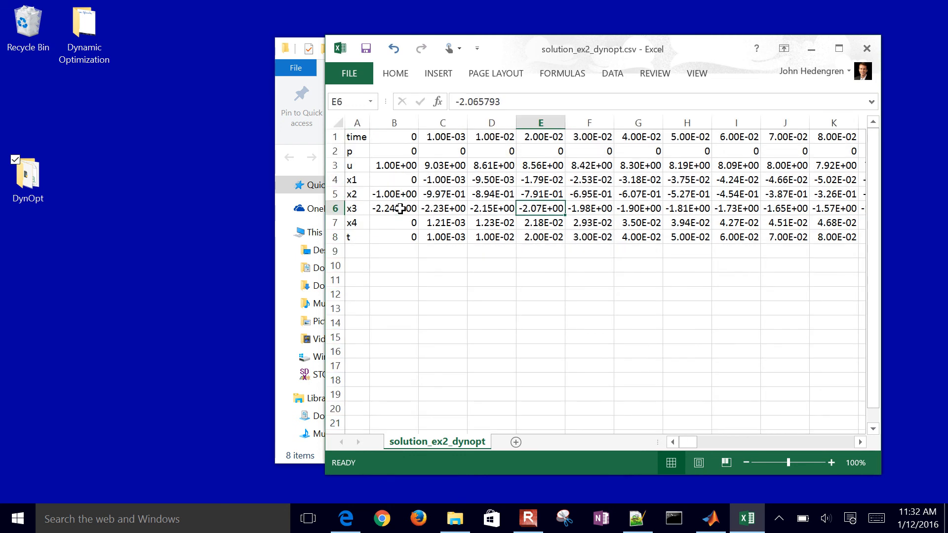
{"action": "left_click", "coordinate": [394, 208]}
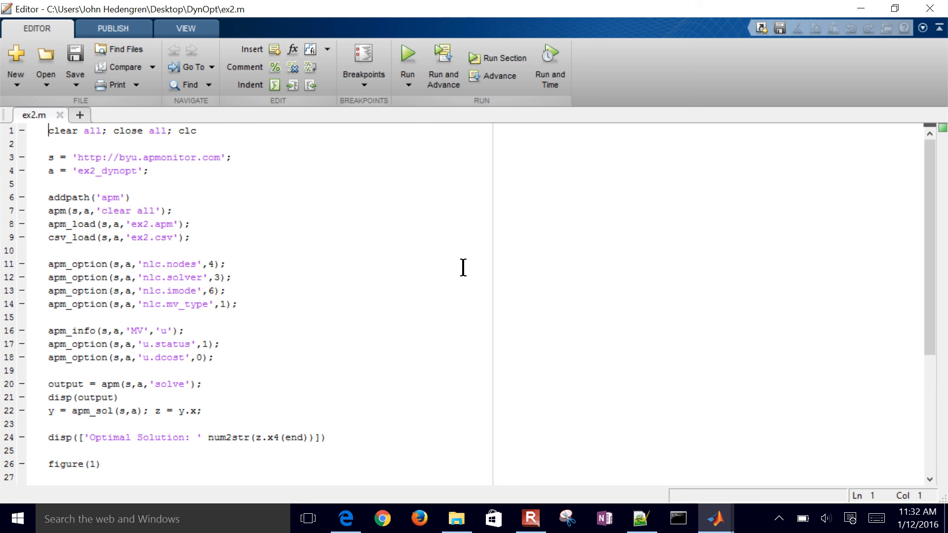
{"action": "mouse_move", "coordinate": [386, 66]}
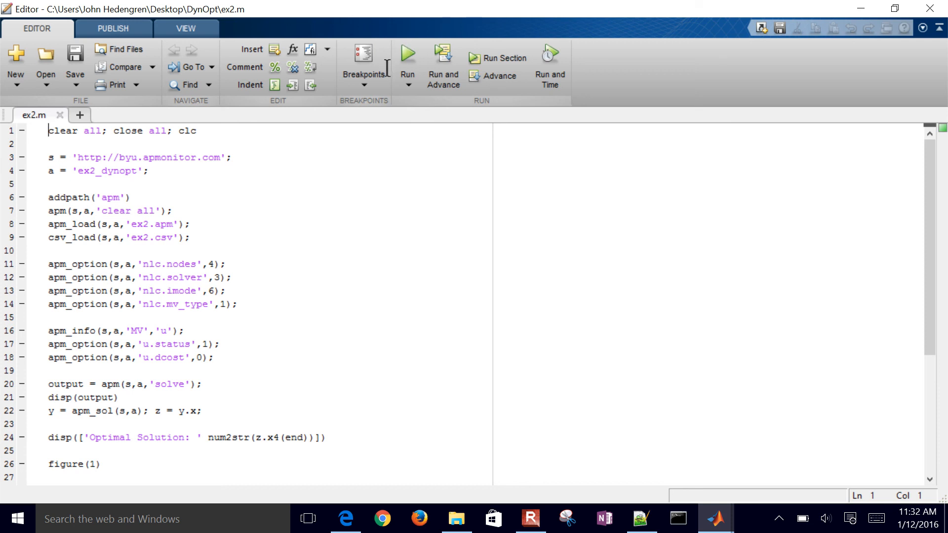
{"action": "mouse_move", "coordinate": [407, 57]}
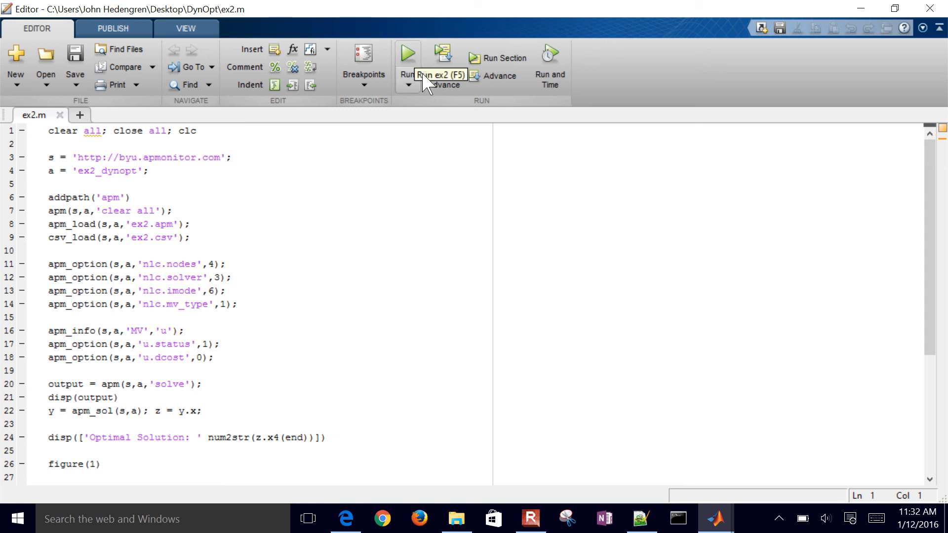
{"action": "mouse_move", "coordinate": [397, 365]}
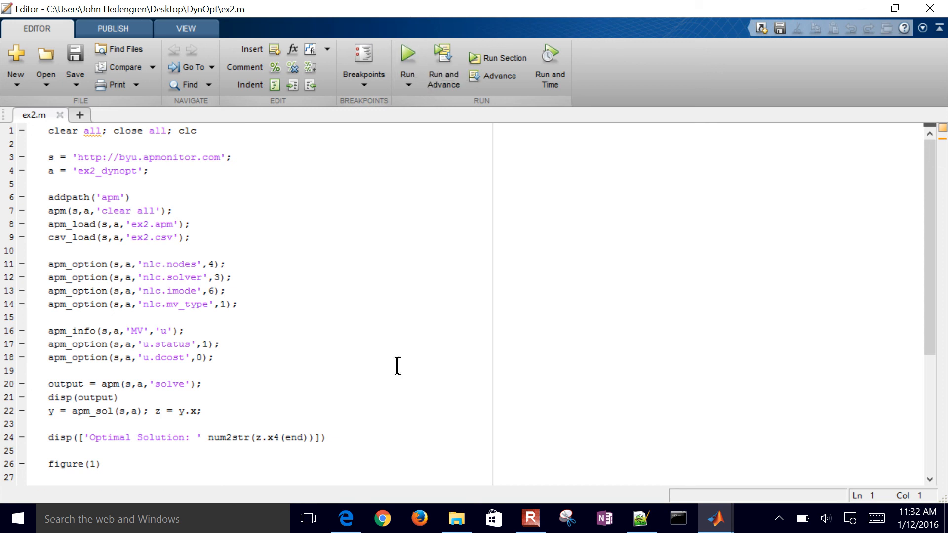
{"action": "mouse_move", "coordinate": [715, 518]}
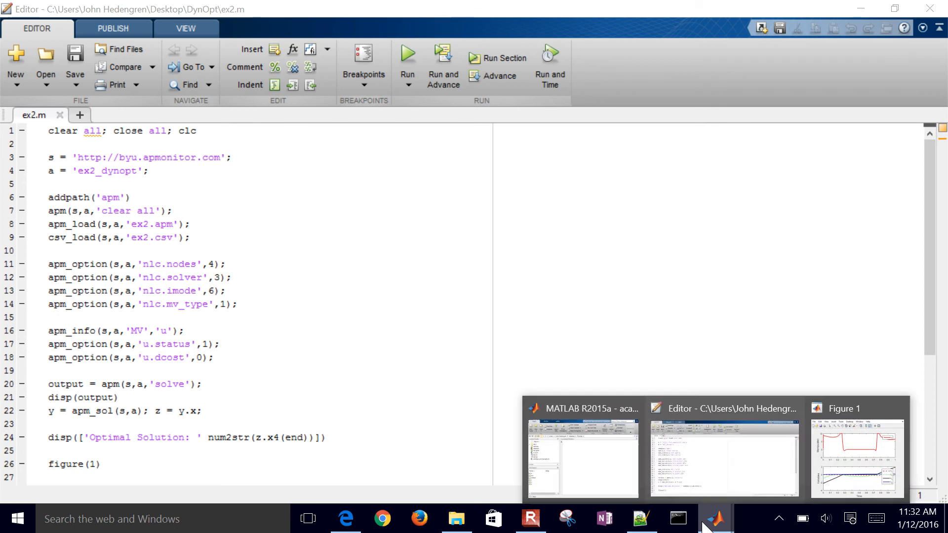
Step: Bring up the MATLAB command window reporting the ex2 optimal solution of 0.16008
{"action": "left_click", "coordinate": [582, 457]}
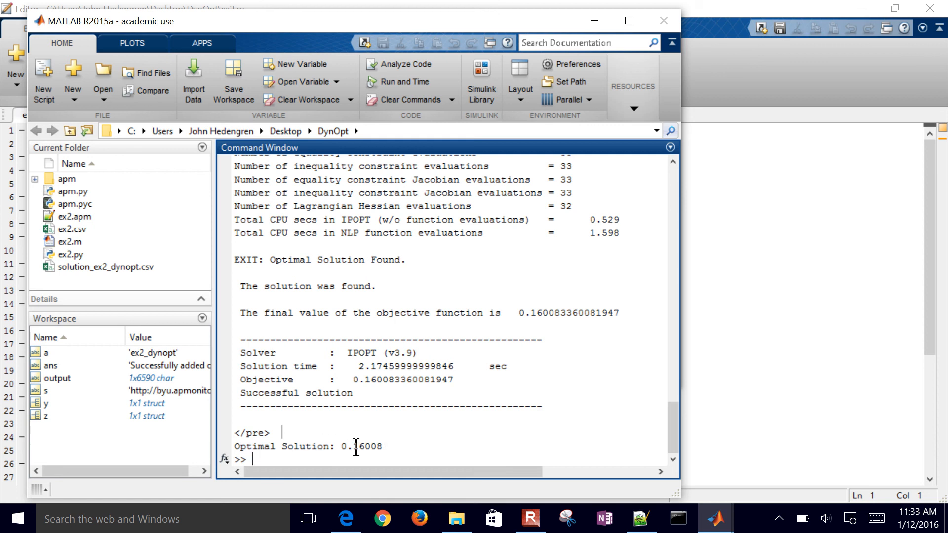
{"action": "mouse_move", "coordinate": [393, 446]}
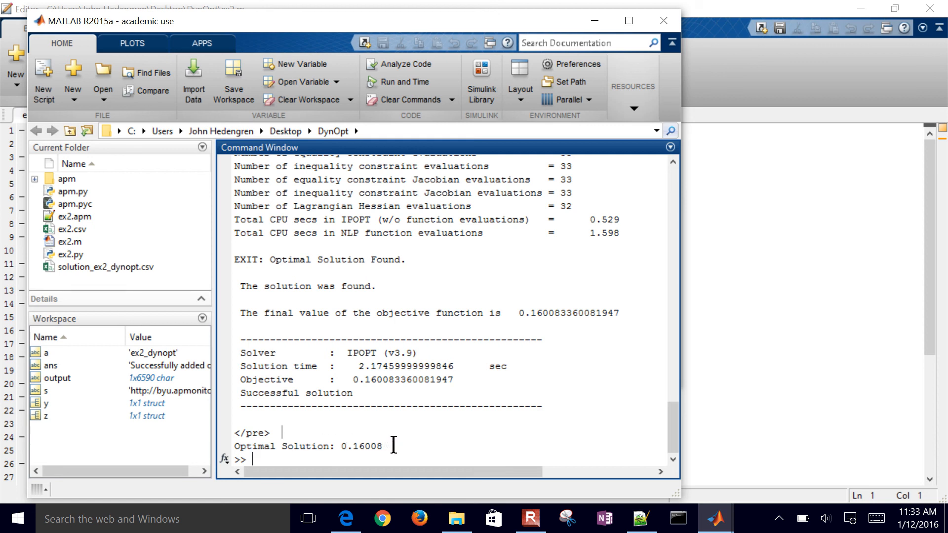
{"action": "mouse_move", "coordinate": [597, 30]}
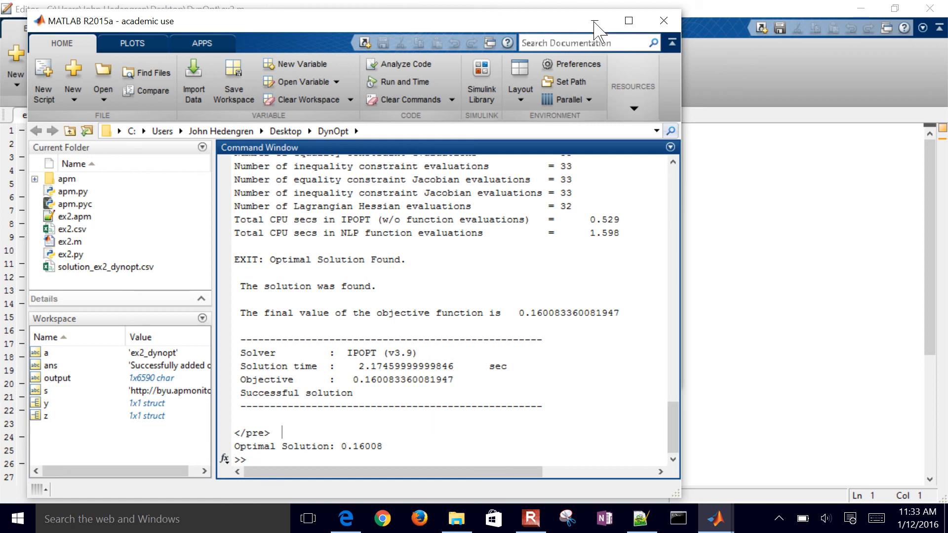
{"action": "mouse_move", "coordinate": [593, 20]}
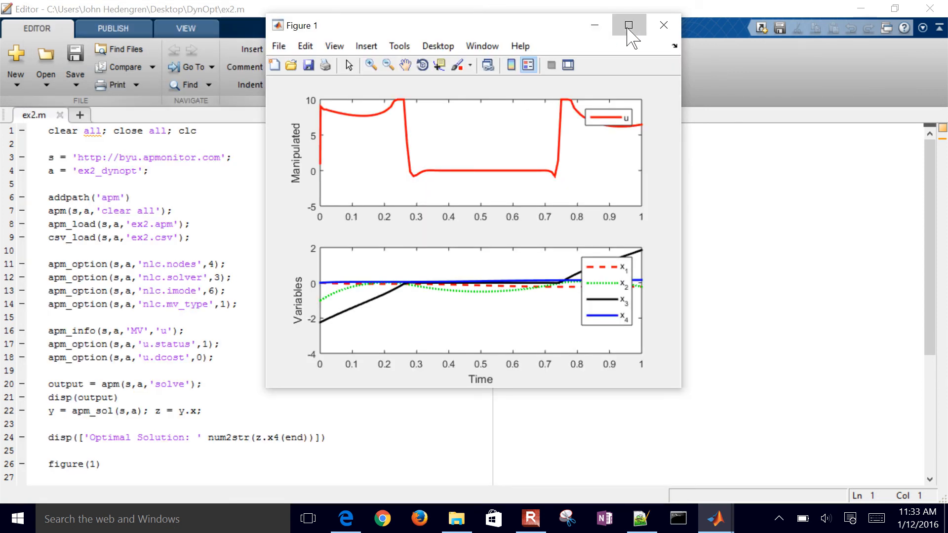
Step: Maximize Figure 1 to view the u and x1–x4 trajectories at full size
{"action": "left_click", "coordinate": [628, 24]}
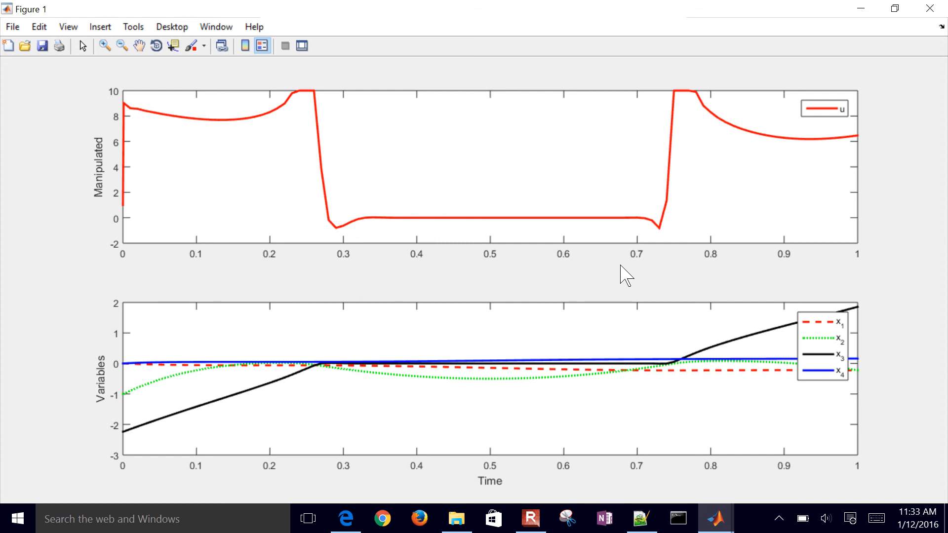
{"action": "mouse_move", "coordinate": [931, 15]}
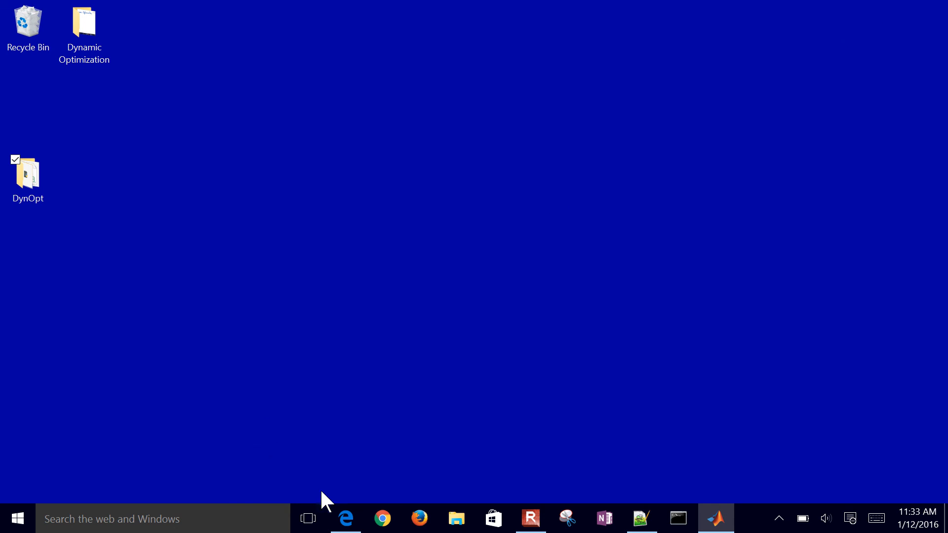
Step: Return to the Dynamic Optimization Benchmarks page at Example 2 and its Benchmark 2 solution download link
{"action": "left_click", "coordinate": [345, 518]}
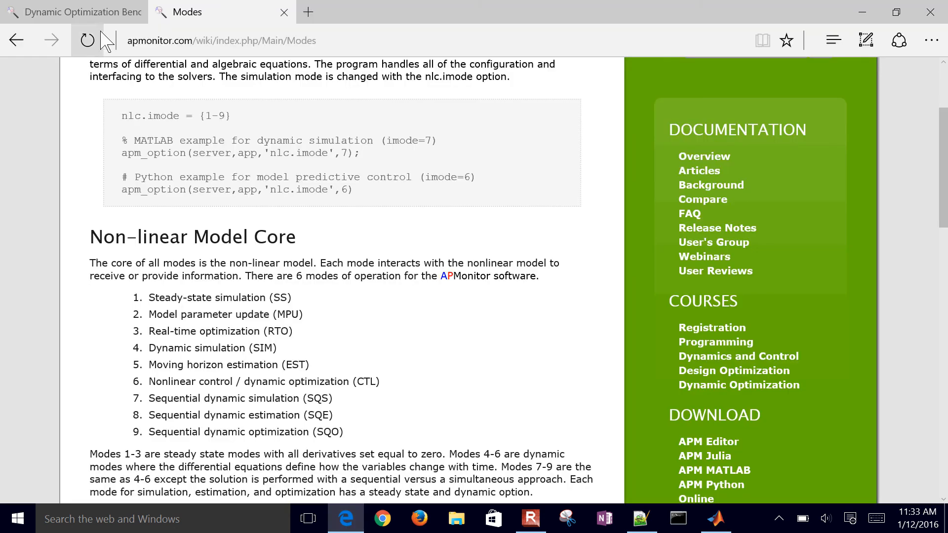
{"action": "left_click", "coordinate": [72, 12]}
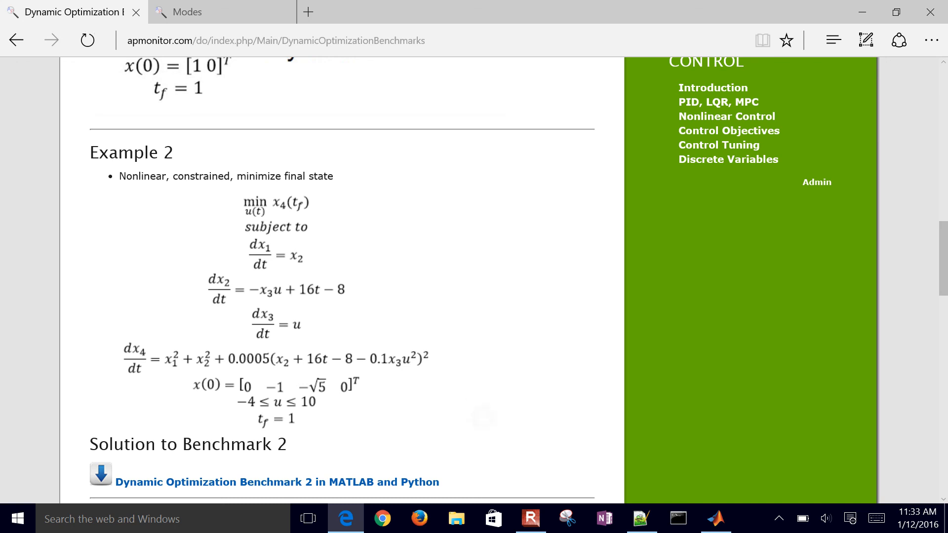
{"action": "scroll", "scroll_direction": "down", "scroll_amount": 3}
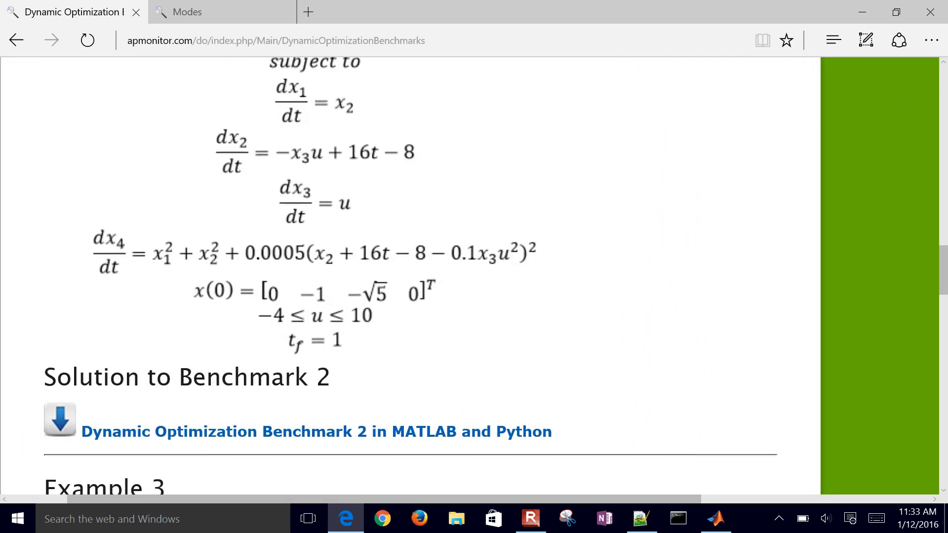
{"action": "mouse_move", "coordinate": [106, 302]}
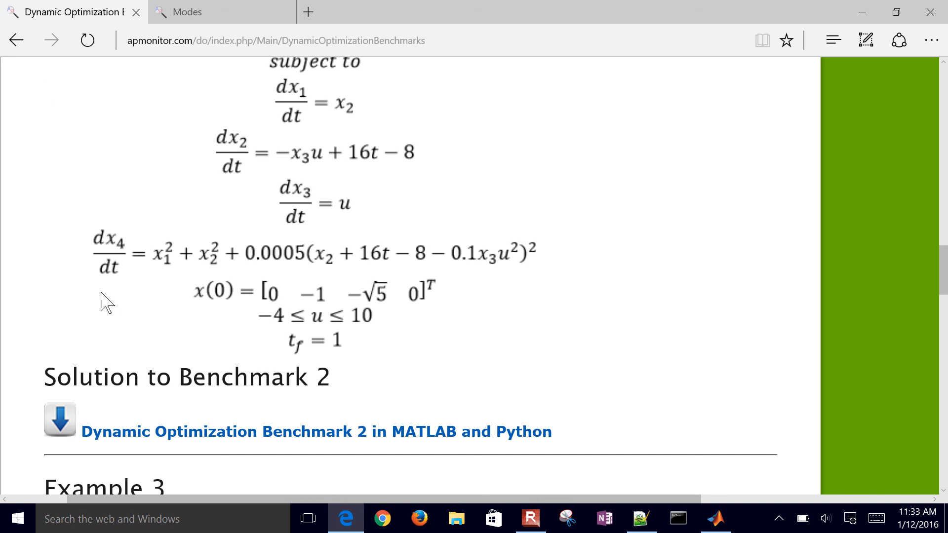
{"action": "mouse_move", "coordinate": [326, 445]}
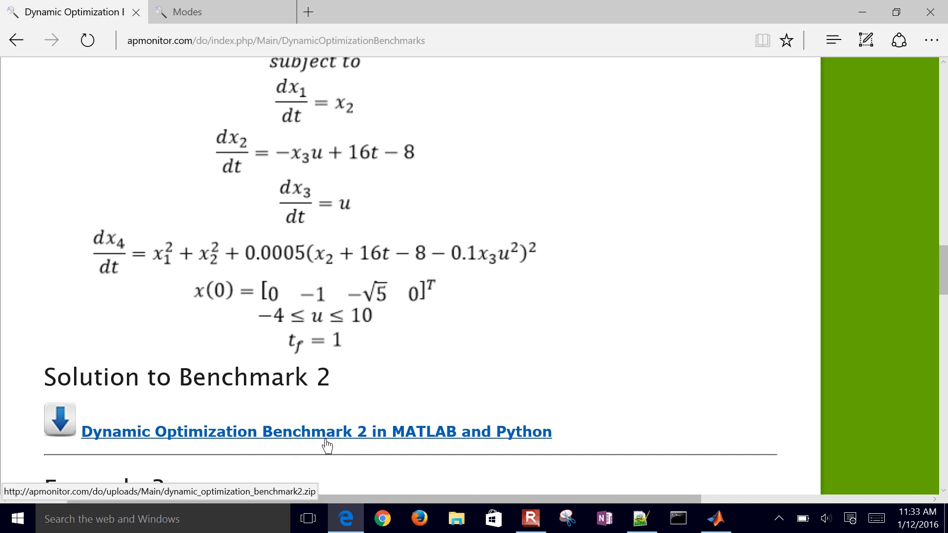
{"action": "mouse_move", "coordinate": [423, 435]}
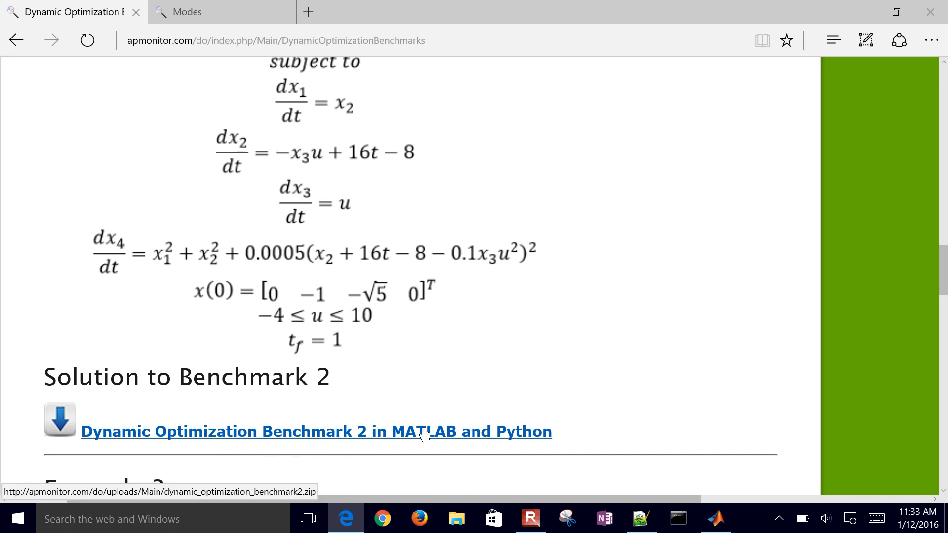